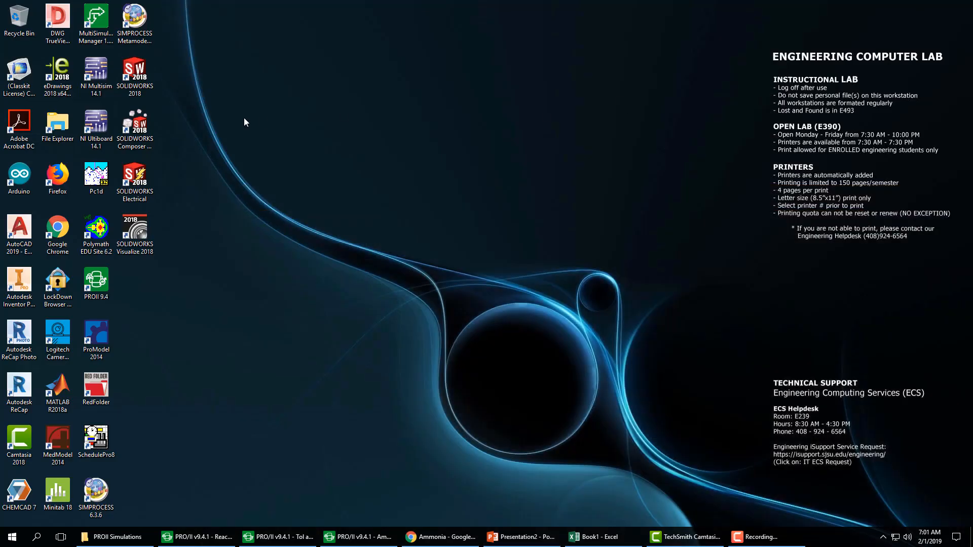
Step: Launch PRO/II 9.4 from its desktop shortcut so the welcome window appears
{"action": "left_click", "coordinate": [95, 281]}
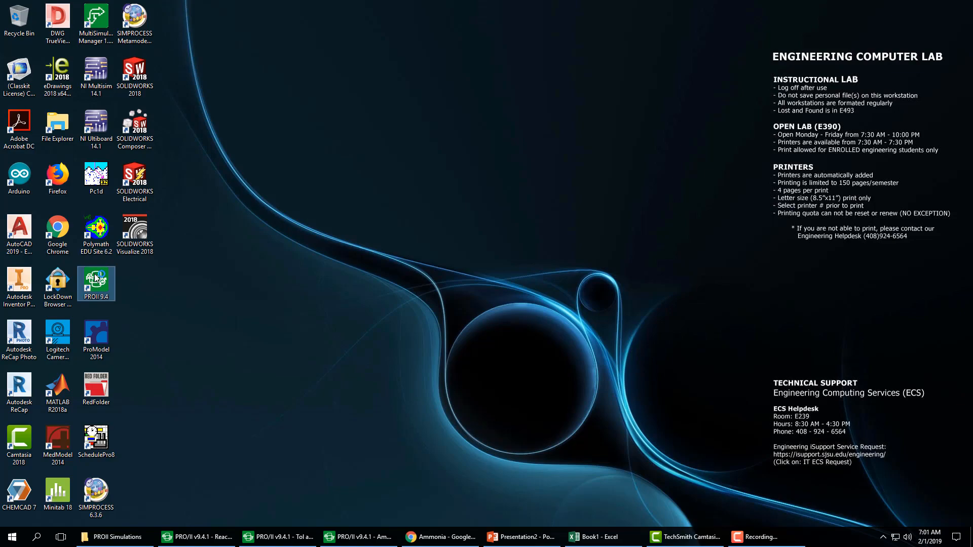
{"action": "double_click", "coordinate": [95, 279]}
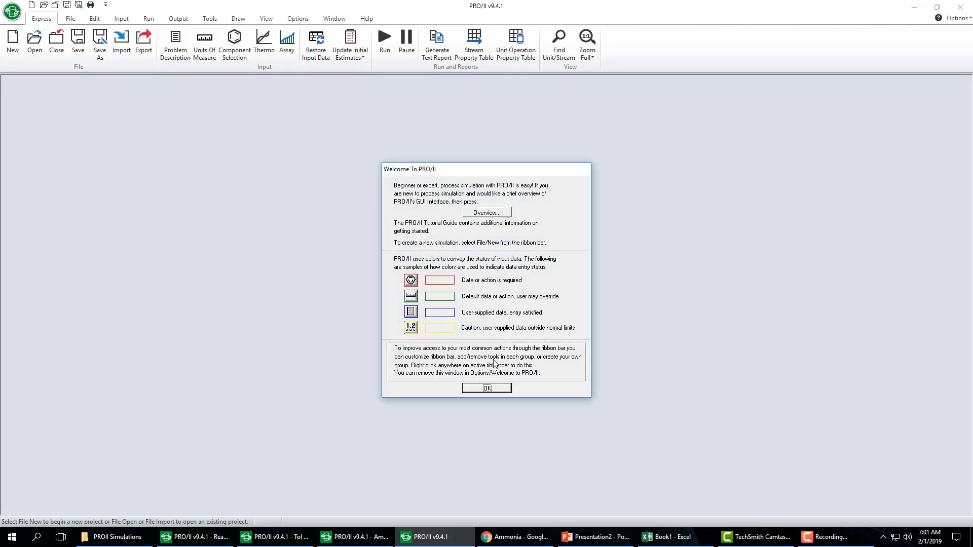
{"action": "mouse_move", "coordinate": [469, 281]}
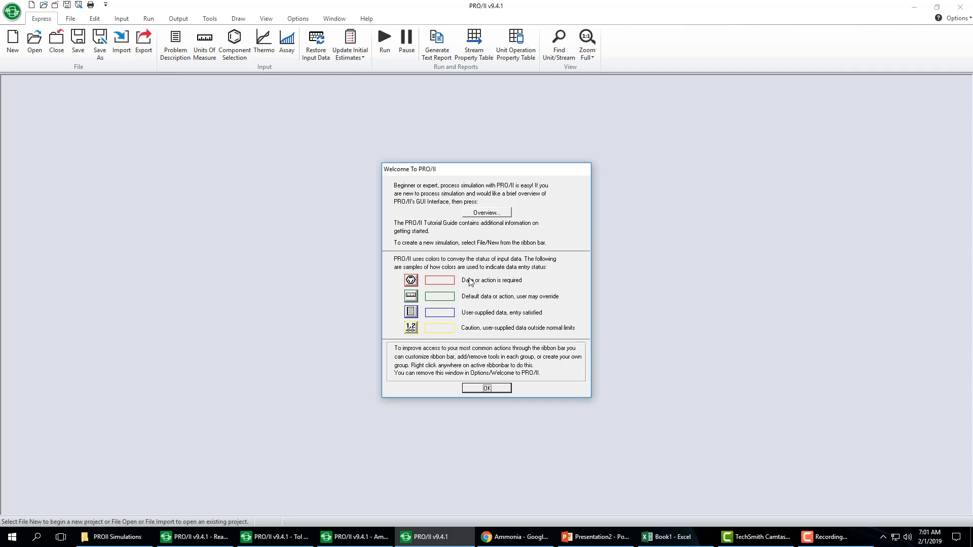
{"action": "mouse_move", "coordinate": [527, 284]}
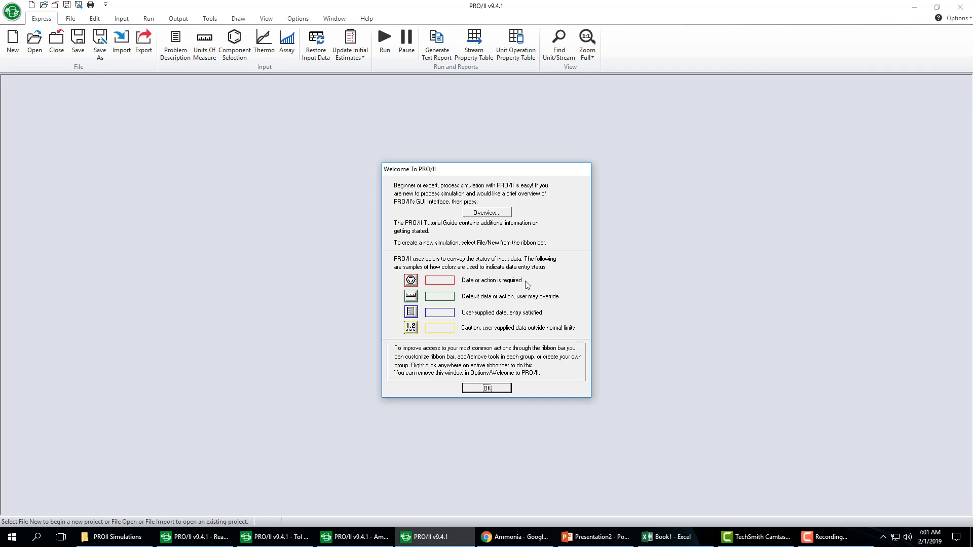
{"action": "mouse_move", "coordinate": [535, 293]}
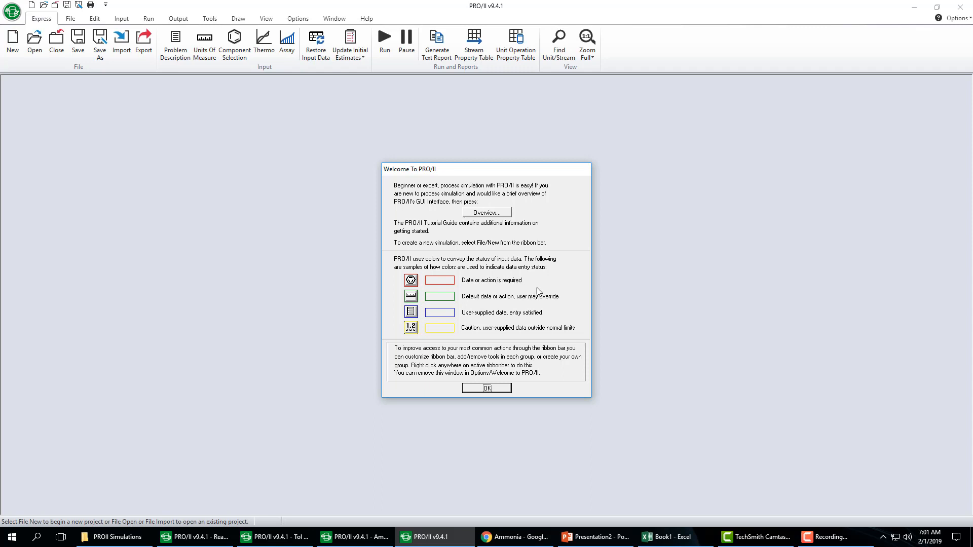
{"action": "mouse_move", "coordinate": [539, 316]}
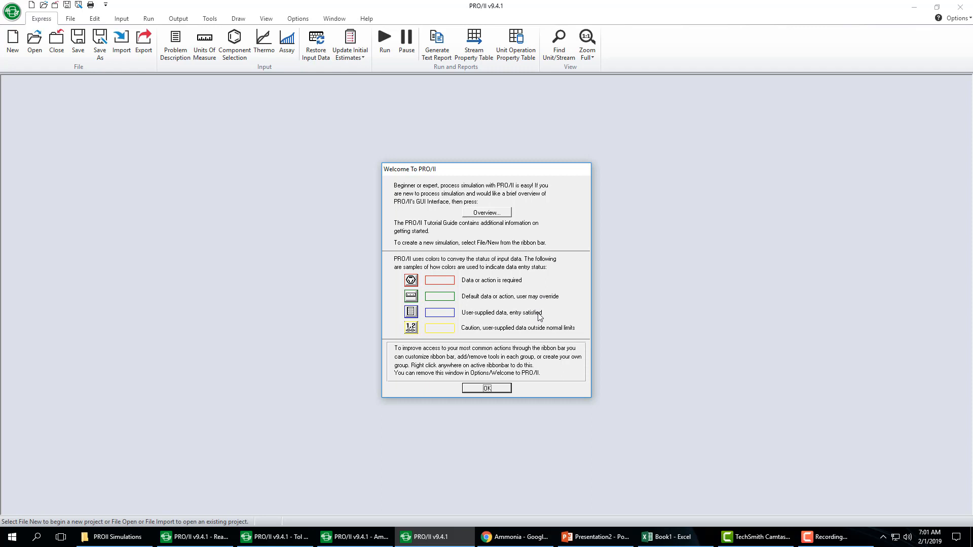
{"action": "mouse_move", "coordinate": [548, 317]}
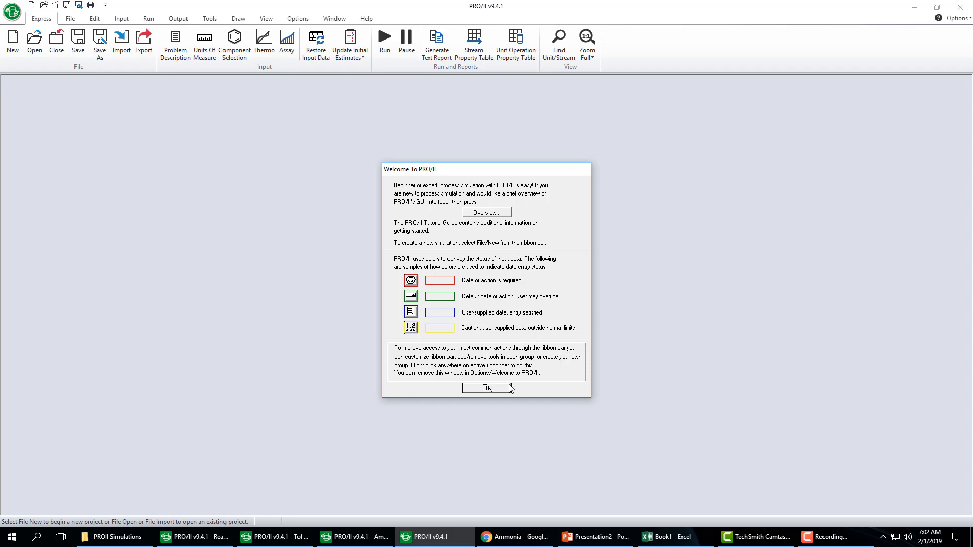
{"action": "mouse_move", "coordinate": [508, 392]}
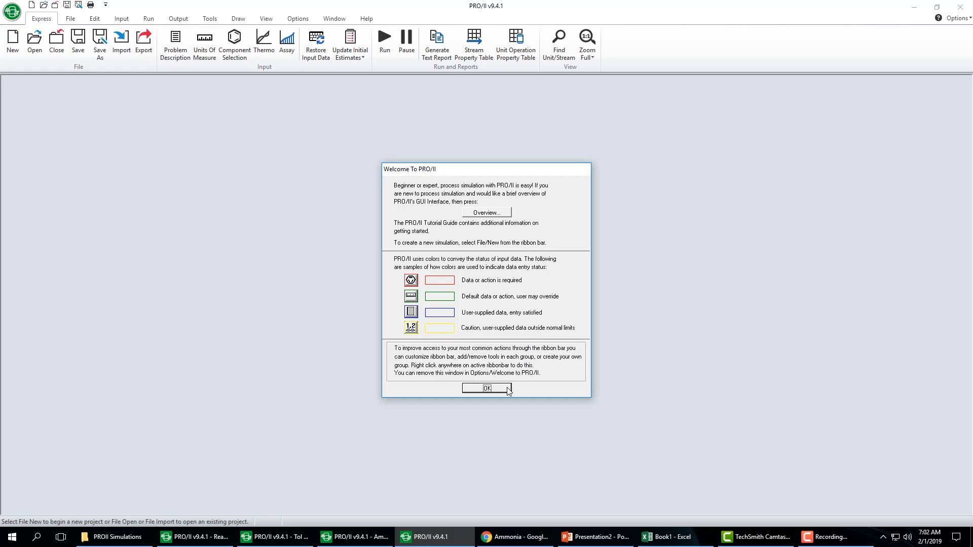
Step: Dismiss the welcome window, start a new simulation and accept the default English units
{"action": "left_click", "coordinate": [487, 388]}
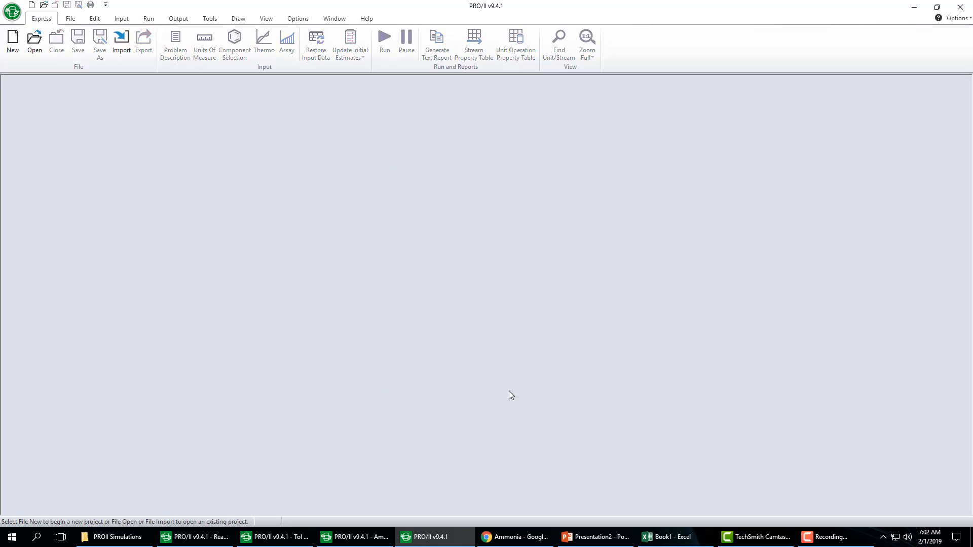
{"action": "mouse_move", "coordinate": [391, 283]}
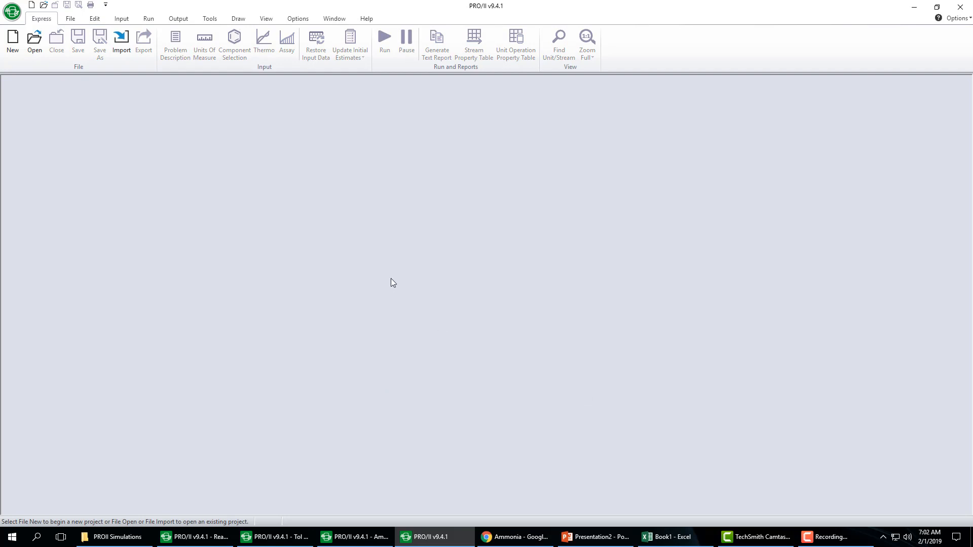
{"action": "mouse_move", "coordinate": [416, 177]}
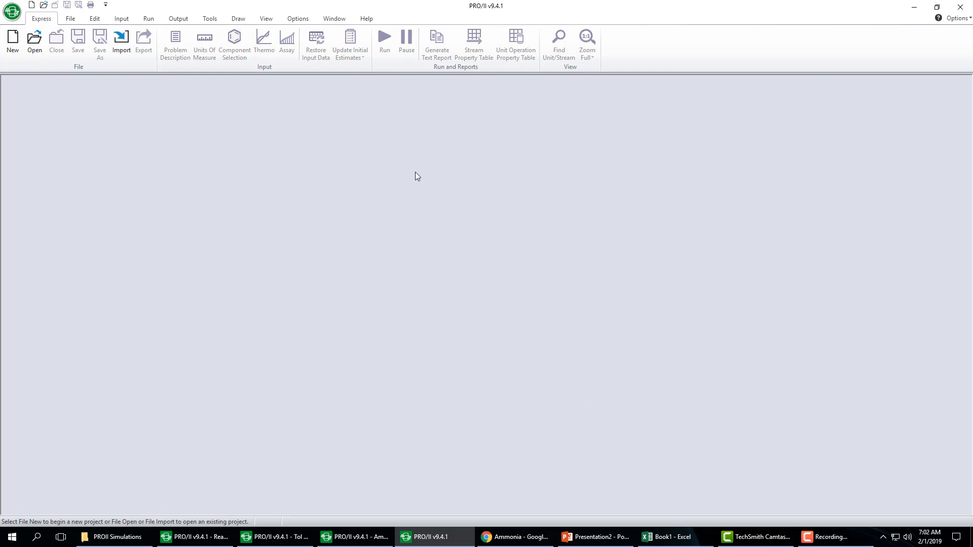
{"action": "left_click", "coordinate": [12, 44]}
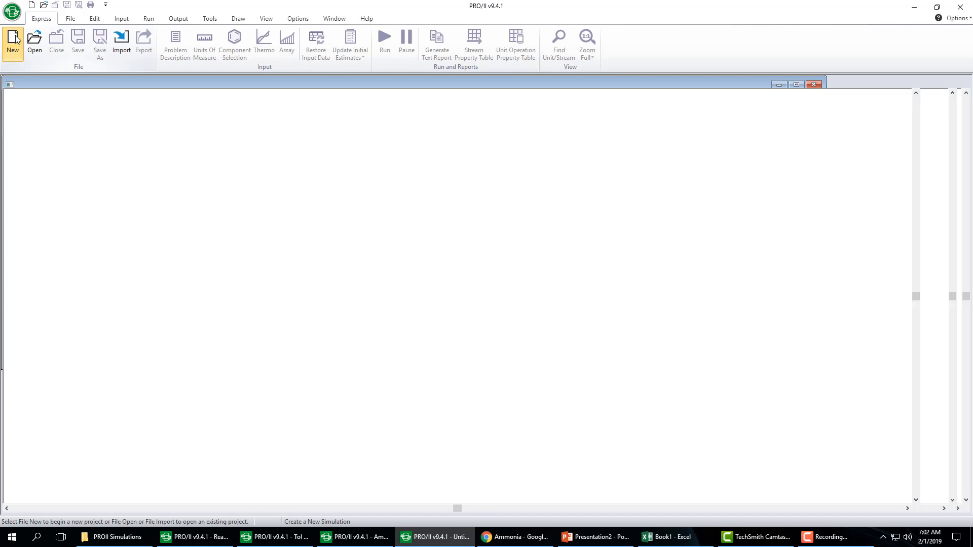
{"action": "left_click", "coordinate": [12, 42]}
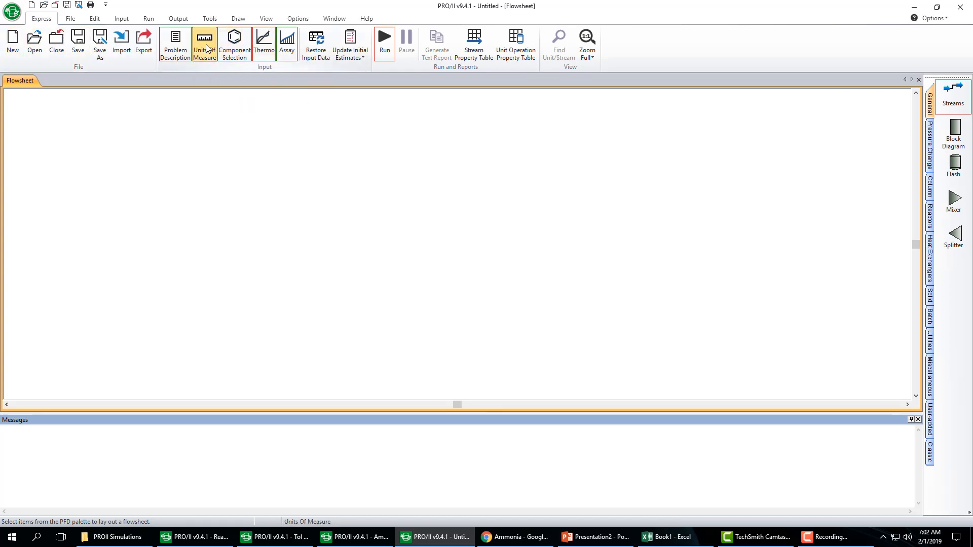
{"action": "left_click", "coordinate": [204, 44]}
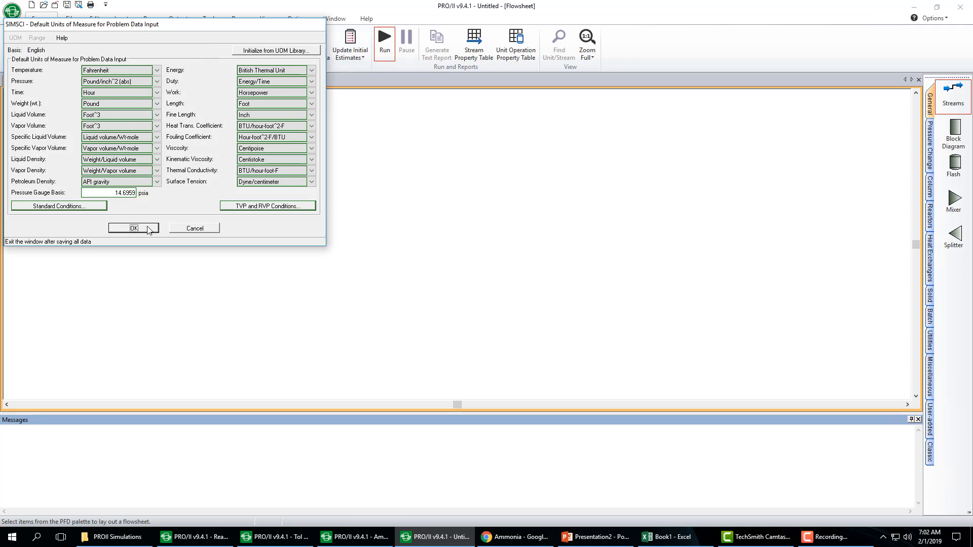
{"action": "left_click", "coordinate": [133, 228]}
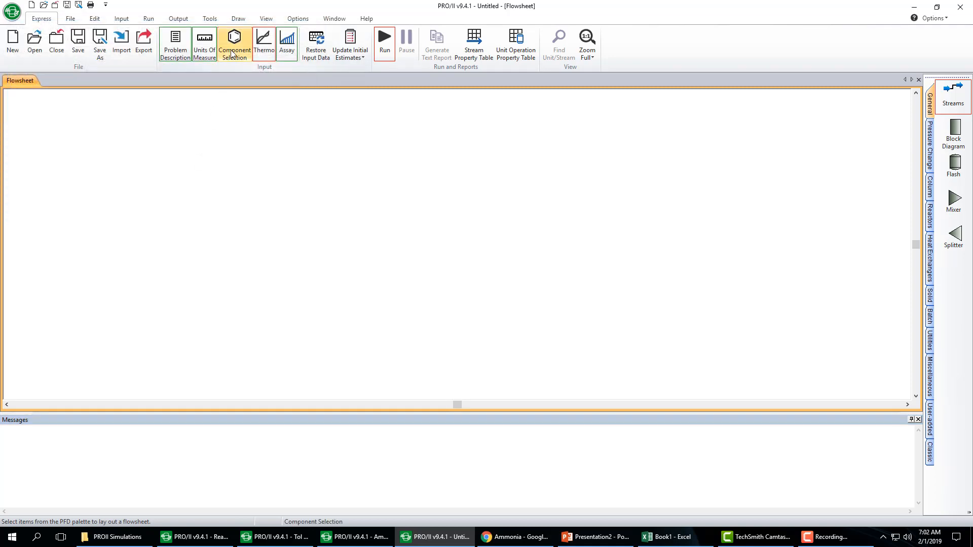
Step: Add HYDROGEN, NITROGEN and AMMONIA in Component Selection and return to the PFD
{"action": "left_click", "coordinate": [234, 40]}
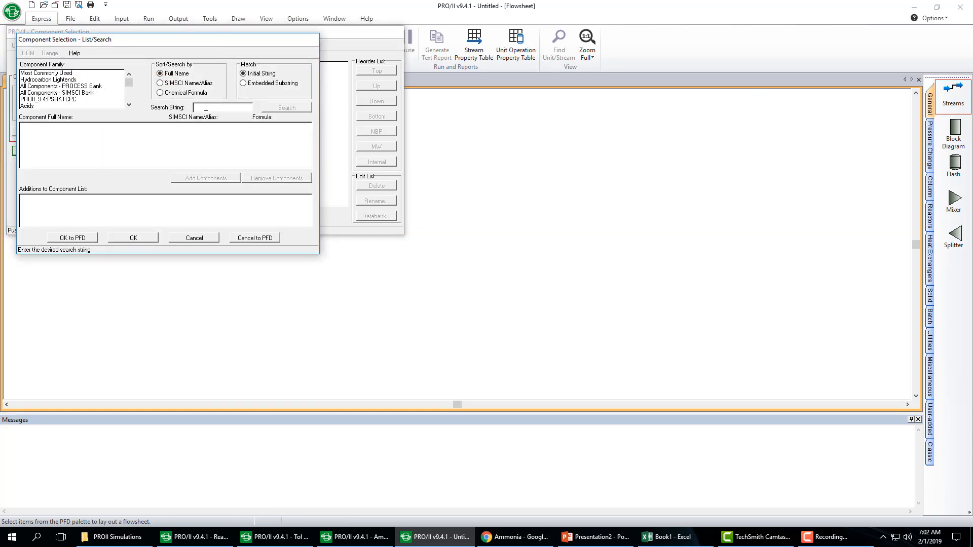
{"action": "type", "text": "HYDRO"}
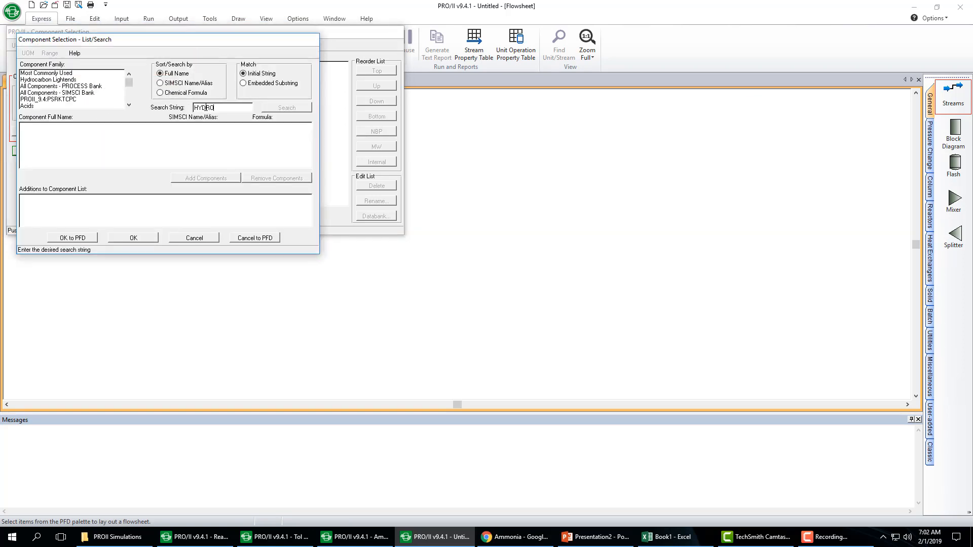
{"action": "left_click", "coordinate": [46, 73]}
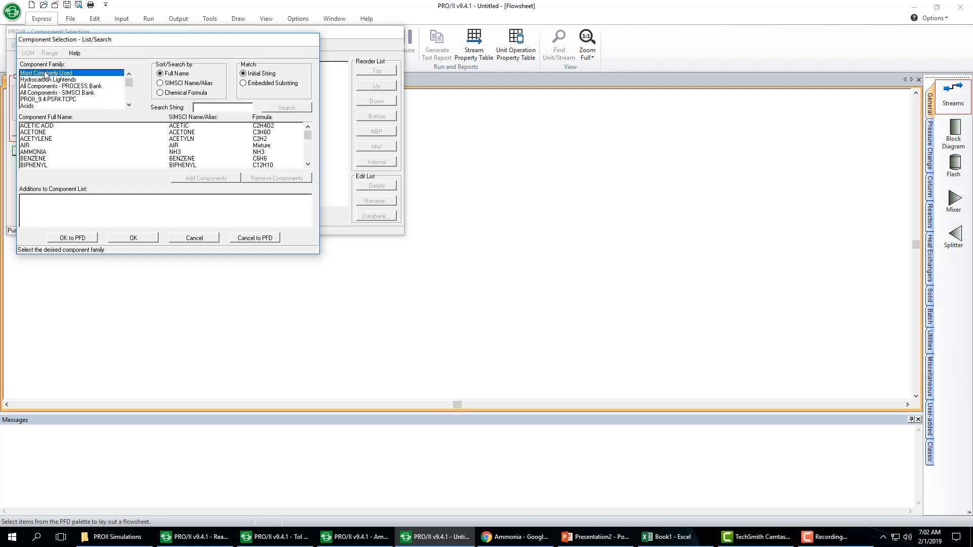
{"action": "type", "text": "HYDR"}
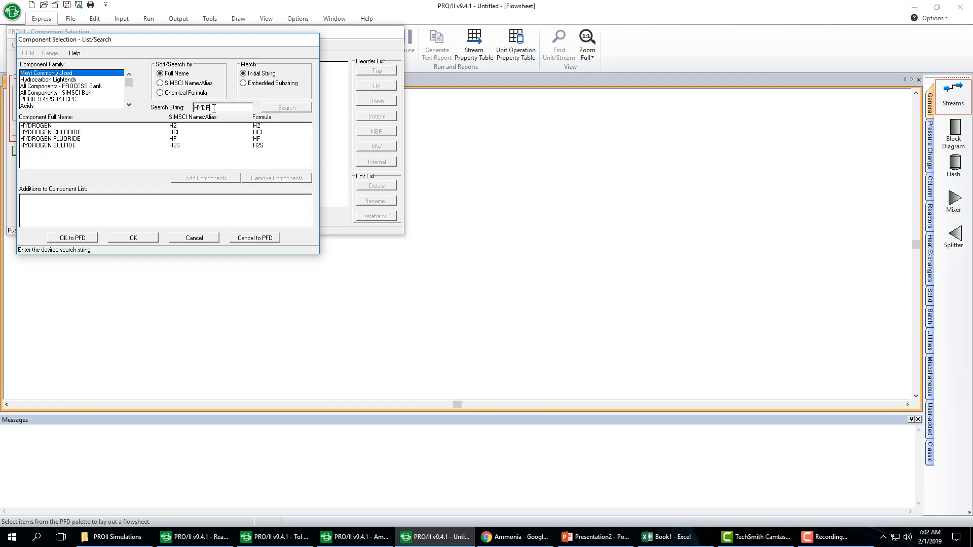
{"action": "double_click", "coordinate": [35, 125]}
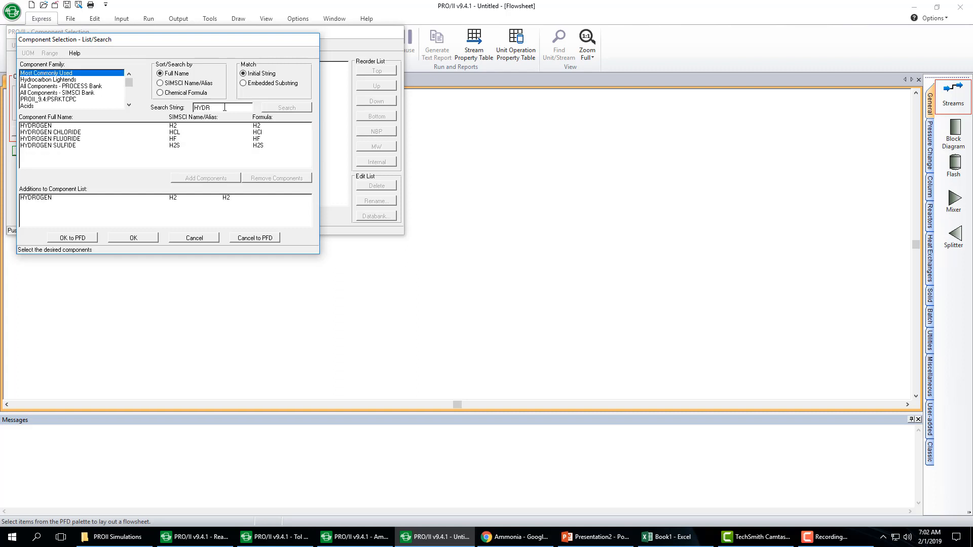
{"action": "type", "text": "NI"}
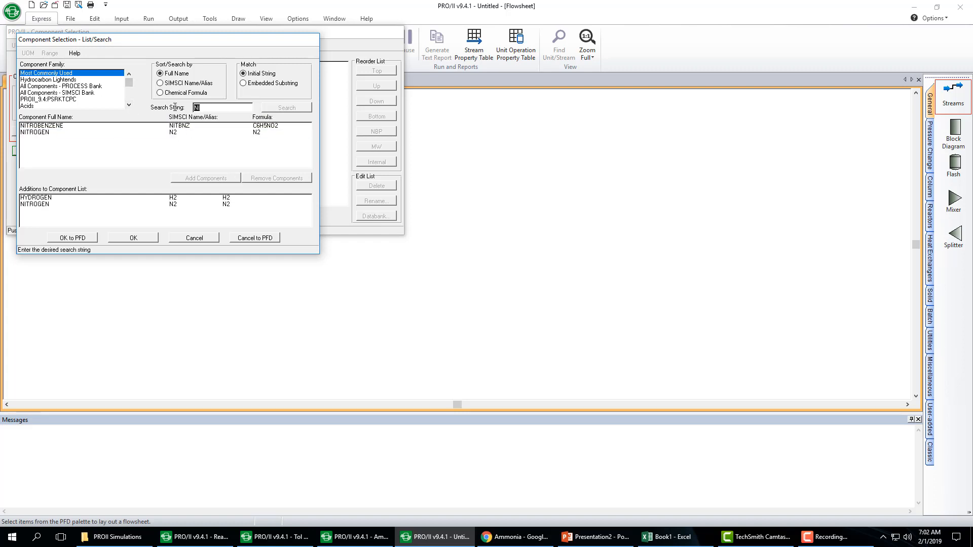
{"action": "type", "text": "AMM"}
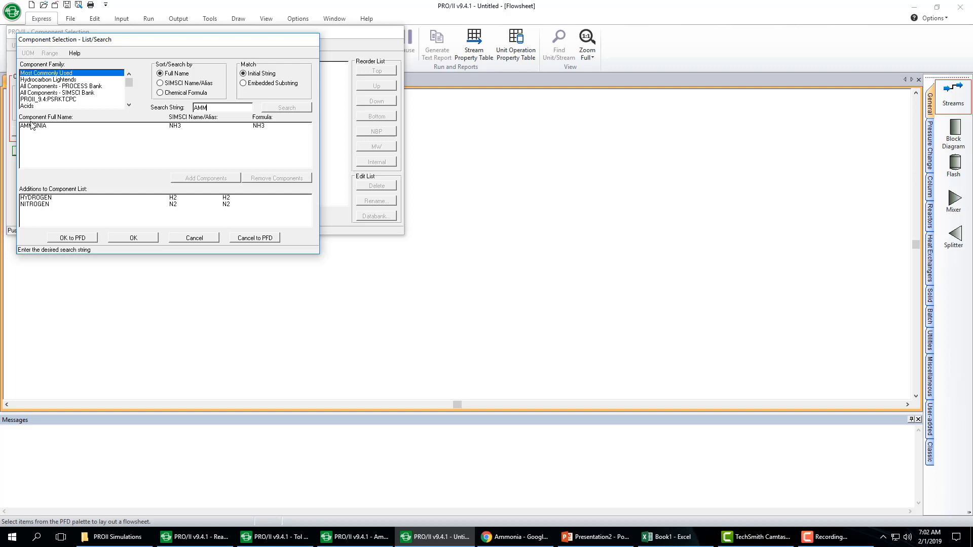
{"action": "left_click", "coordinate": [205, 178]}
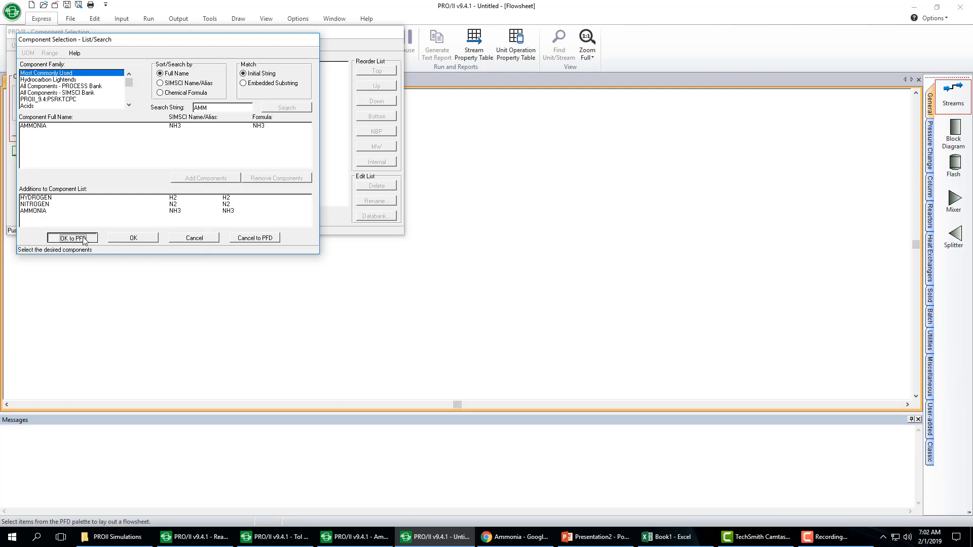
{"action": "left_click", "coordinate": [71, 237]}
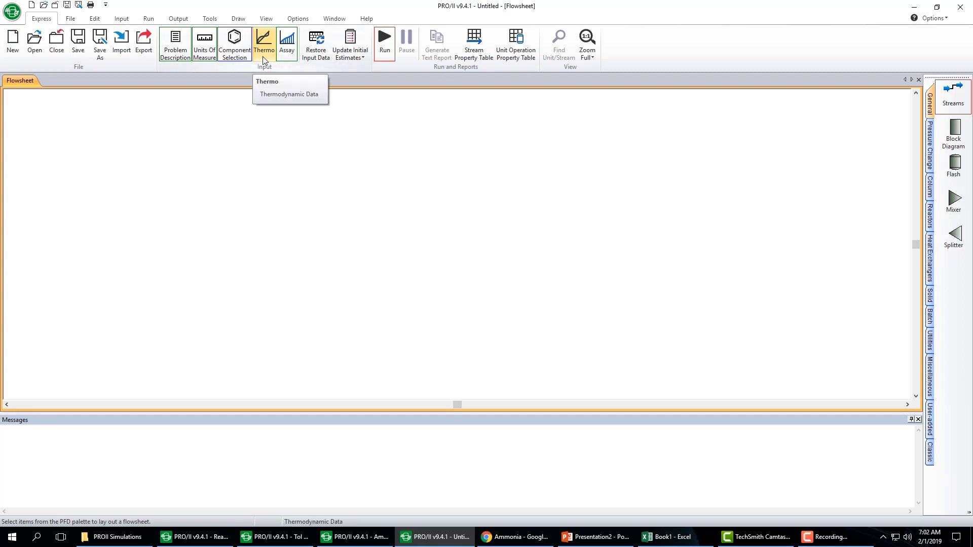
Step: Define Soave-Redlich-Kwong as system SRK01 in Thermodynamic Data and confirm it as default
{"action": "left_click", "coordinate": [289, 93]}
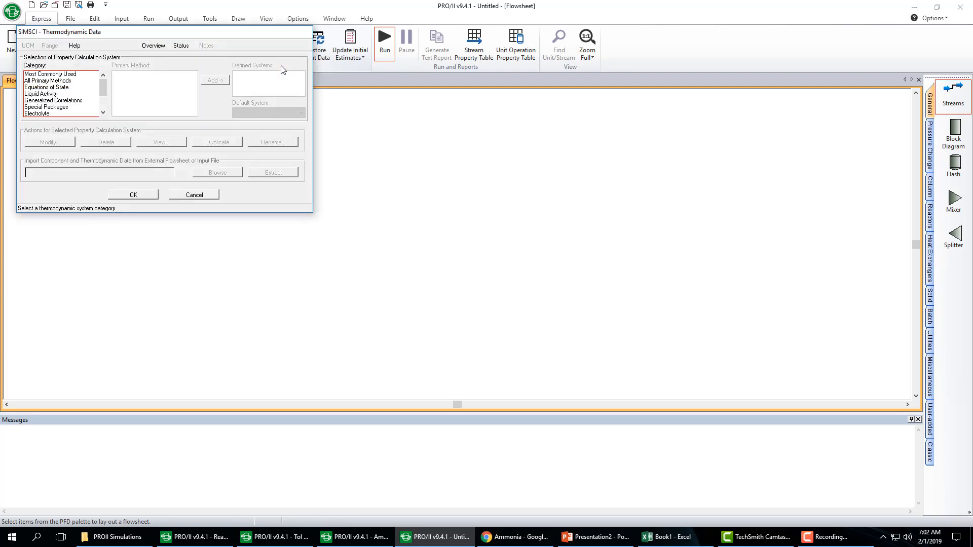
{"action": "left_click", "coordinate": [50, 74]}
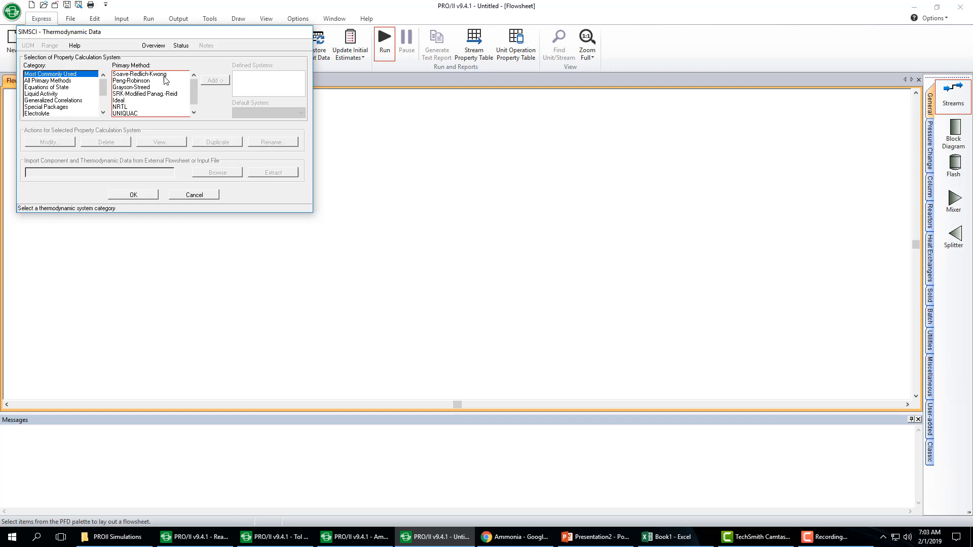
{"action": "mouse_move", "coordinate": [167, 78]}
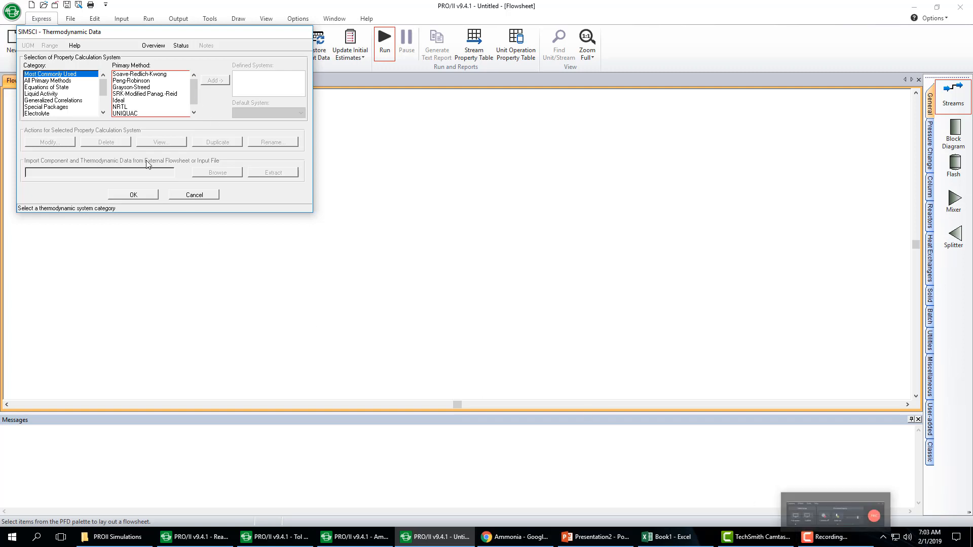
{"action": "left_click", "coordinate": [131, 81]}
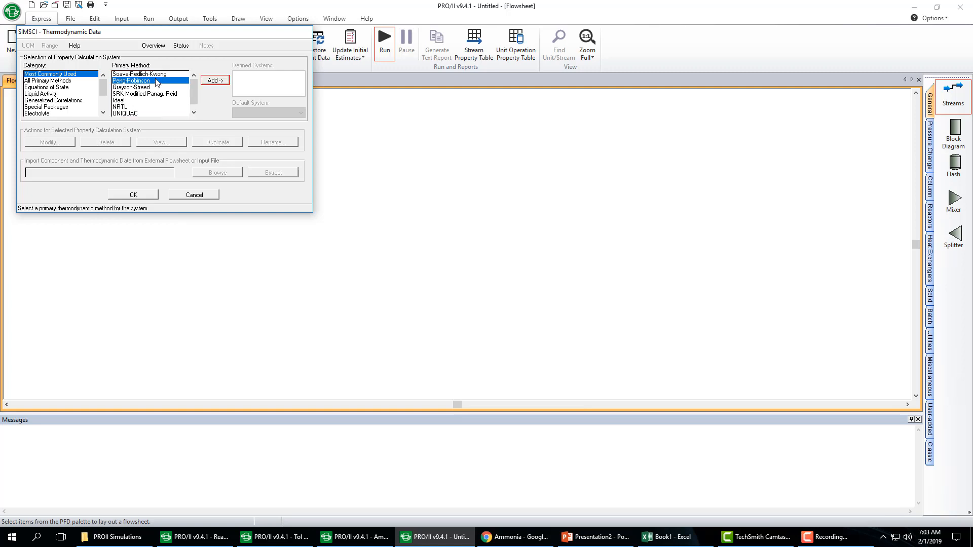
{"action": "mouse_move", "coordinate": [164, 77]}
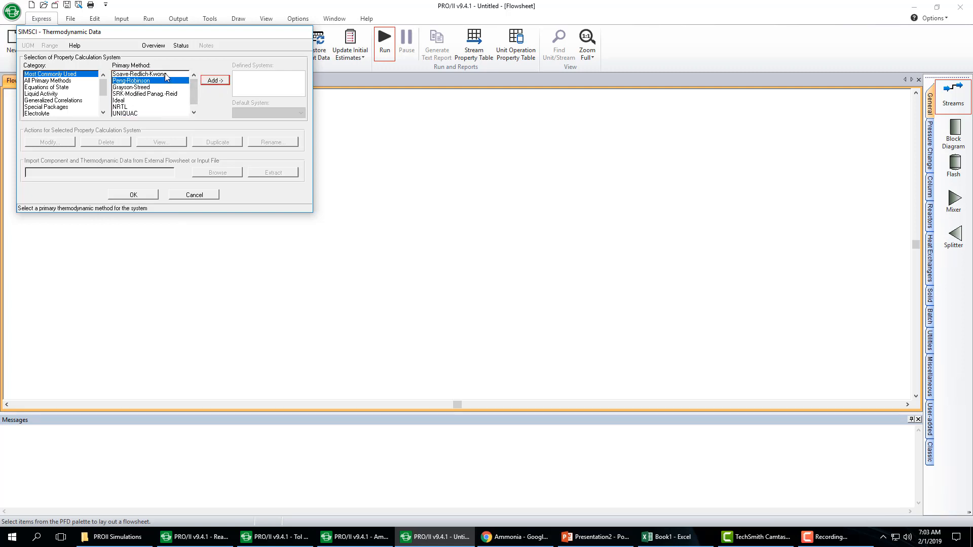
{"action": "left_click", "coordinate": [149, 72]}
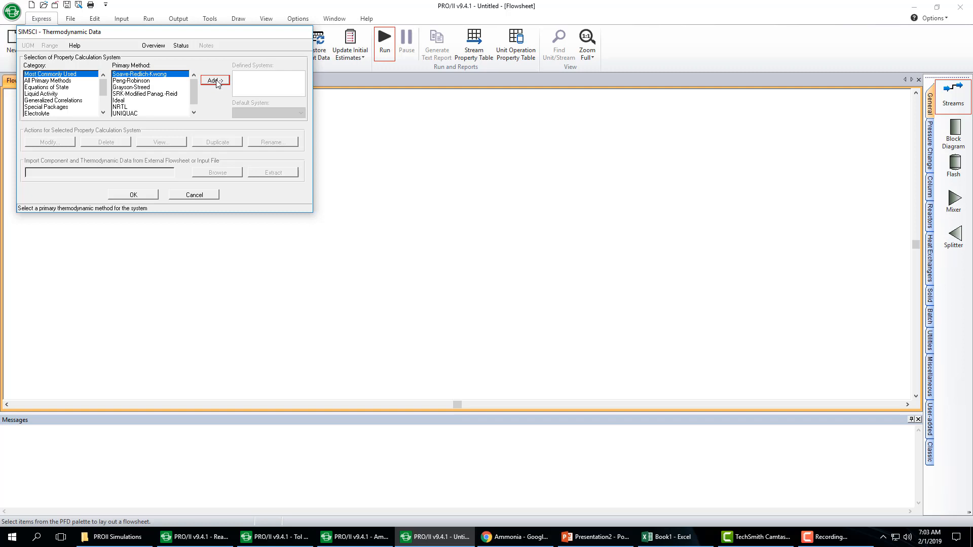
{"action": "left_click", "coordinate": [214, 81]}
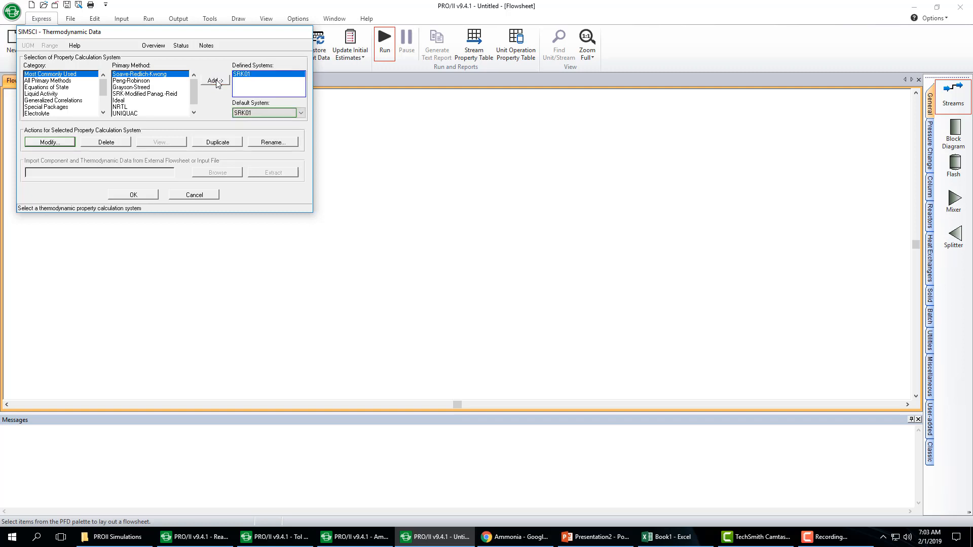
{"action": "left_click", "coordinate": [132, 195]}
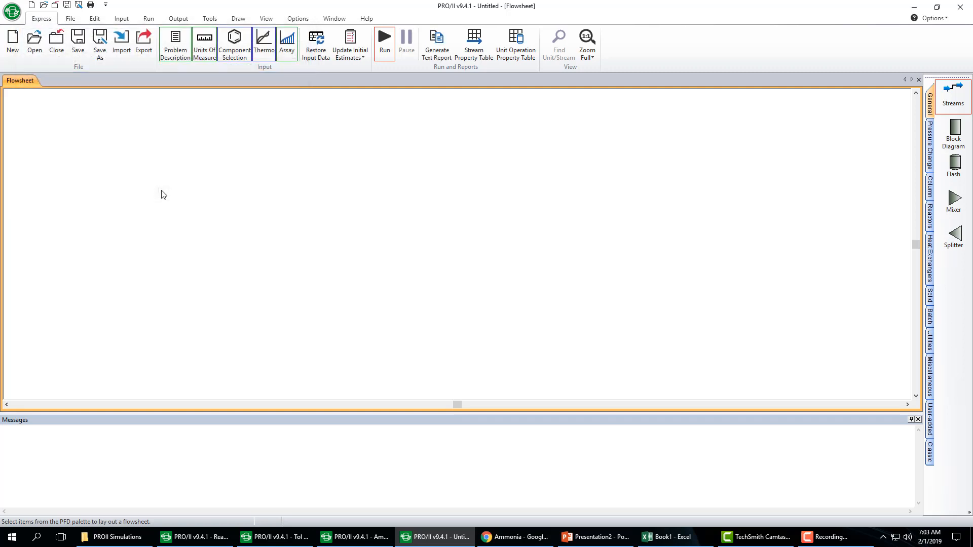
{"action": "mouse_move", "coordinate": [330, 149]}
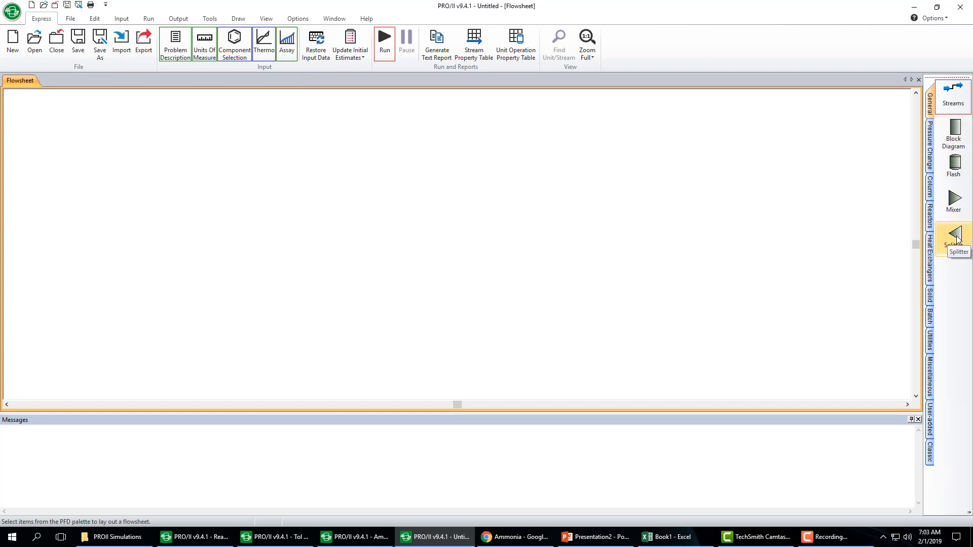
Step: Drop a splitter on the left and an equilibrium reactor near the top of the flowsheet
{"action": "left_click", "coordinate": [952, 236]}
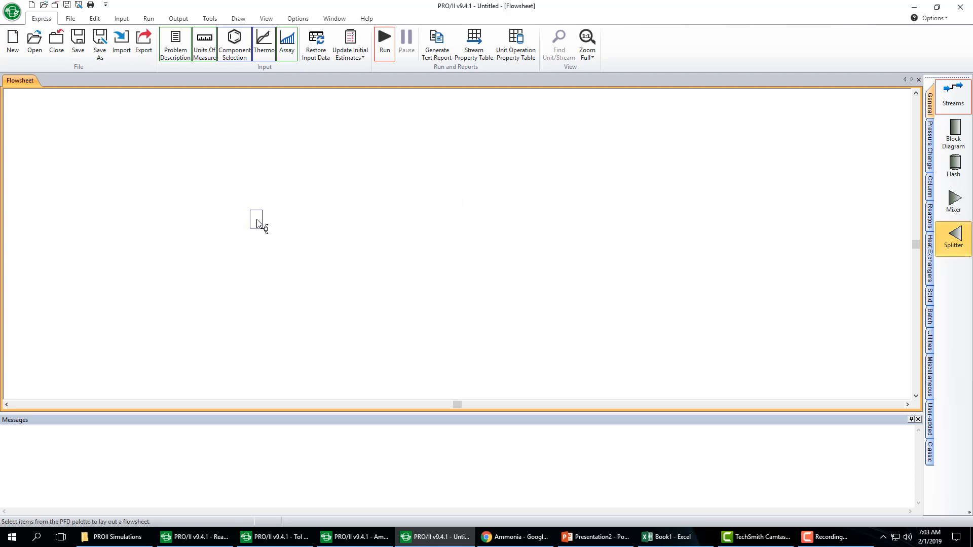
{"action": "left_click", "coordinate": [952, 237]}
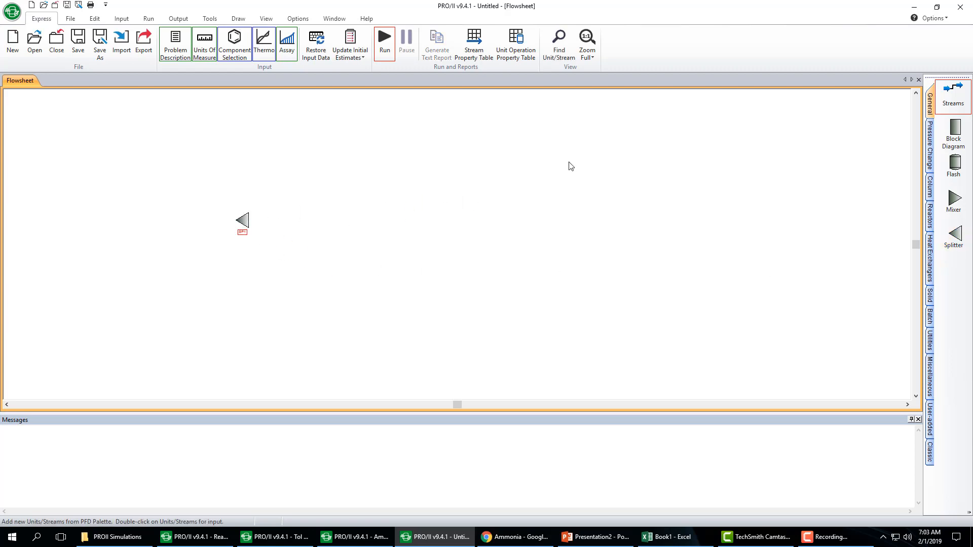
{"action": "mouse_move", "coordinate": [844, 183]}
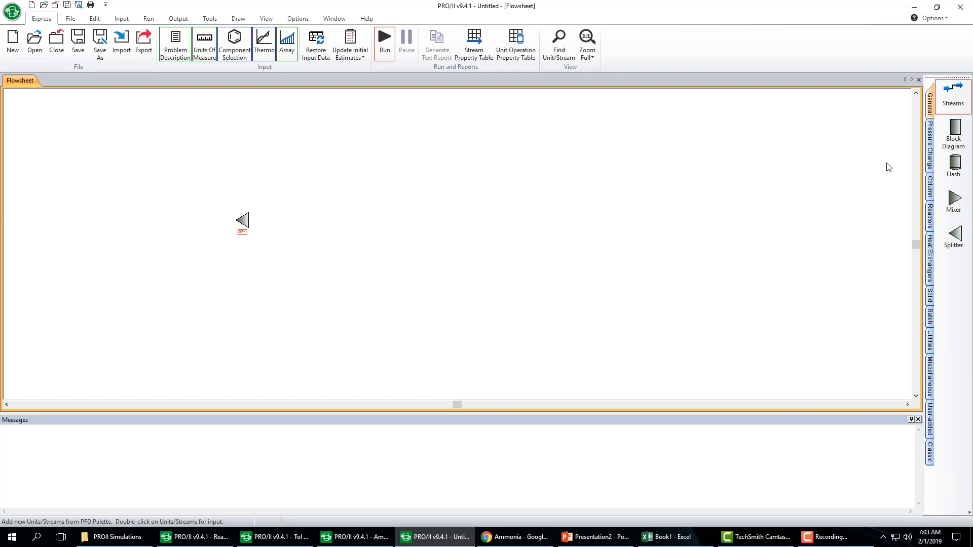
{"action": "mouse_move", "coordinate": [929, 183]}
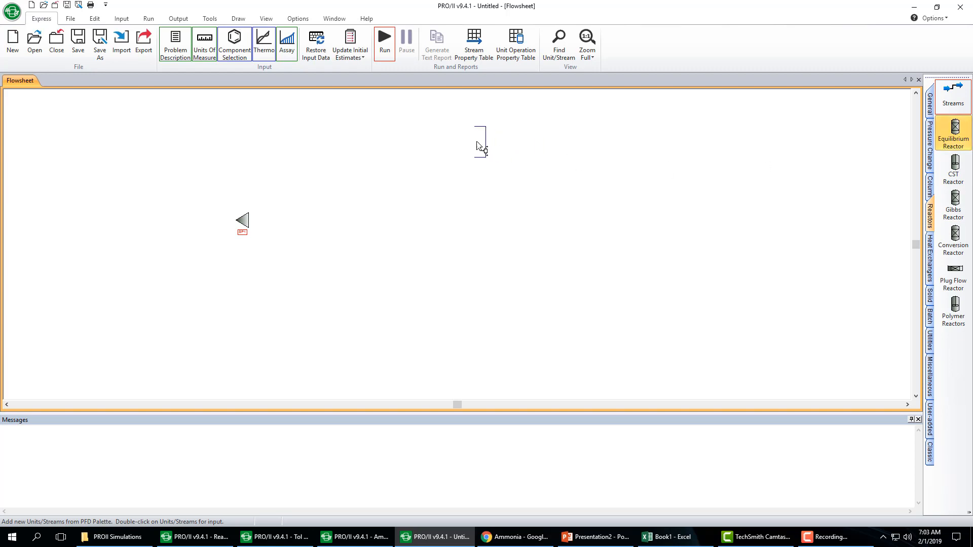
{"action": "left_click", "coordinate": [953, 168]}
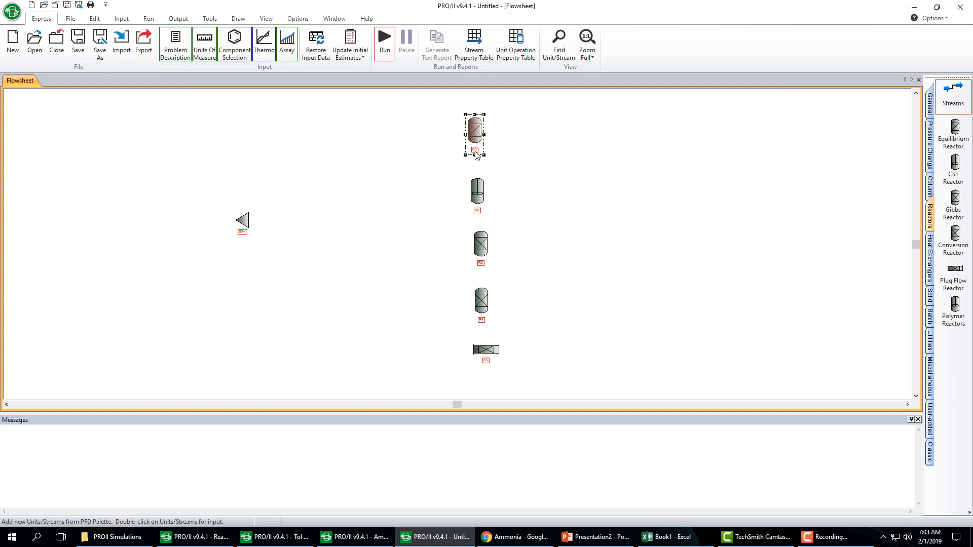
Step: Name the equilibrium reactor EQUIL and the stirred tank reactor CSTR, dismissing the reaction-data message
{"action": "double_click", "coordinate": [473, 134]}
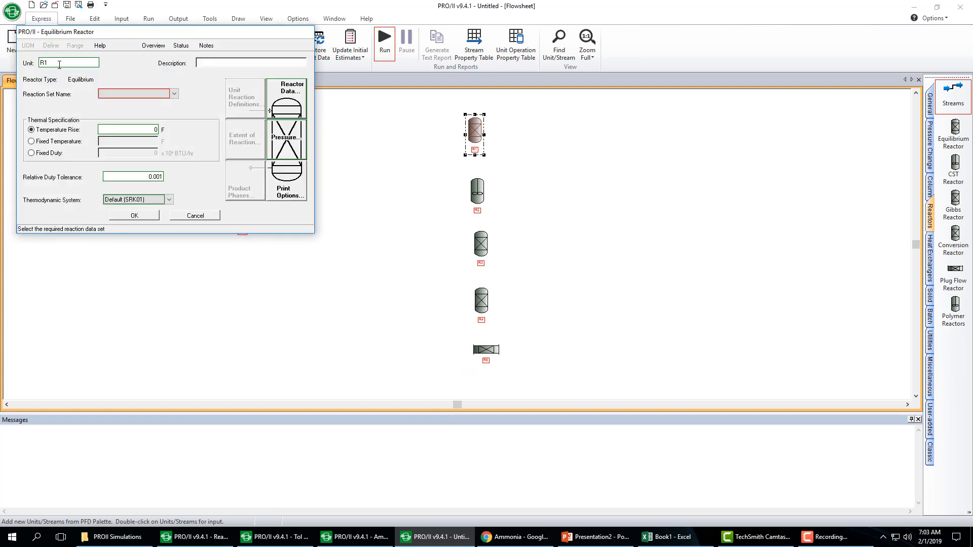
{"action": "type", "text": "EQUIL"}
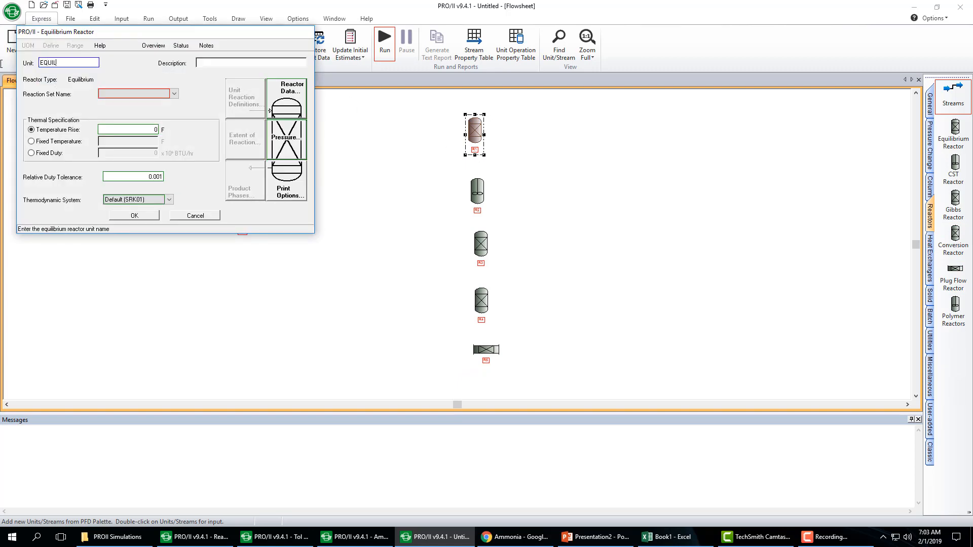
{"action": "left_click", "coordinate": [195, 215]}
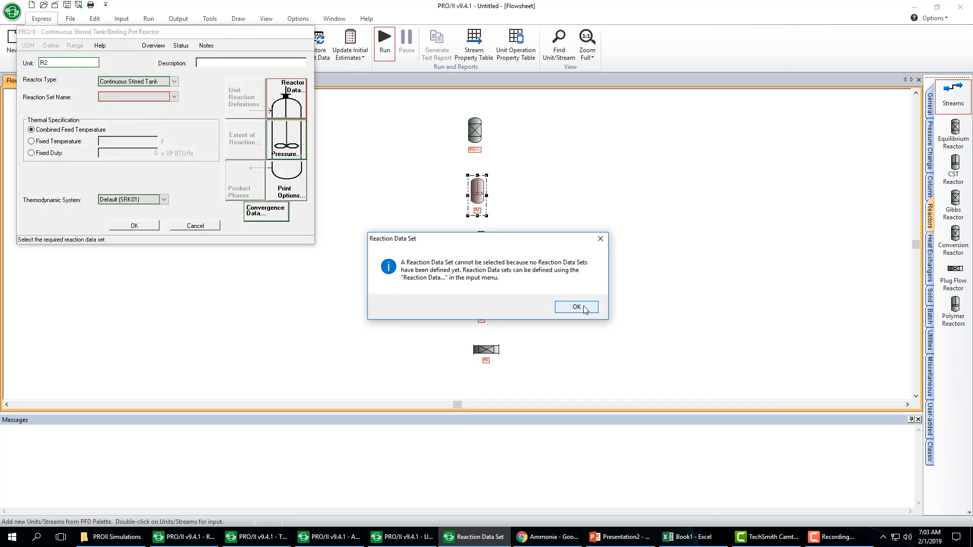
{"action": "left_click", "coordinate": [575, 307]}
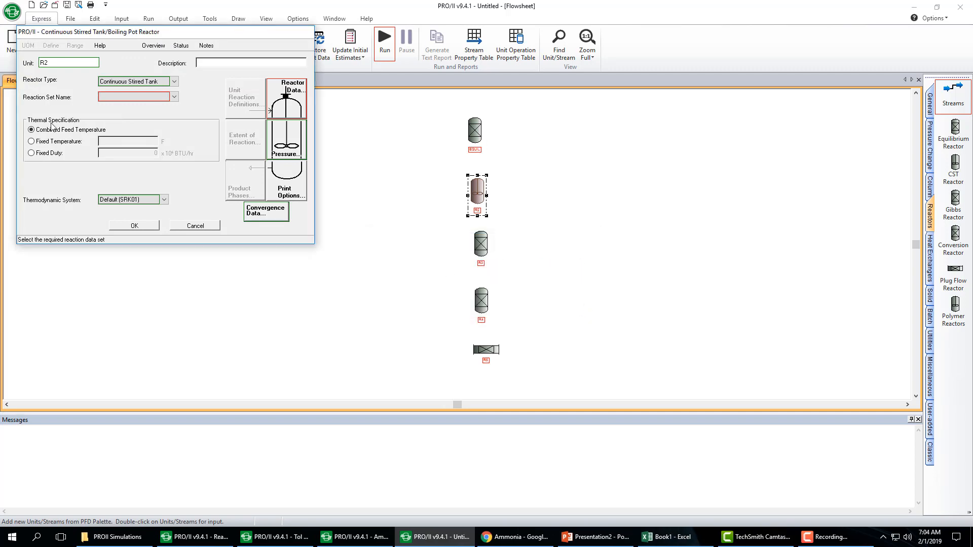
{"action": "left_click", "coordinate": [134, 96]}
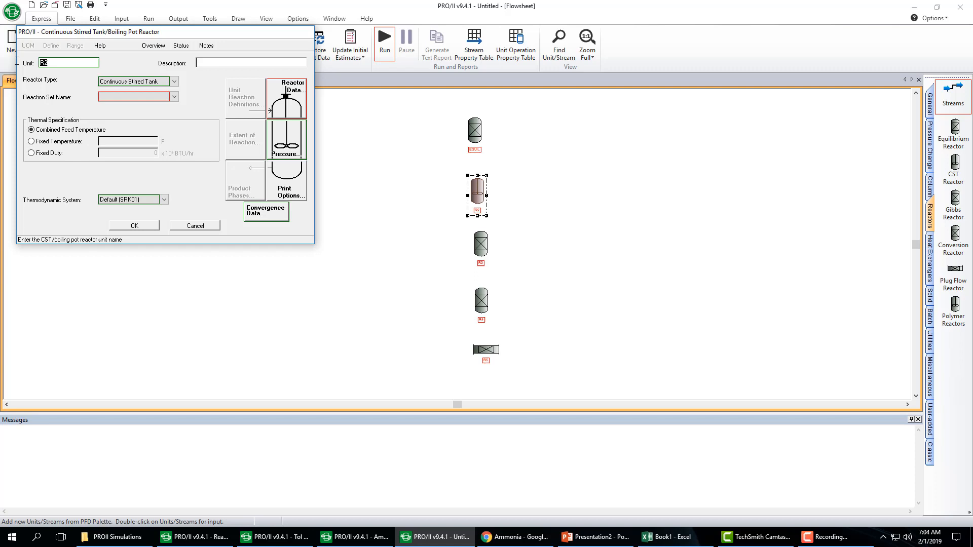
{"action": "type", "text": "CSTR"}
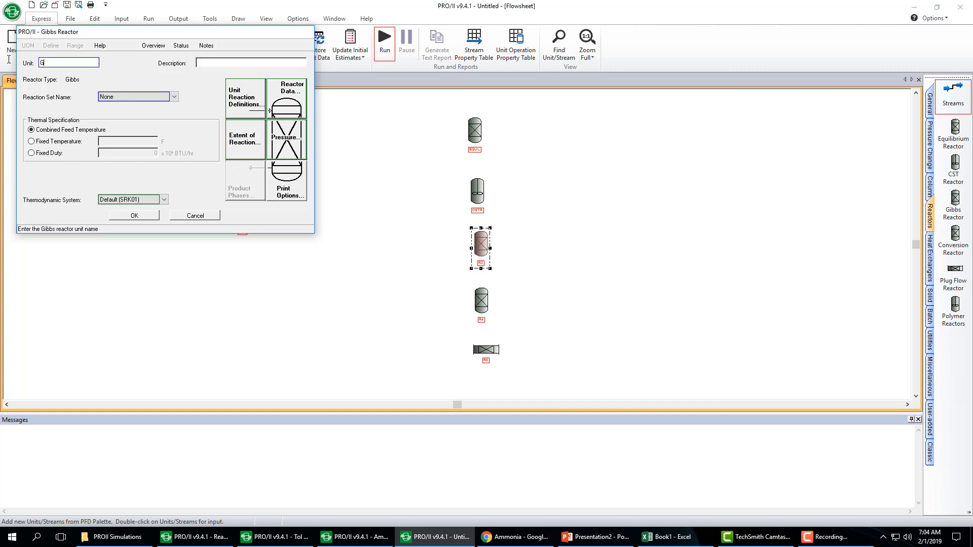
Step: Name the remaining reactors GIBBS, CONV and PFR
{"action": "type", "text": "IBBS"}
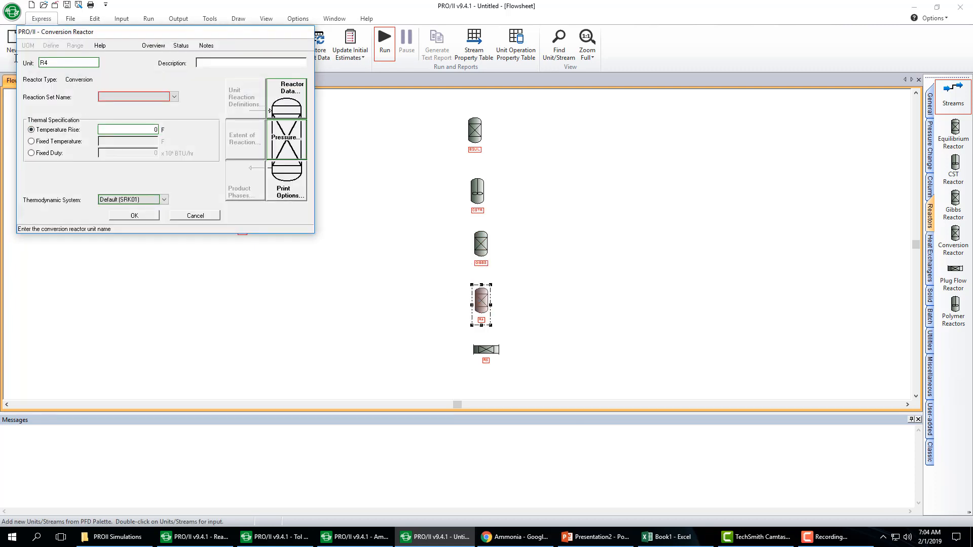
{"action": "type", "text": "CONV"}
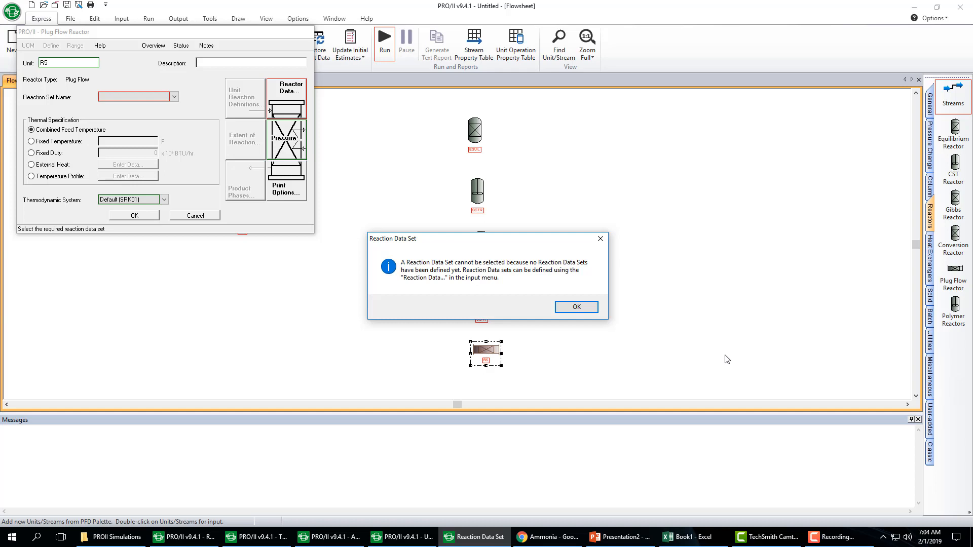
{"action": "left_click", "coordinate": [574, 306]}
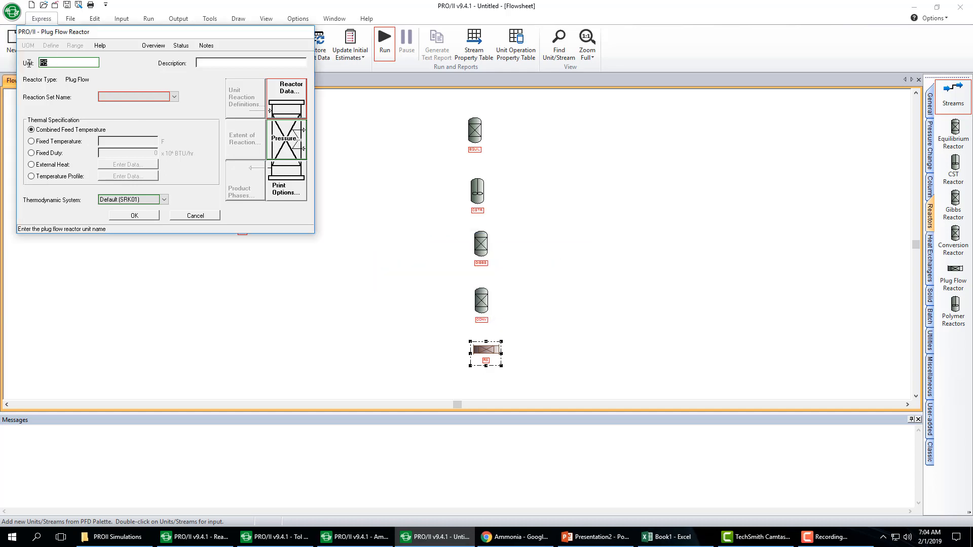
{"action": "type", "text": "PFR"}
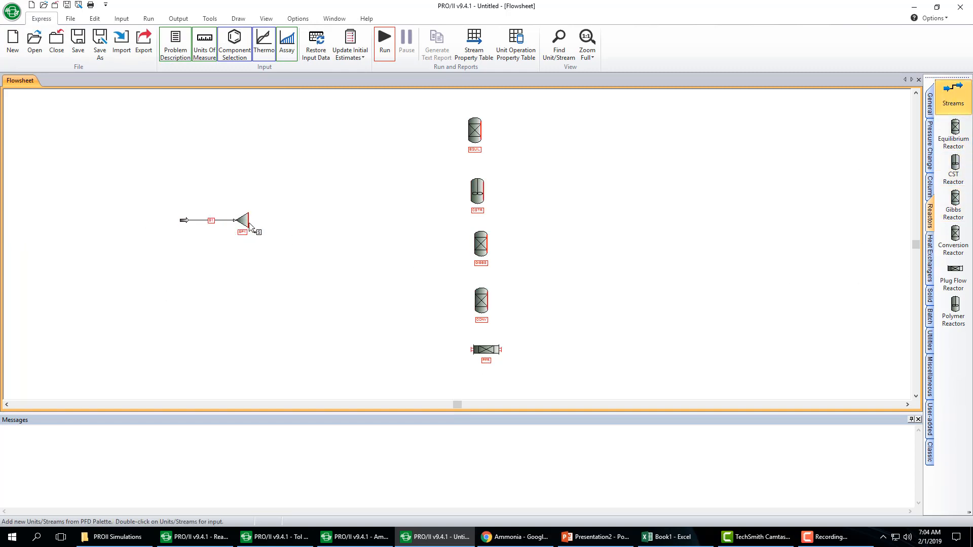
Step: Connect splitter outlets to the reactor feeds and drag the splitter closer to the reactors
{"action": "left_click_drag", "start_coordinate": [252, 217], "coordinate": [474, 128]}
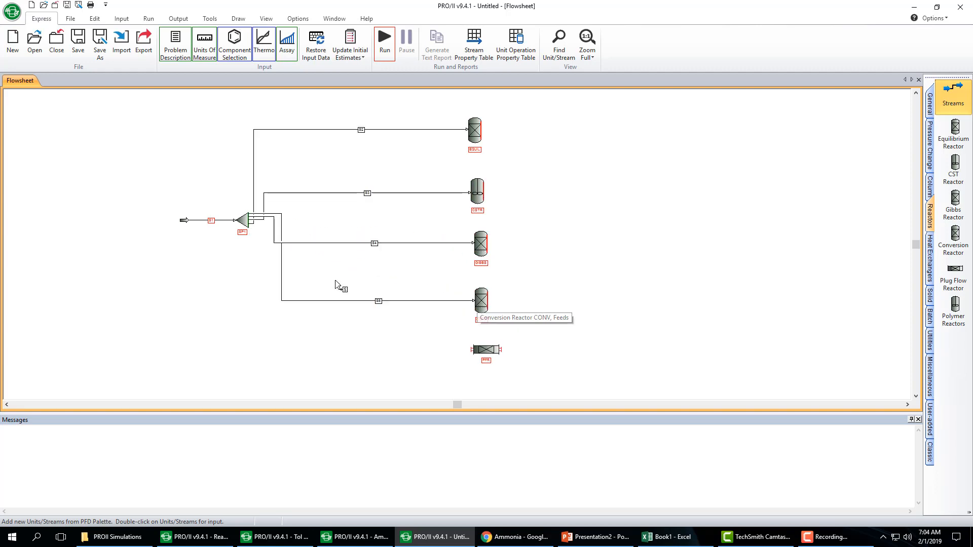
{"action": "left_click_drag", "start_coordinate": [247, 225], "coordinate": [475, 349]}
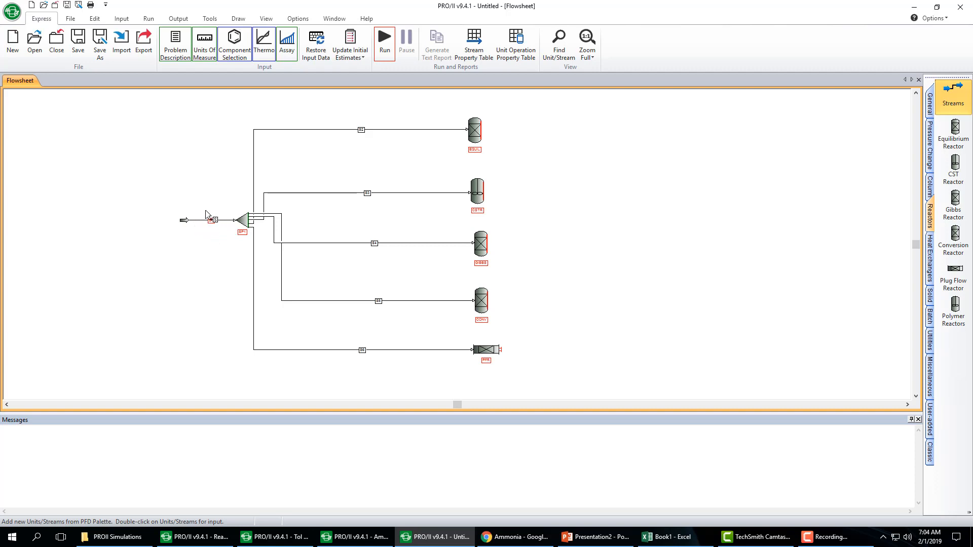
{"action": "mouse_move", "coordinate": [371, 235]}
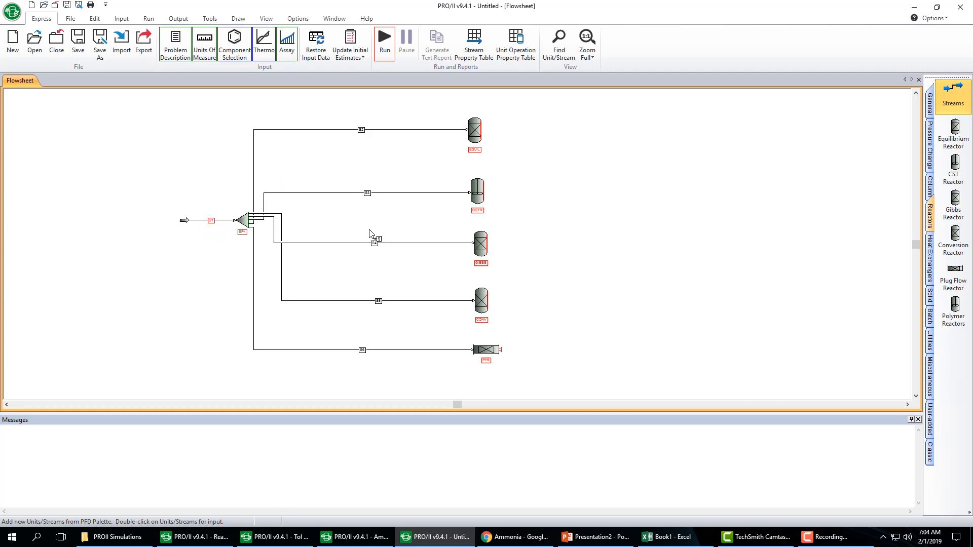
{"action": "mouse_move", "coordinate": [356, 323]}
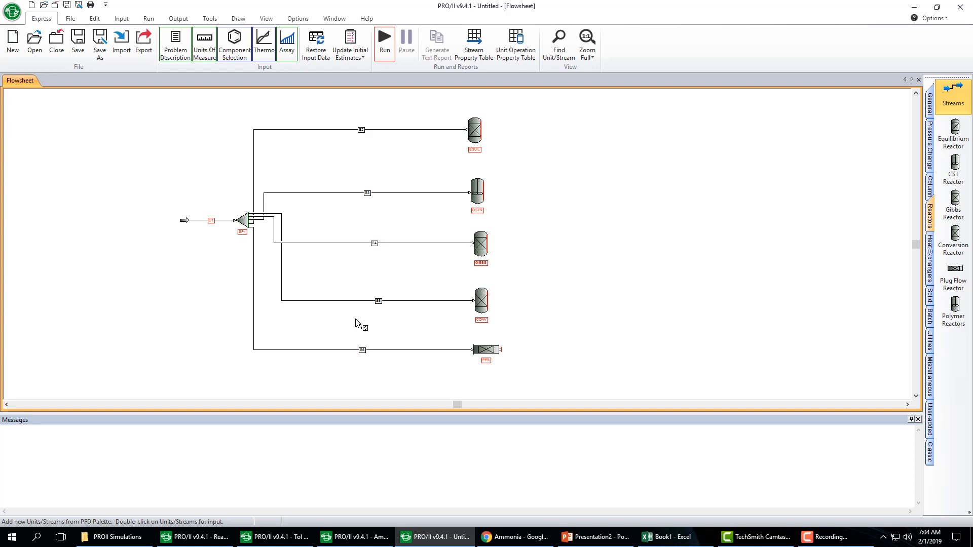
{"action": "mouse_move", "coordinate": [257, 225]}
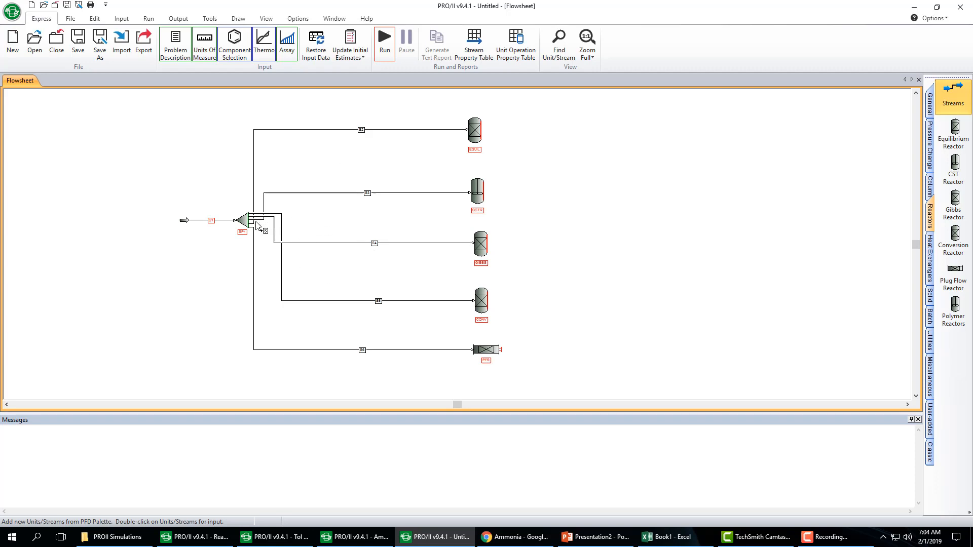
{"action": "left_click_drag", "start_coordinate": [255, 220], "coordinate": [335, 233]}
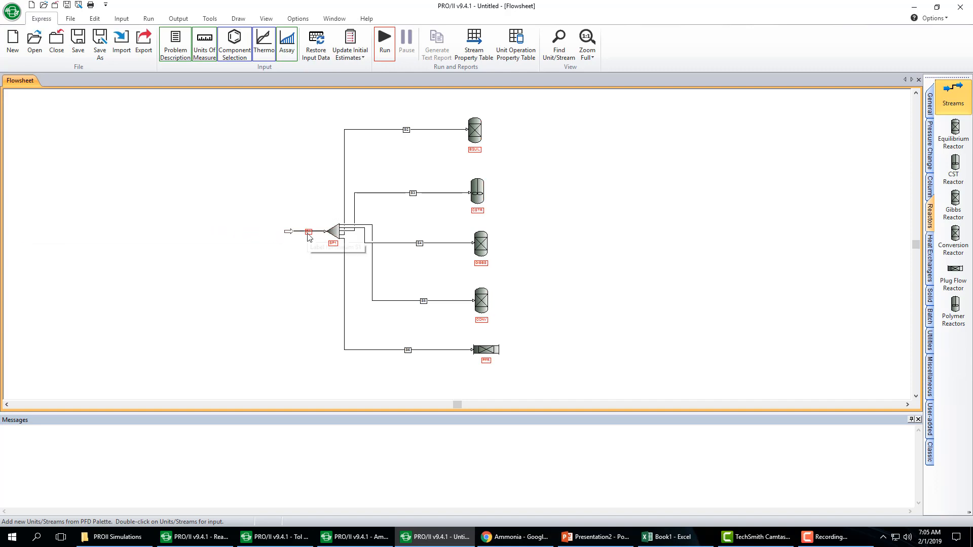
Step: Set feed S1 to total flowrate 100 lb-mol/hr with mole fractions 0.75 hydrogen and 0.25 nitrogen
{"action": "double_click", "coordinate": [308, 233]}
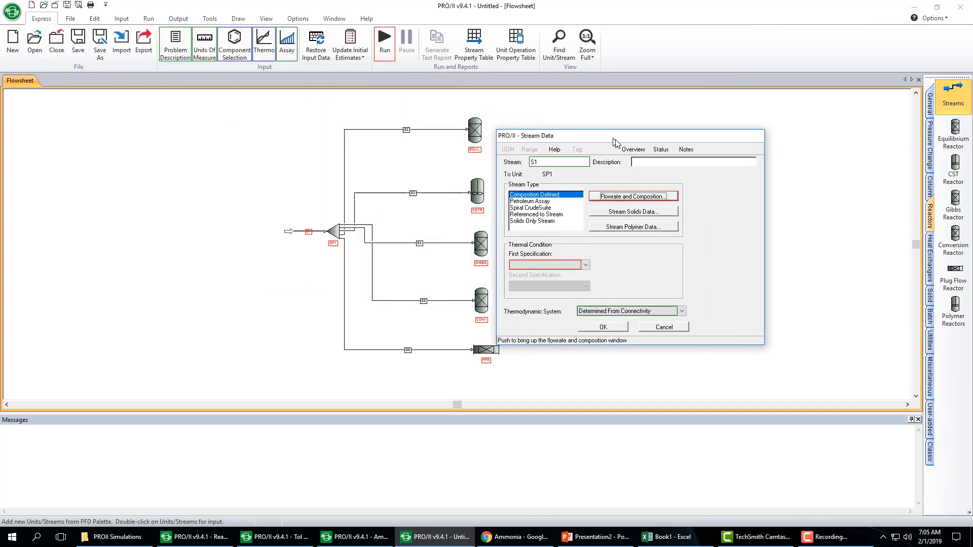
{"action": "left_click", "coordinate": [628, 196]}
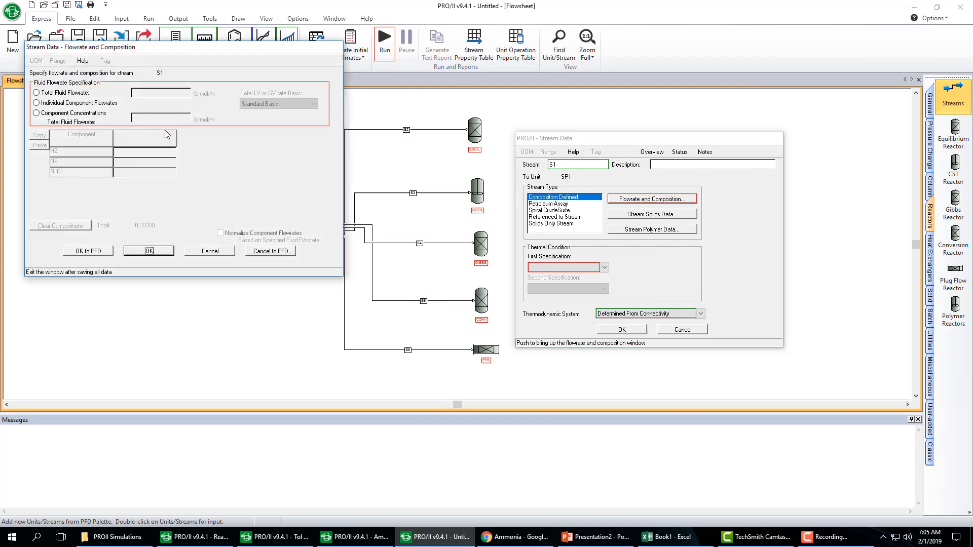
{"action": "left_click", "coordinate": [37, 92]}
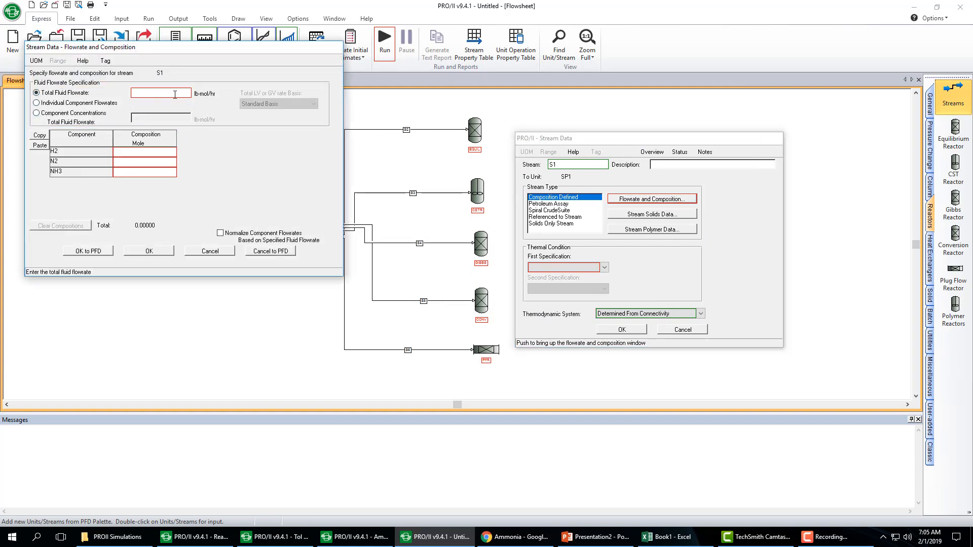
{"action": "type", "text": "100"}
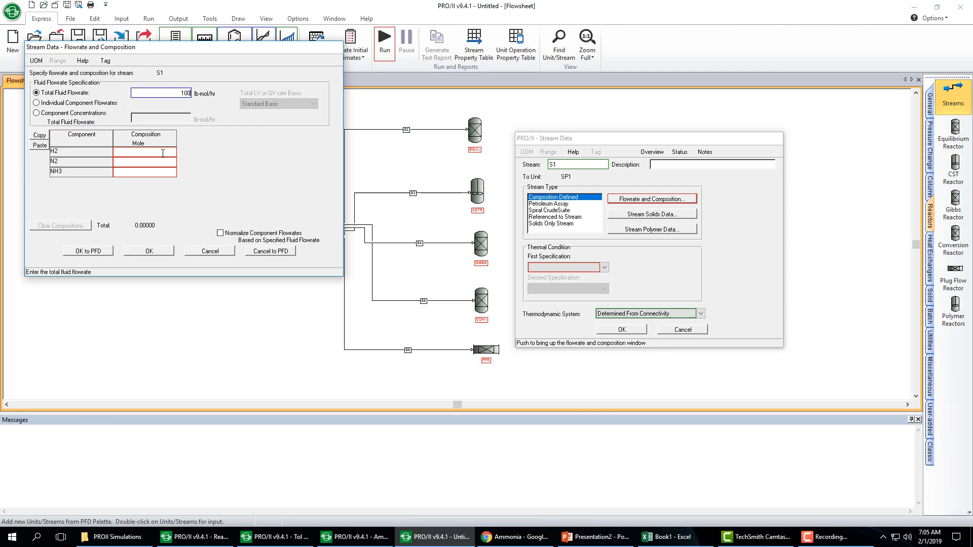
{"action": "left_click", "coordinate": [593, 537]}
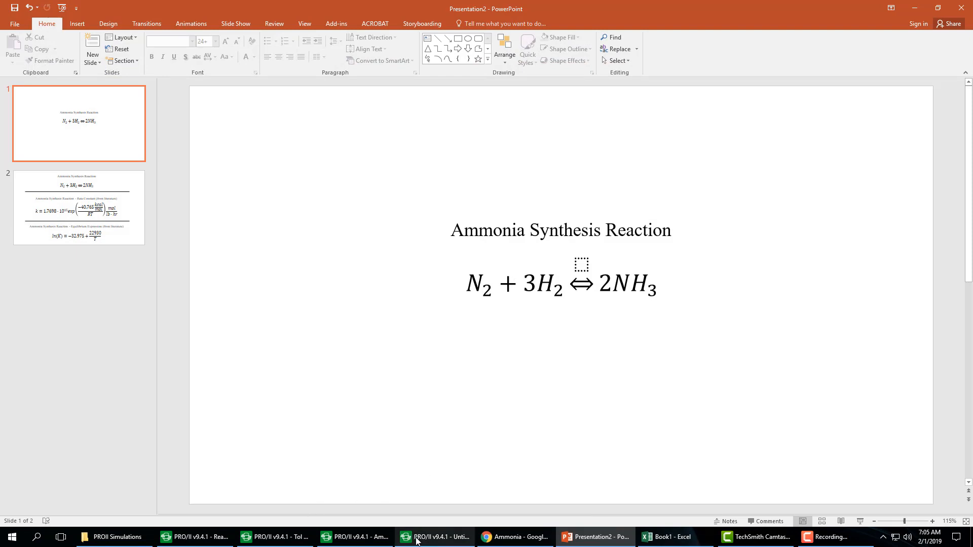
{"action": "left_click", "coordinate": [436, 537]}
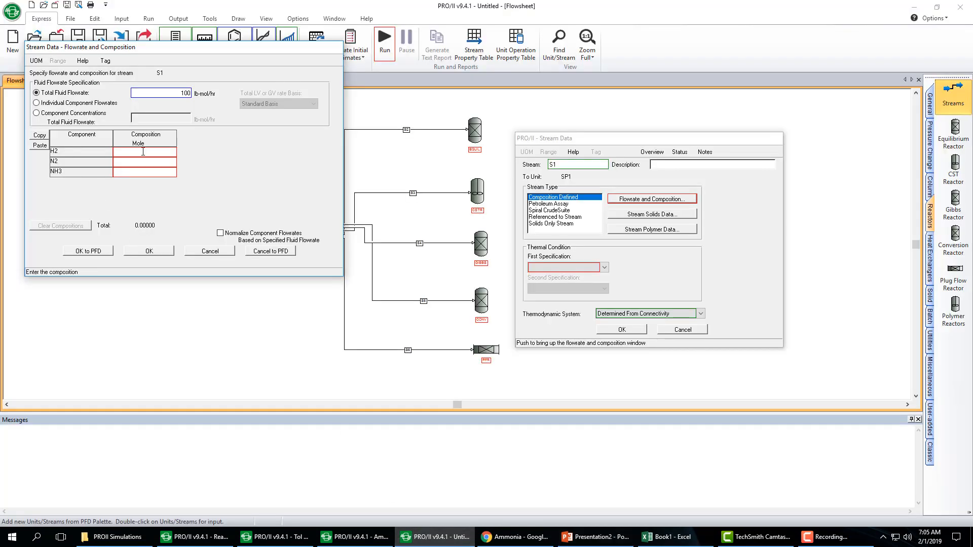
{"action": "type", "text": ".75"}
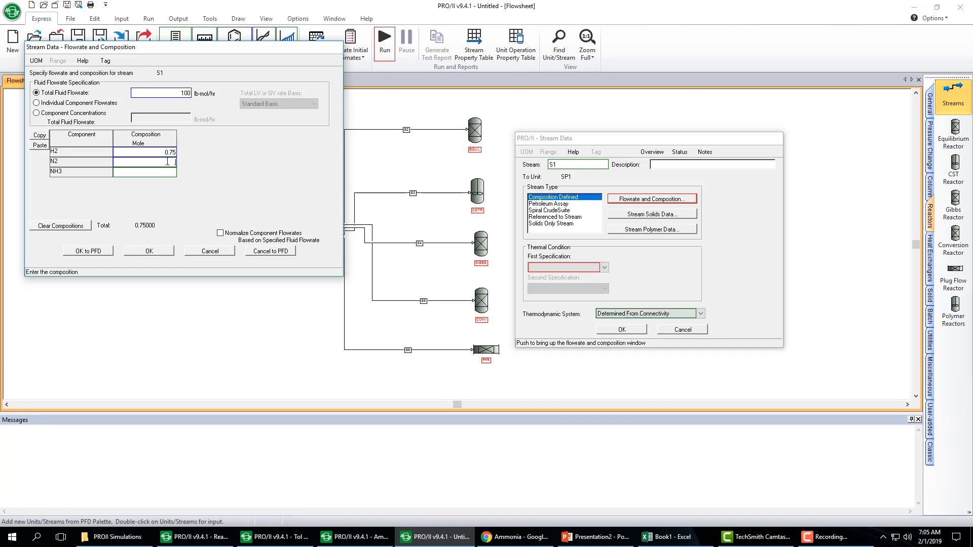
{"action": "type", "text": "0.25"}
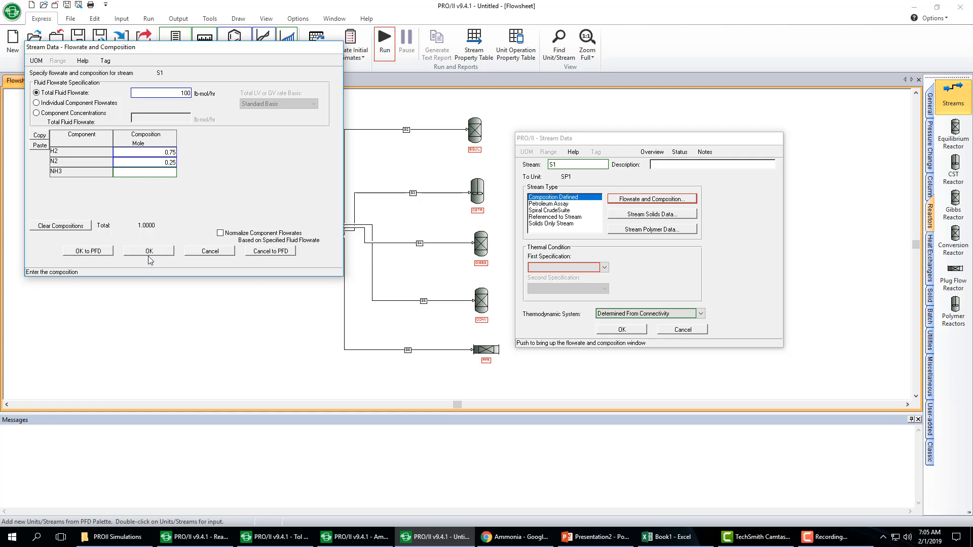
{"action": "left_click", "coordinate": [148, 250]}
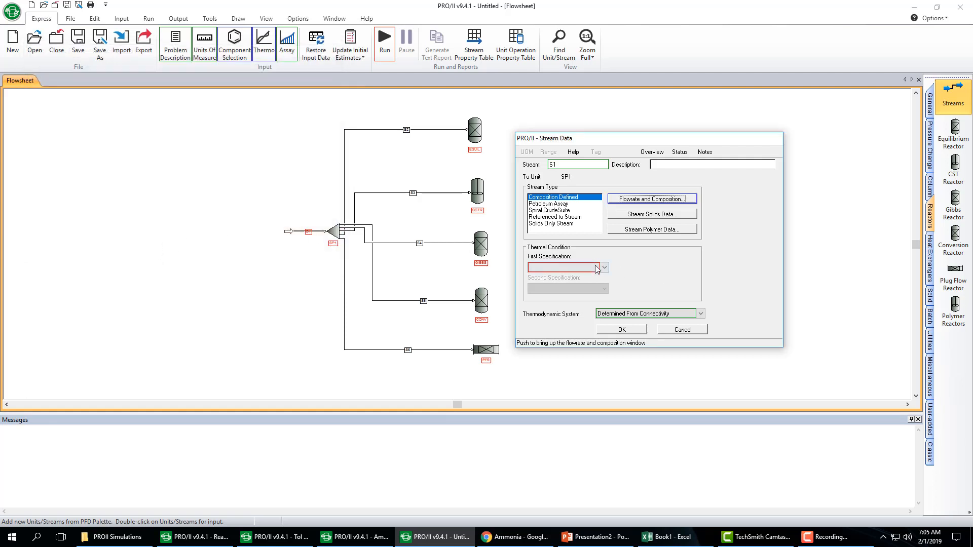
Step: Specify S1 by temperature 450 F and pressure 1470 psia and save the stream data
{"action": "left_click", "coordinate": [601, 267]}
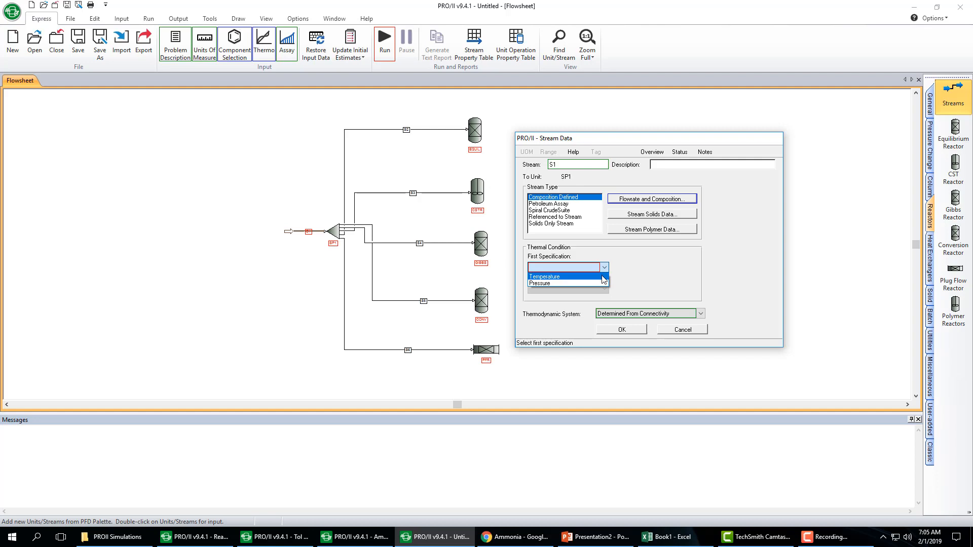
{"action": "left_click", "coordinate": [543, 275]}
{"action": "type", "text": "450"}
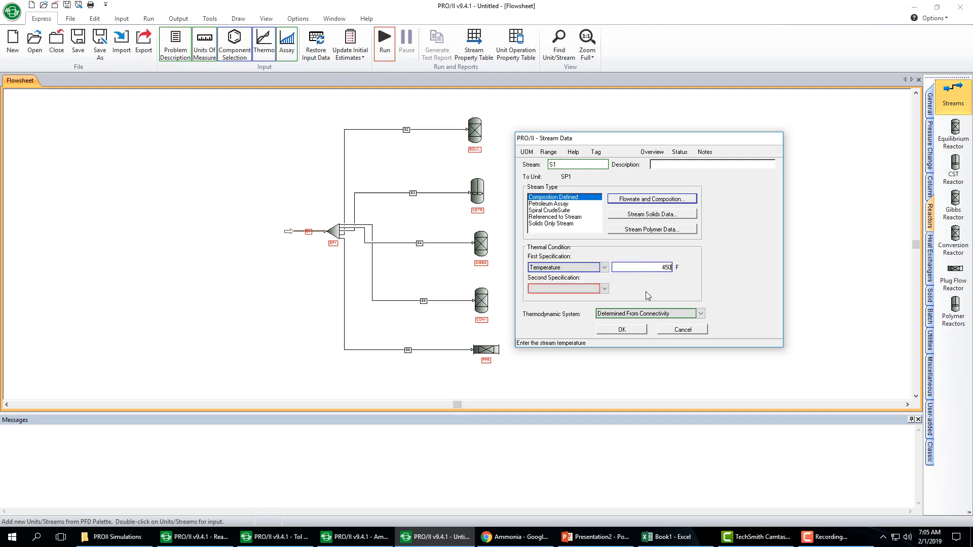
{"action": "left_click", "coordinate": [603, 288]}
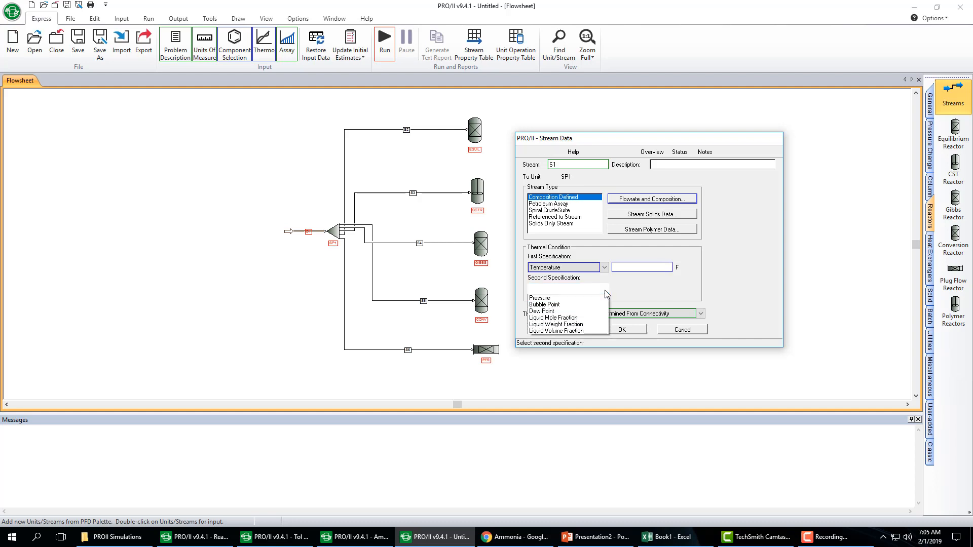
{"action": "left_click", "coordinate": [555, 298]}
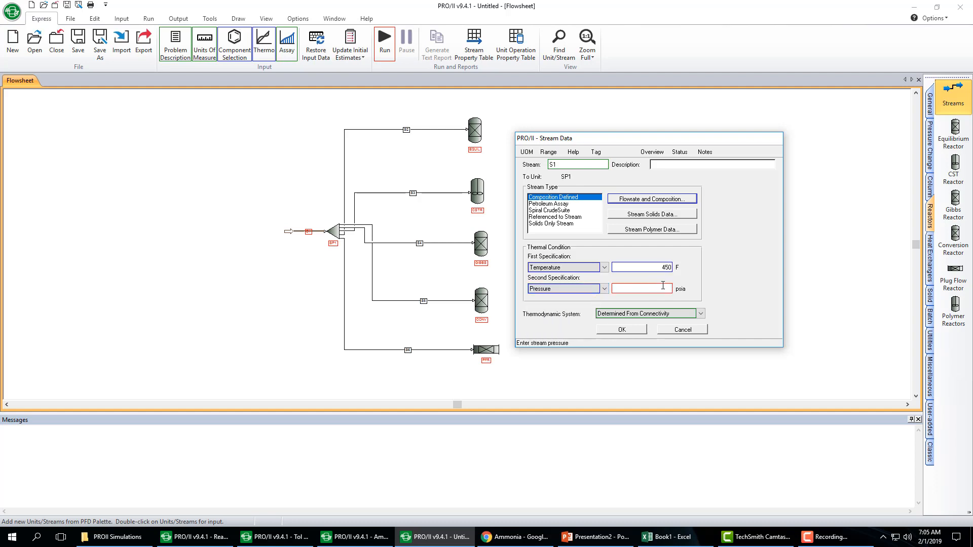
{"action": "type", "text": "14"}
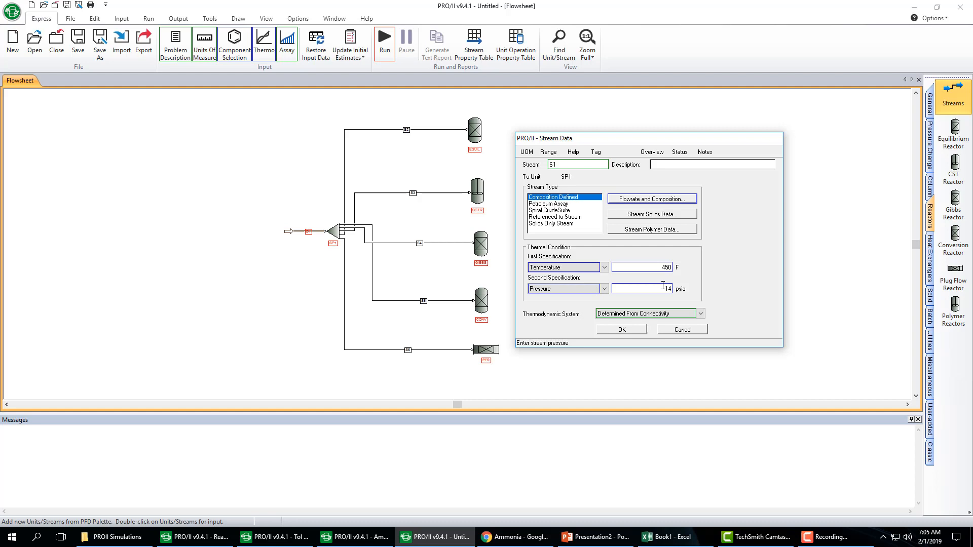
{"action": "type", "text": "1470"}
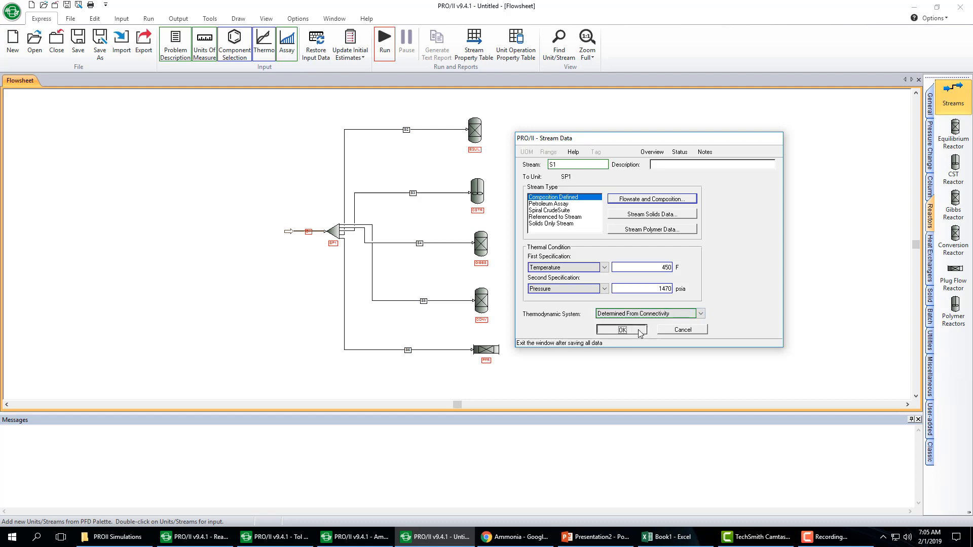
{"action": "left_click", "coordinate": [621, 329]}
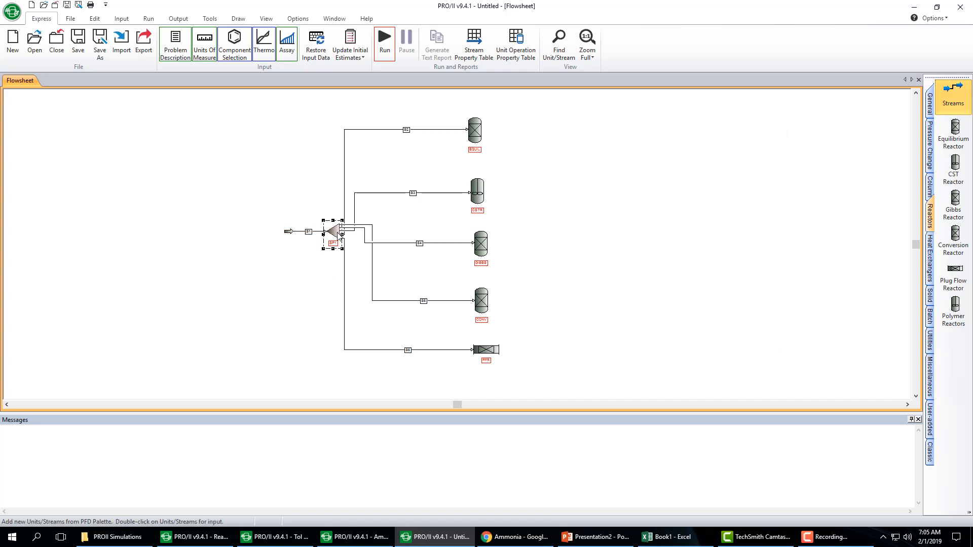
Step: Set splitter SP1 parameters for S2 and S3 to flowrate of all components
{"action": "double_click", "coordinate": [333, 230]}
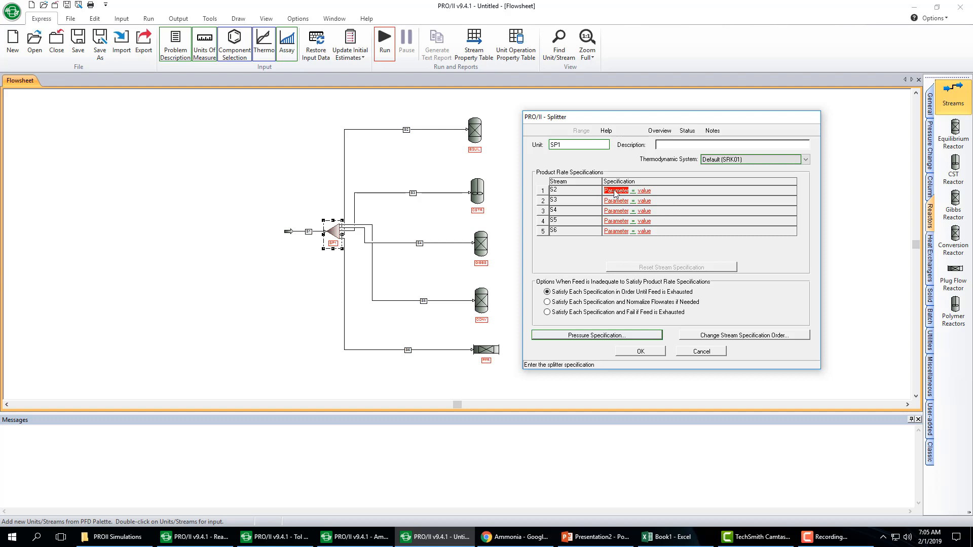
{"action": "left_click", "coordinate": [615, 190]}
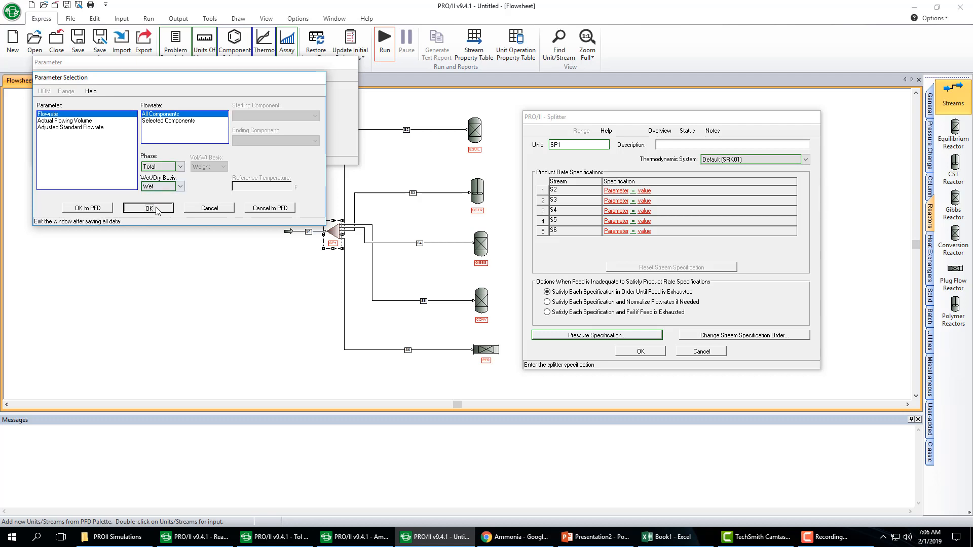
{"action": "left_click", "coordinate": [148, 208]}
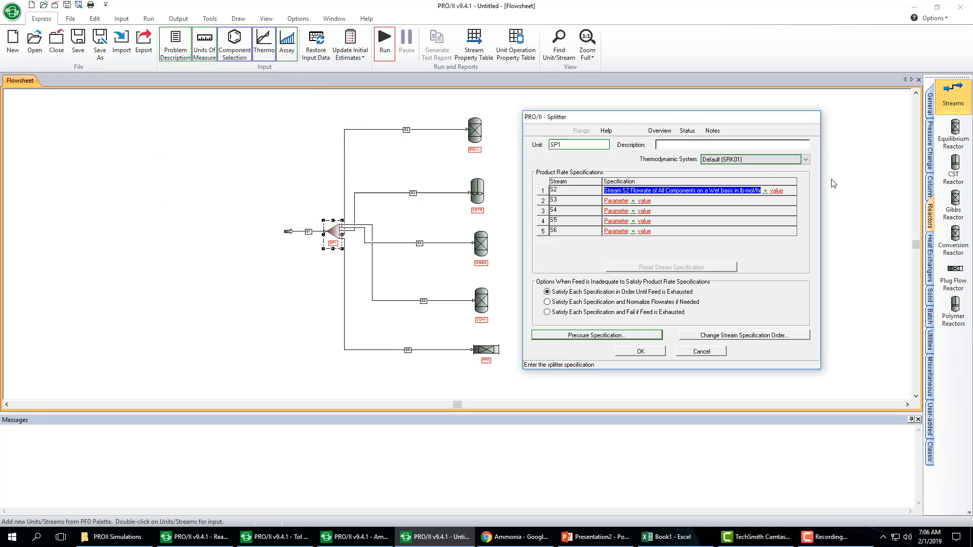
{"action": "left_click", "coordinate": [772, 190]}
{"action": "type", "text": "20"}
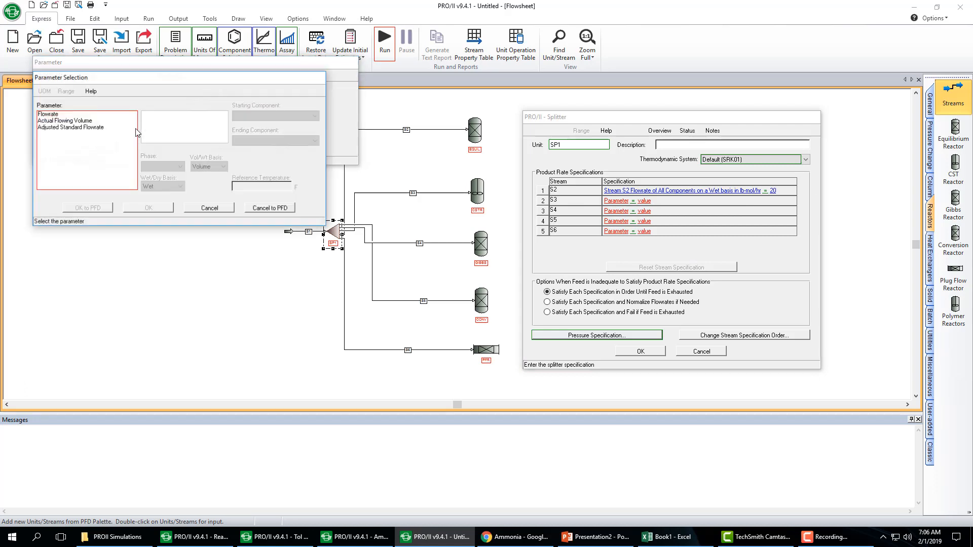
{"action": "left_click", "coordinate": [48, 113]}
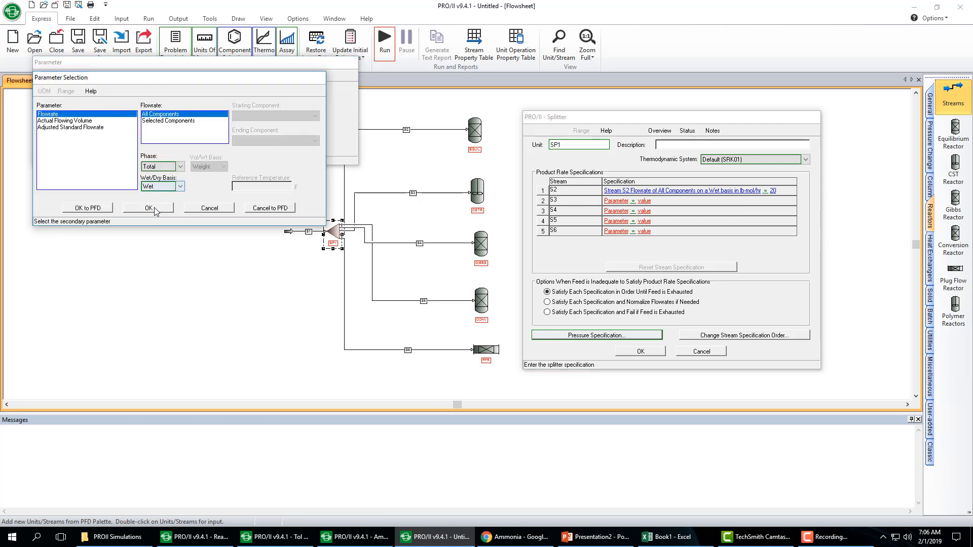
{"action": "left_click", "coordinate": [147, 207]}
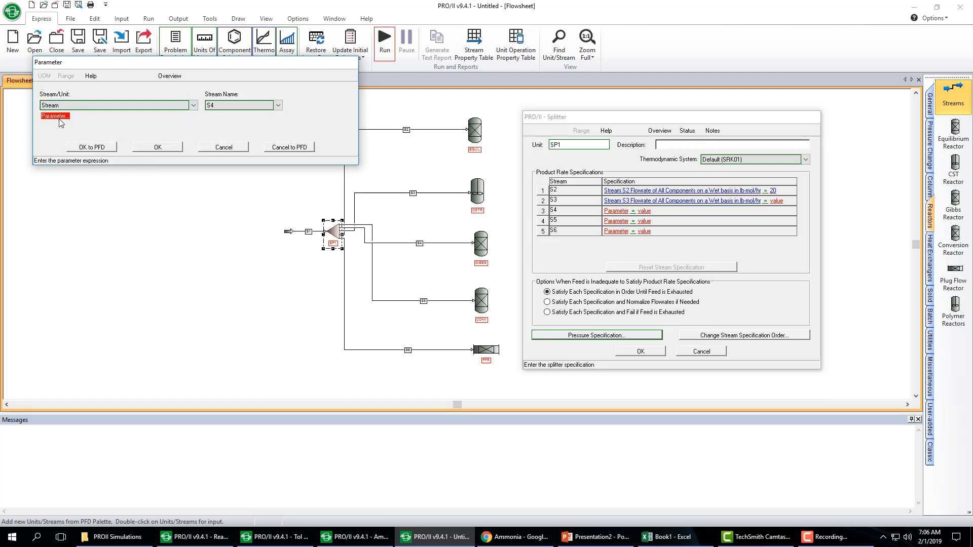
Step: Set S4 and S5 to all-components flowrate, enter 20 lb-mol/hr for each stream and save SP1
{"action": "left_click", "coordinate": [53, 116]}
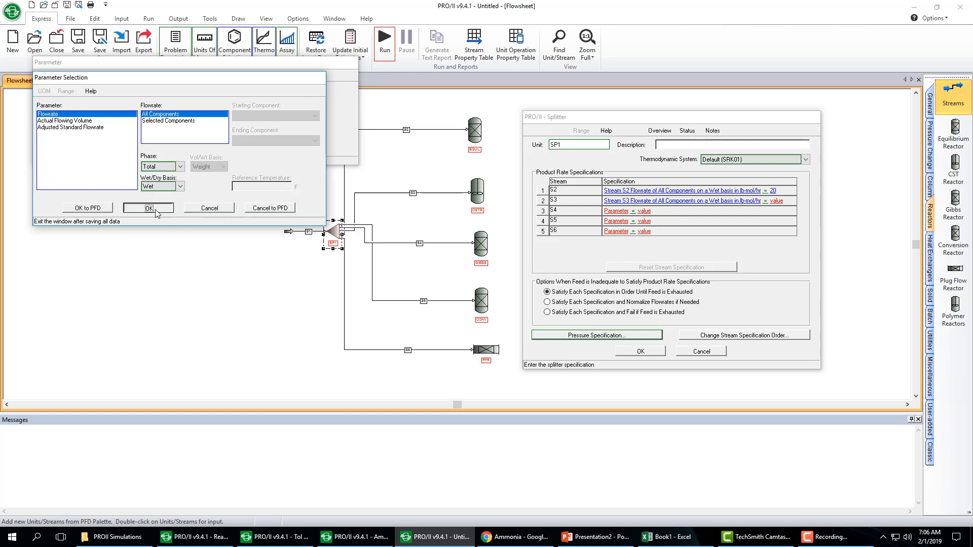
{"action": "left_click", "coordinate": [148, 207]}
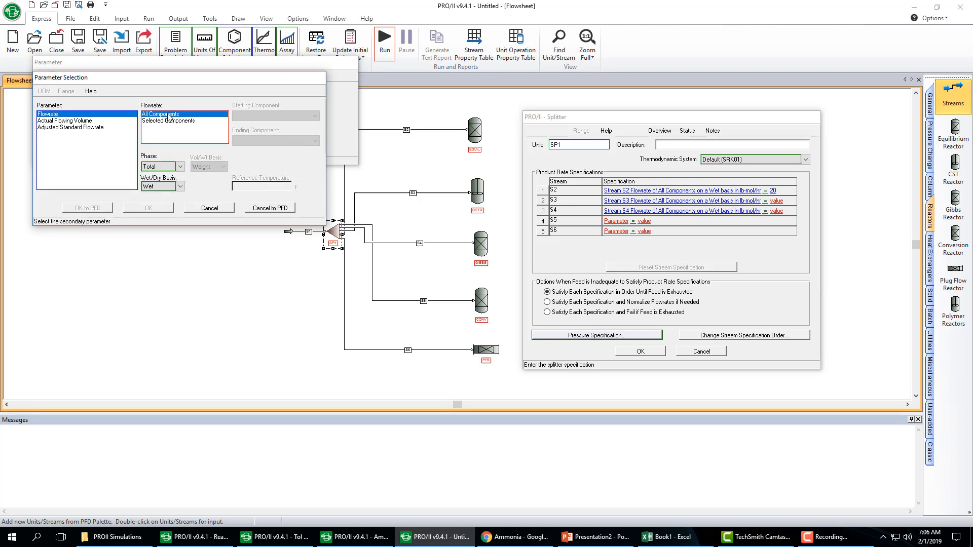
{"action": "left_click", "coordinate": [148, 207]}
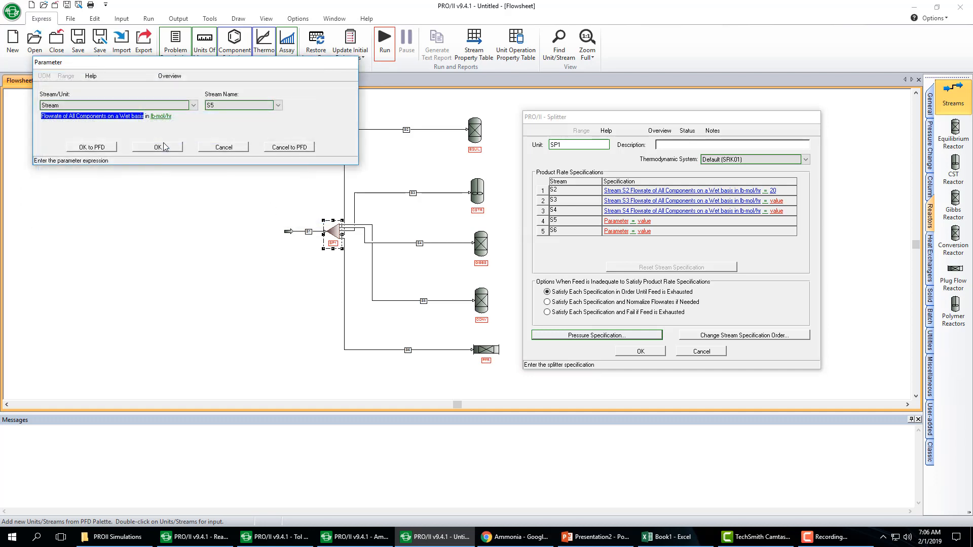
{"action": "left_click", "coordinate": [156, 147]}
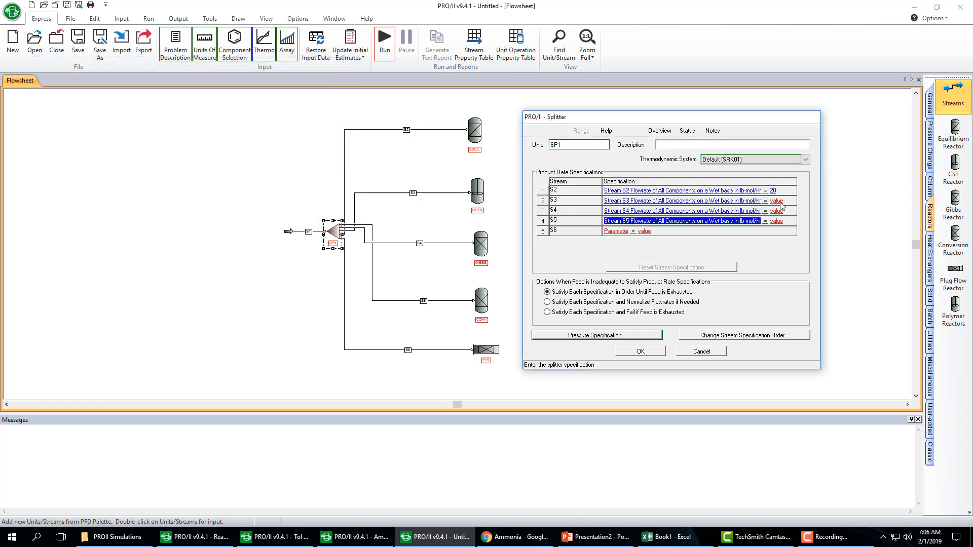
{"action": "left_click", "coordinate": [774, 200]}
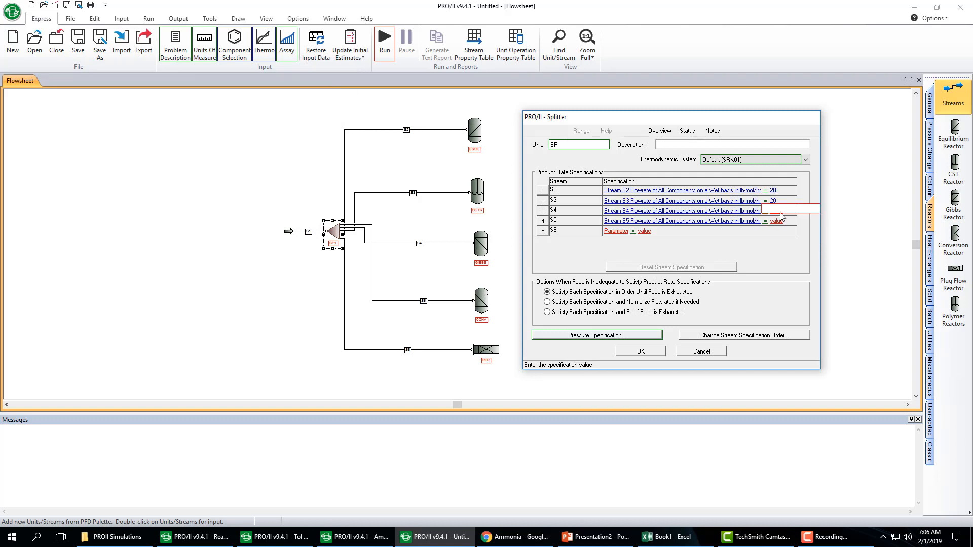
{"action": "type", "text": "20"}
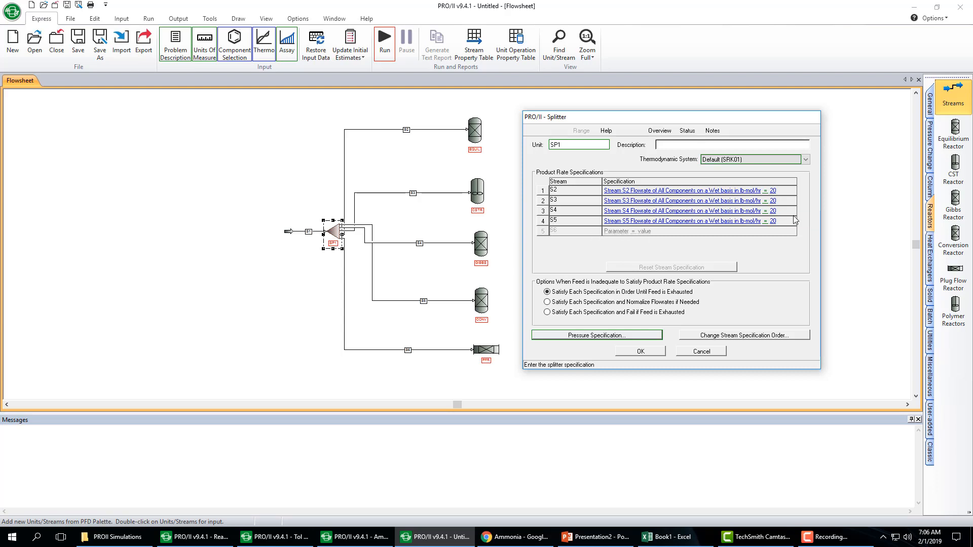
{"action": "mouse_move", "coordinate": [305, 244]}
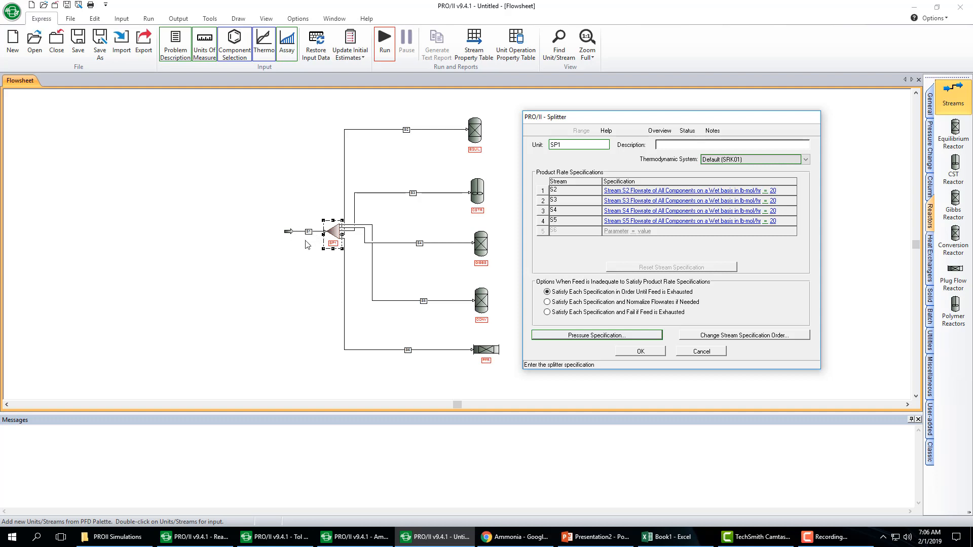
{"action": "mouse_move", "coordinate": [308, 239]}
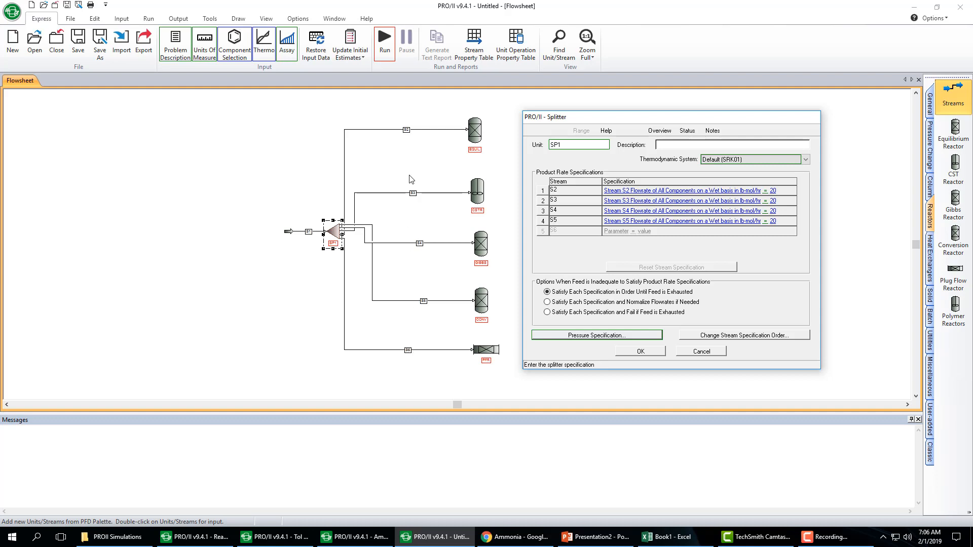
{"action": "mouse_move", "coordinate": [656, 349]}
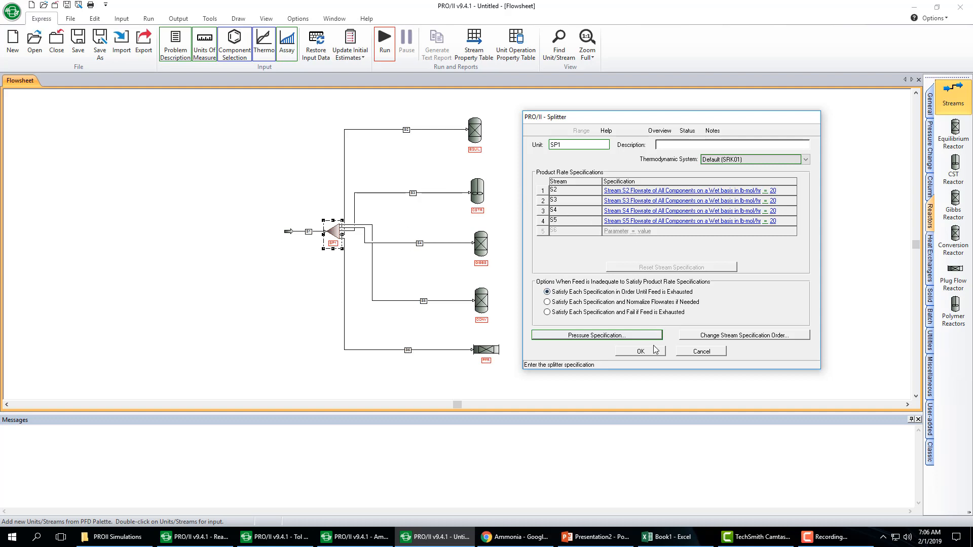
{"action": "left_click", "coordinate": [640, 352]}
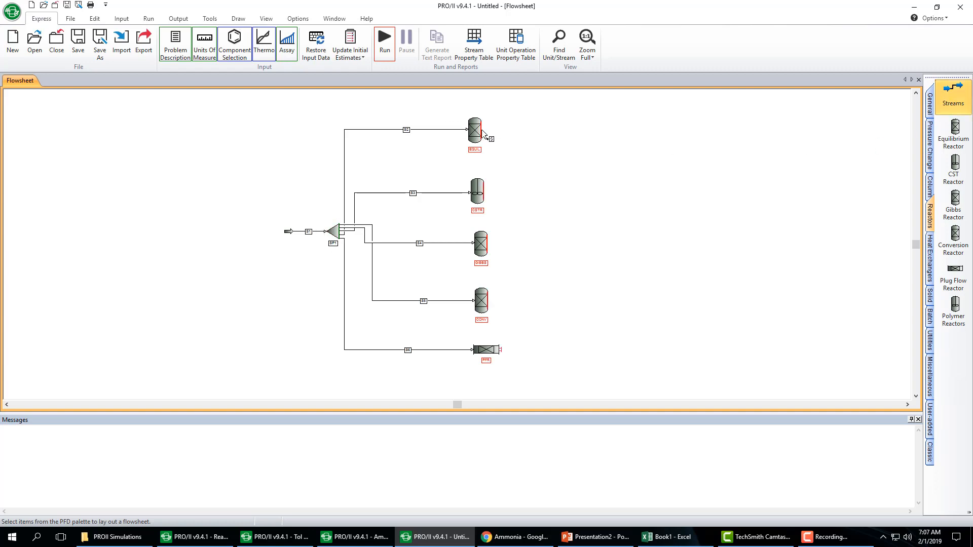
Step: Name the equilibrium, CSTR and Gibbs reactor product streams EQUIL, CSTR and GIBBS
{"action": "left_click", "coordinate": [475, 129]}
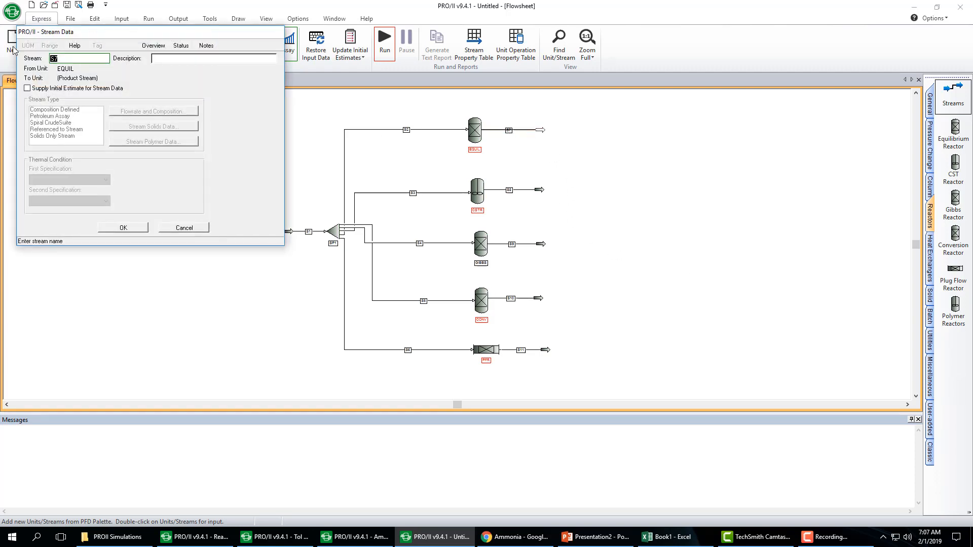
{"action": "type", "text": "EQUIL"}
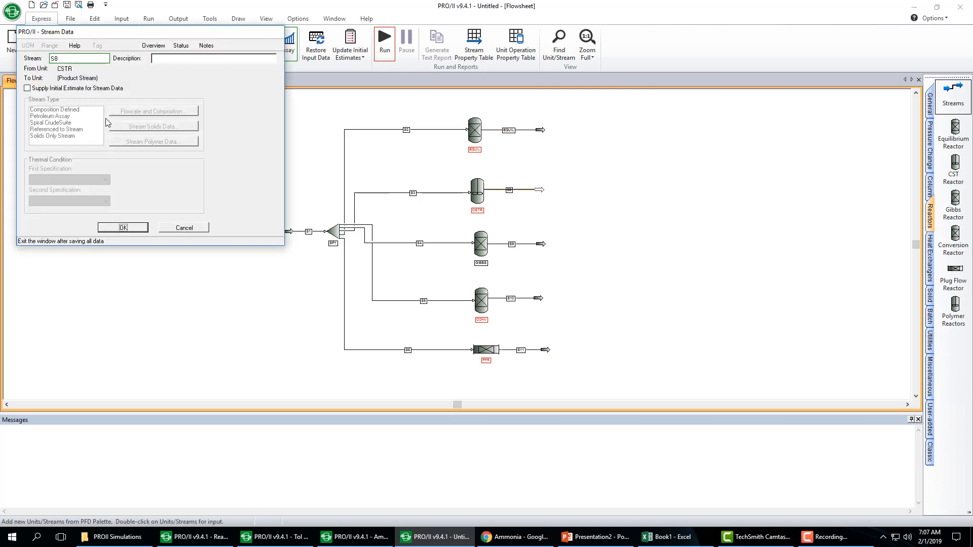
{"action": "type", "text": "CSTR"}
{"action": "left_click", "coordinate": [79, 58]}
{"action": "type", "text": "G"}
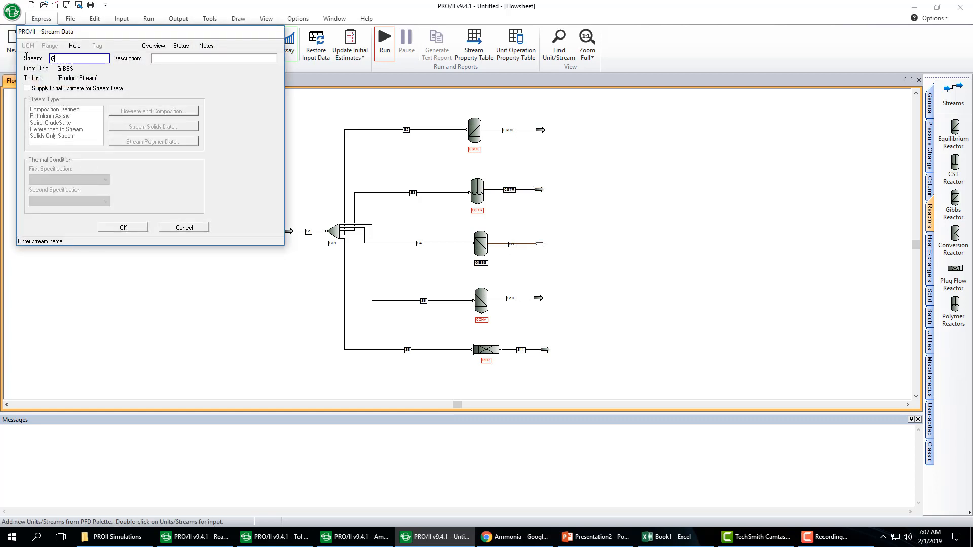
{"action": "type", "text": "IBBS"}
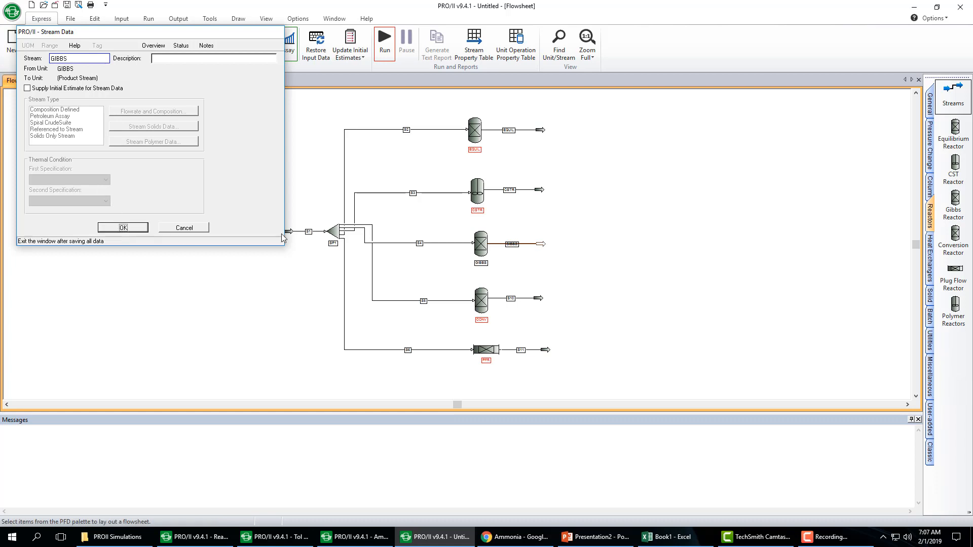
{"action": "left_click", "coordinate": [508, 298]}
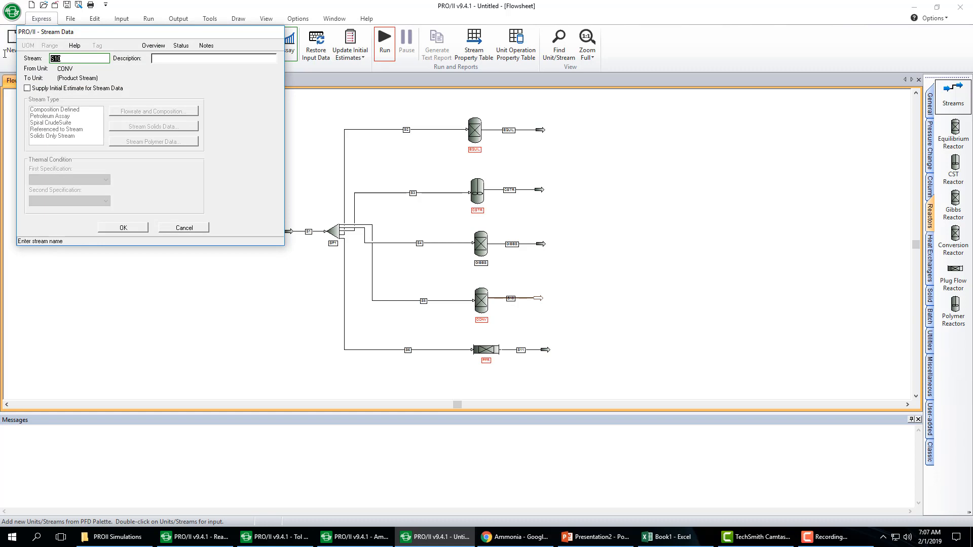
Step: Name the conversion and plug flow reactor product streams CONV and PFR
{"action": "type", "text": "CONV"}
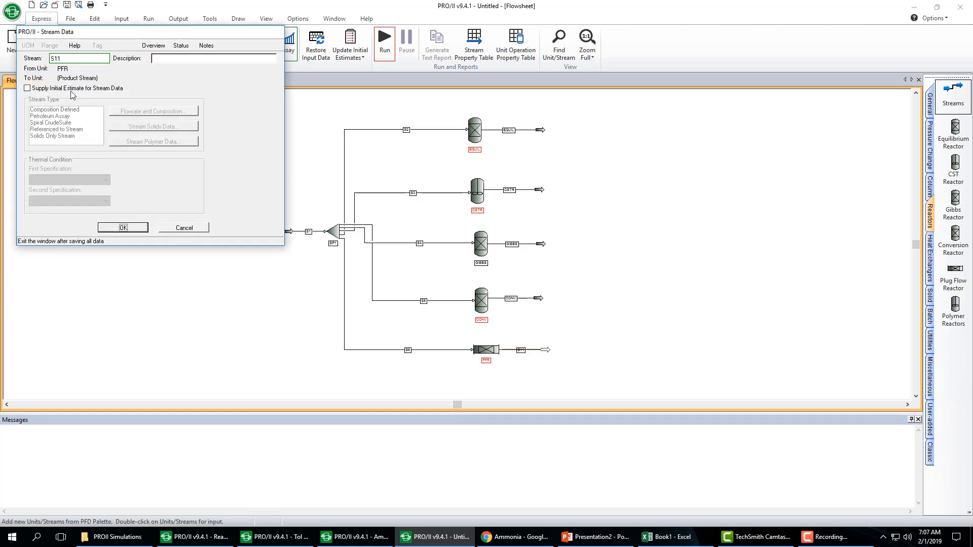
{"action": "type", "text": "PFR"}
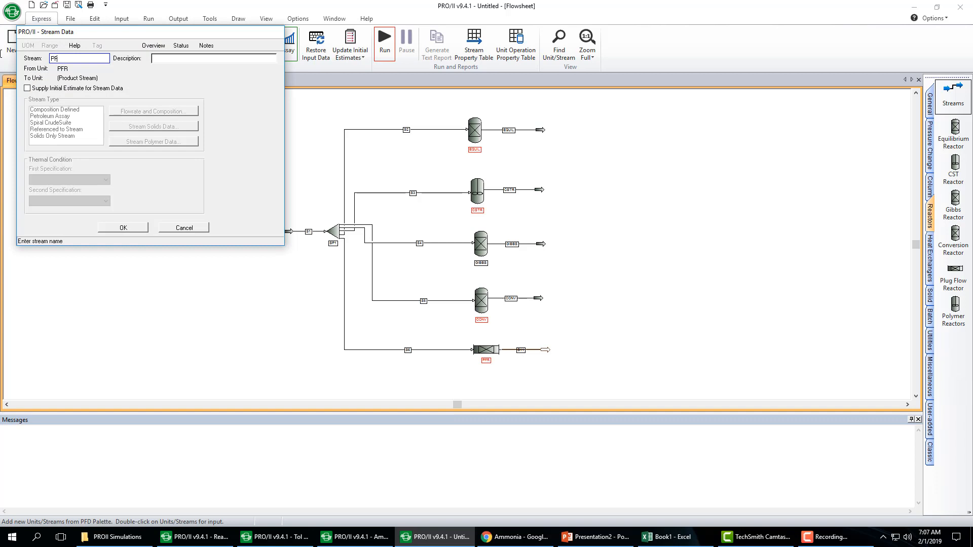
{"action": "left_click", "coordinate": [184, 227]}
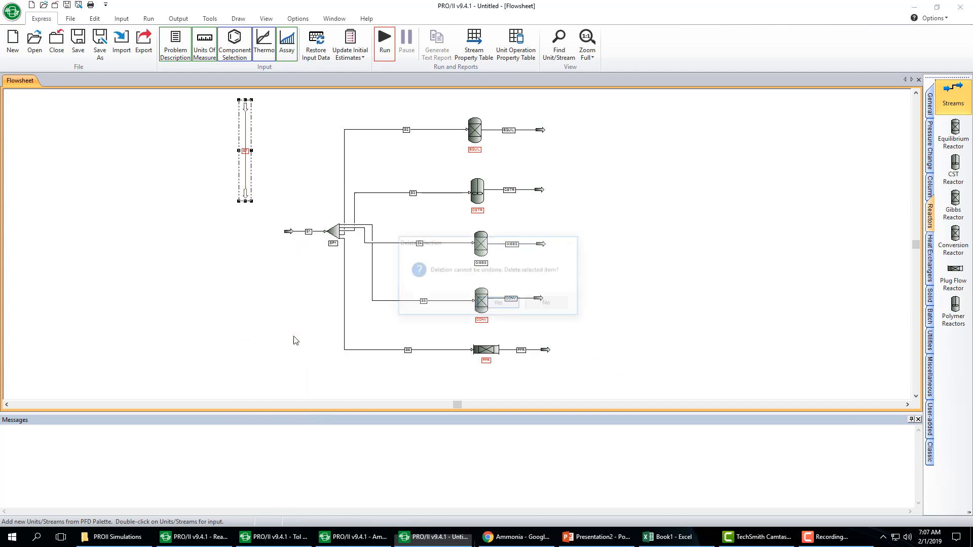
Step: Confirm deleting the stray top-left unit, leaving the five reactors and splitter
{"action": "left_click", "coordinate": [498, 303]}
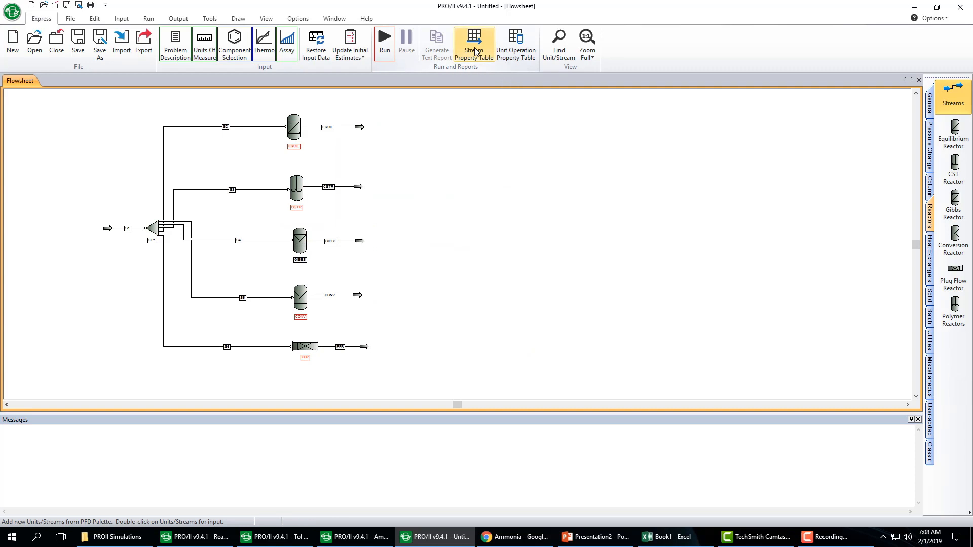
{"action": "left_click", "coordinate": [473, 43]}
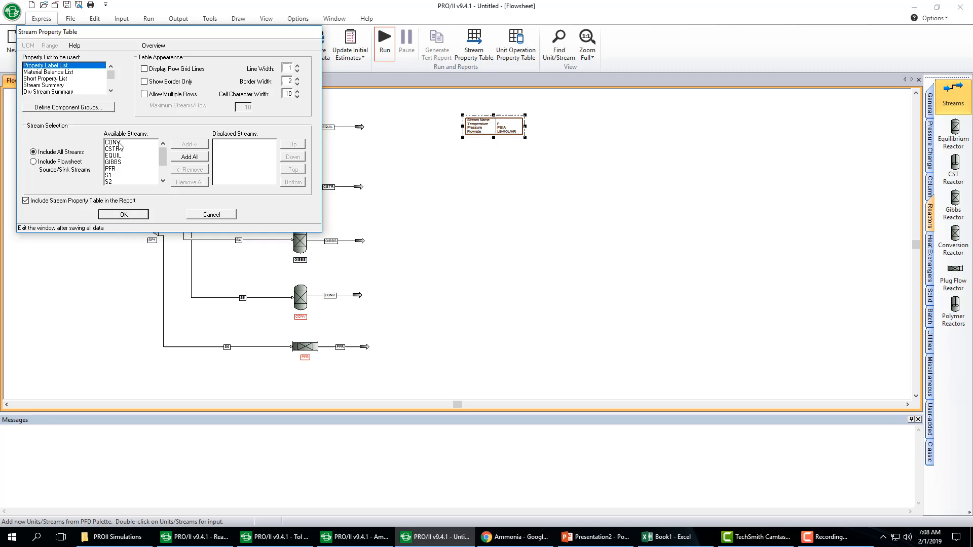
Step: Place a stream property table listing product streams CONV, CSTR, EQUIL, GIBBS and PFR
{"action": "left_click", "coordinate": [112, 142]}
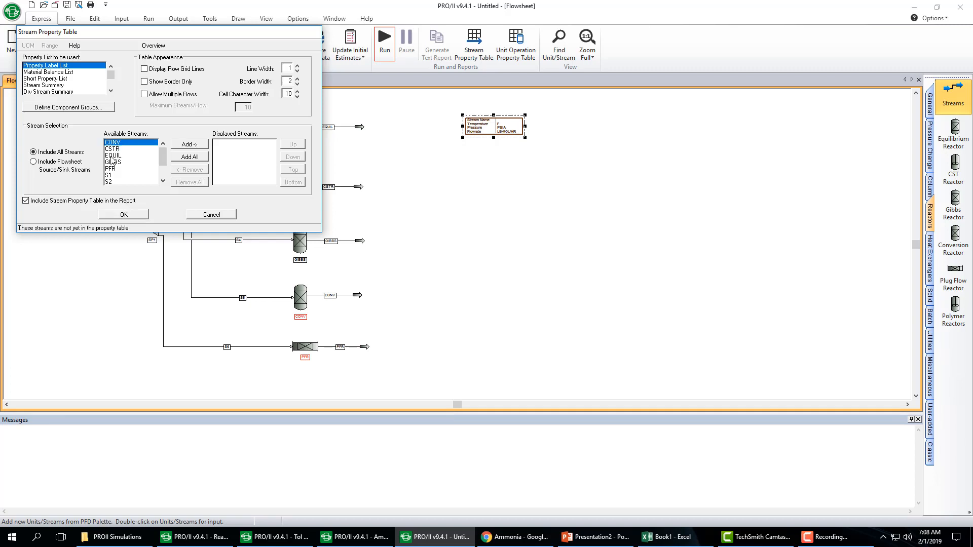
{"action": "left_click", "coordinate": [112, 149]}
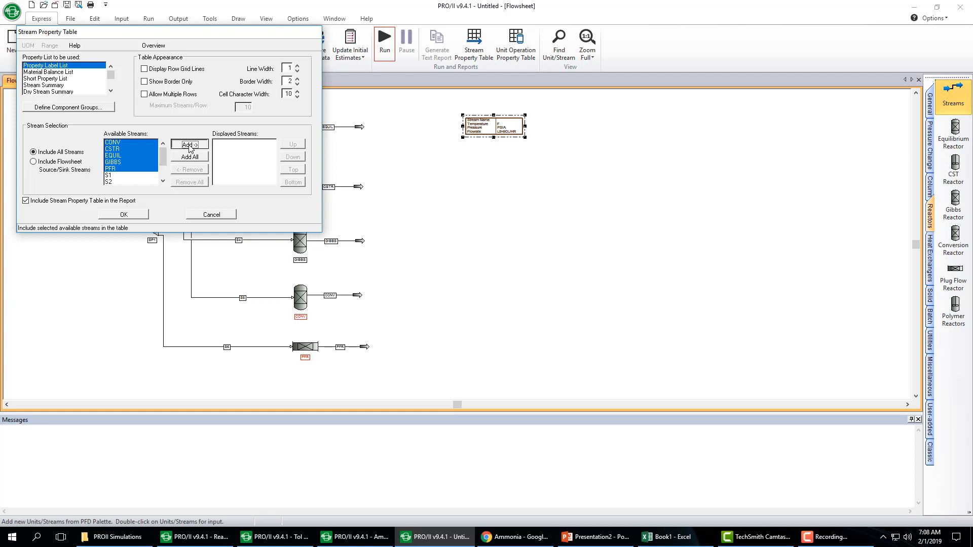
{"action": "left_click", "coordinate": [189, 145]}
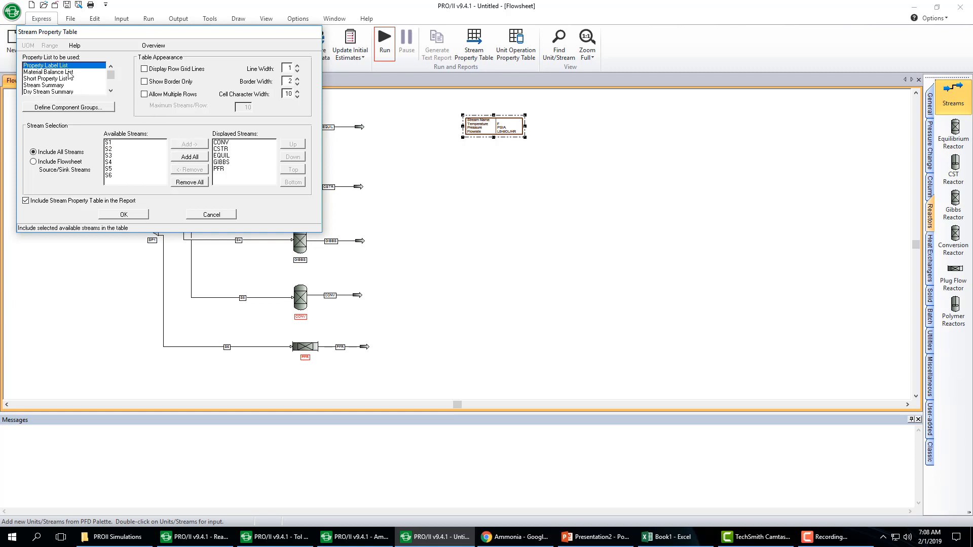
{"action": "left_click", "coordinate": [123, 214]}
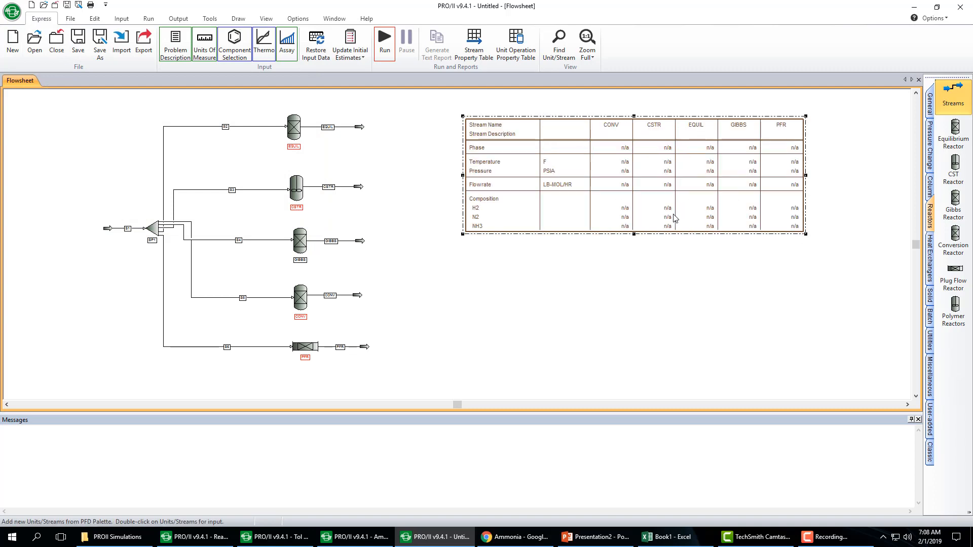
{"action": "left_click", "coordinate": [473, 43]}
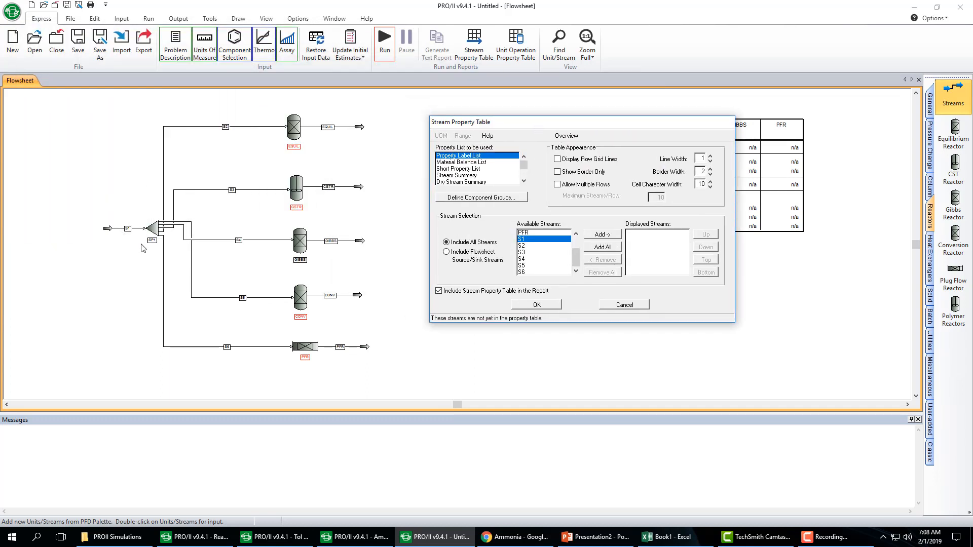
{"action": "mouse_move", "coordinate": [292, 274]}
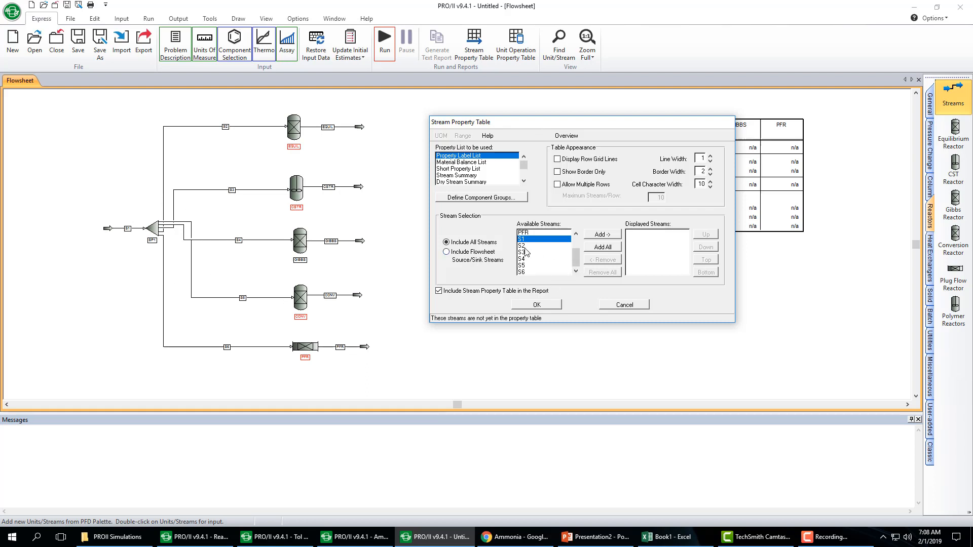
Step: Place a second stream property table covering feed and splitter streams S1 through S6
{"action": "left_click", "coordinate": [535, 251]}
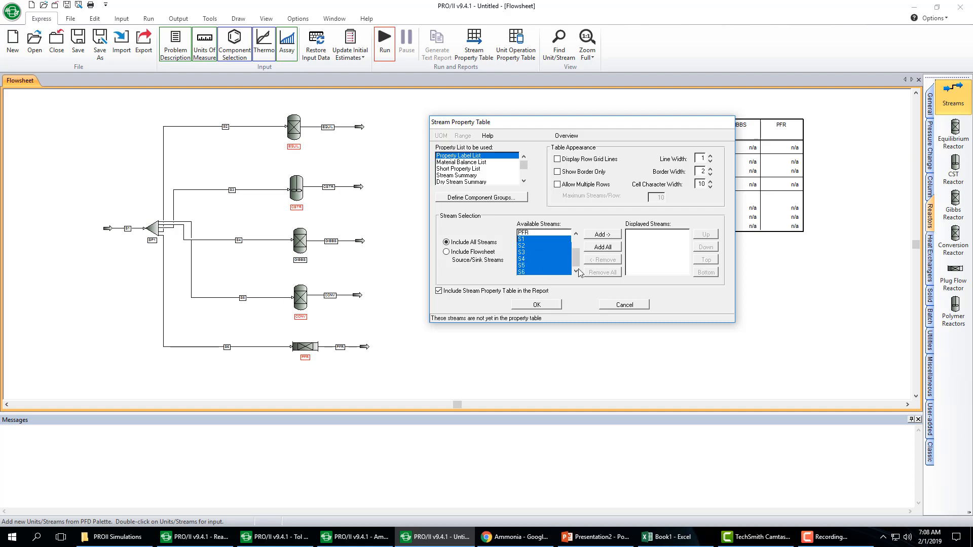
{"action": "left_click", "coordinate": [601, 246]}
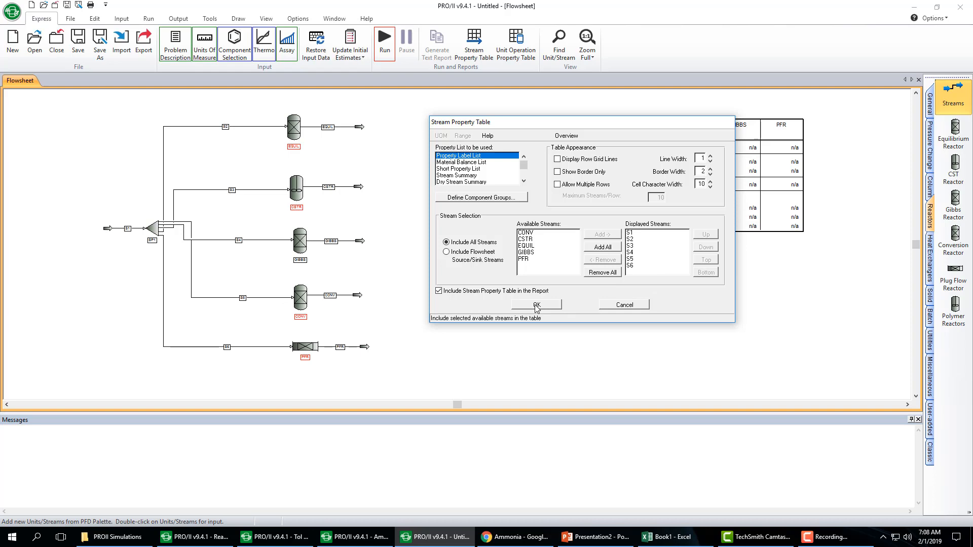
{"action": "left_click", "coordinate": [535, 304]}
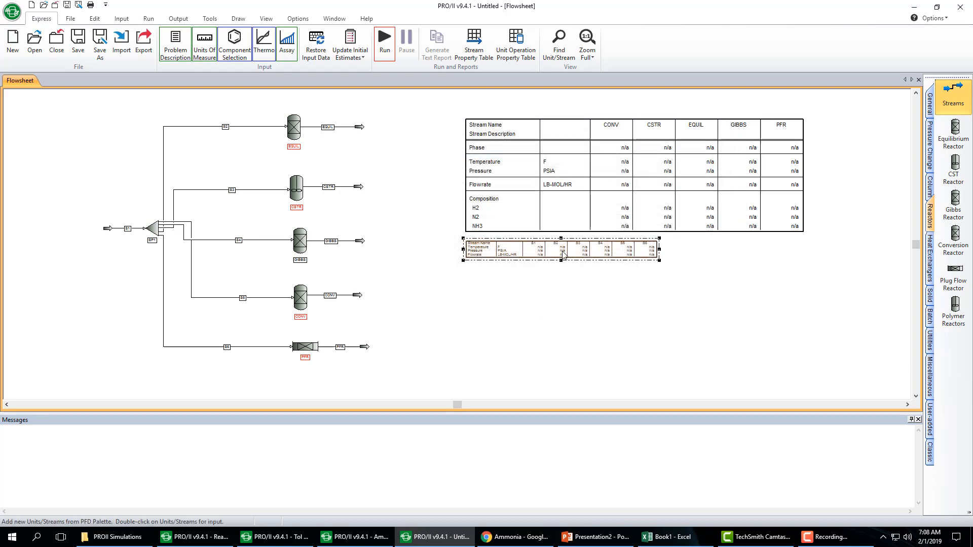
{"action": "left_click", "coordinate": [473, 44]}
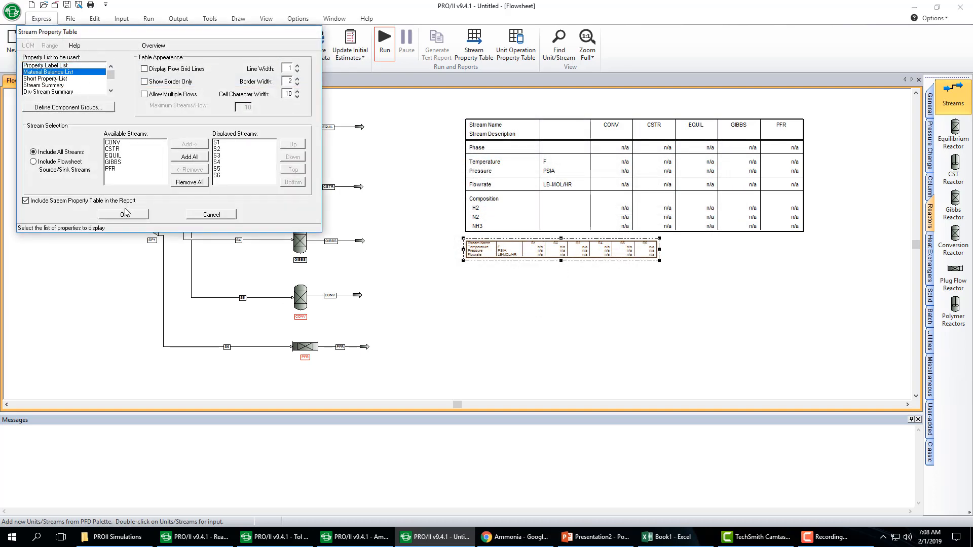
{"action": "left_click", "coordinate": [123, 214]}
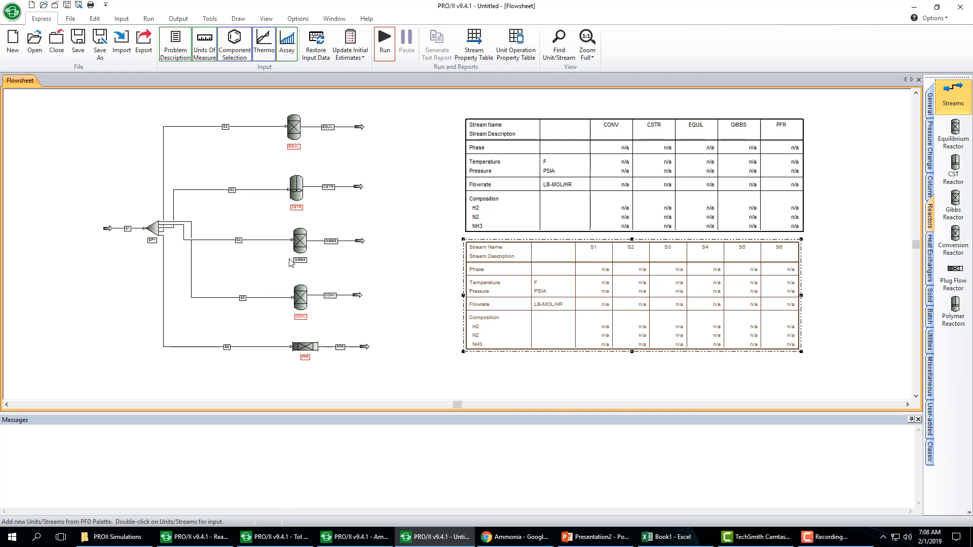
{"action": "left_click", "coordinate": [293, 130]}
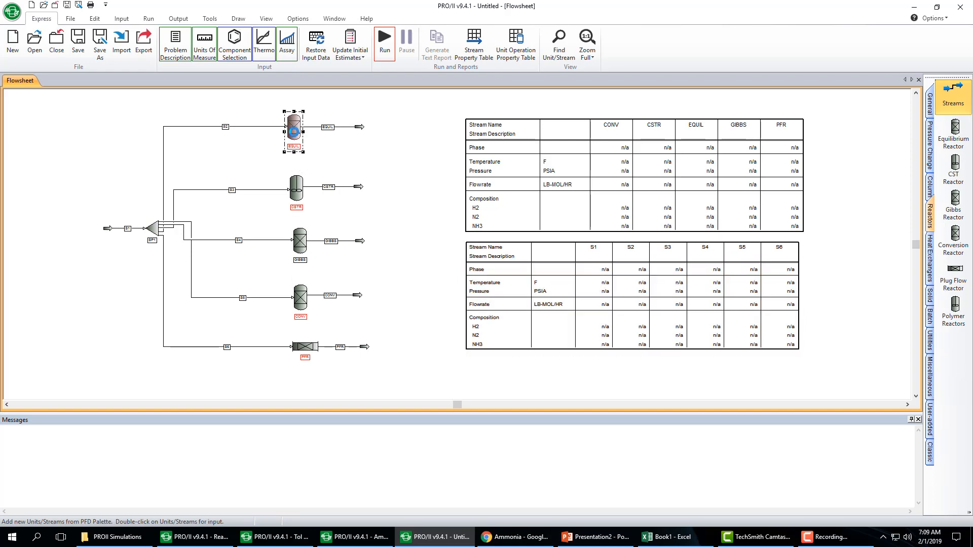
{"action": "double_click", "coordinate": [294, 131]}
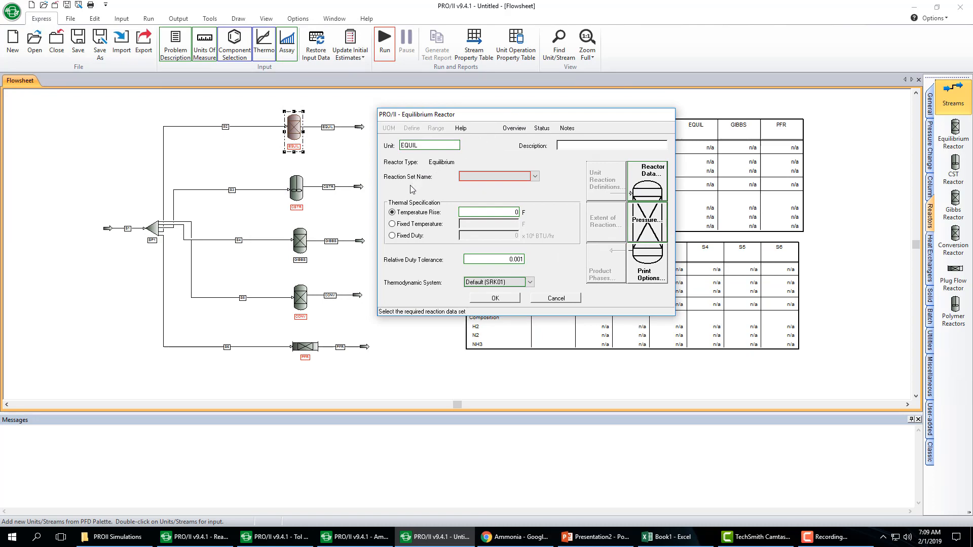
{"action": "left_click", "coordinate": [494, 177]}
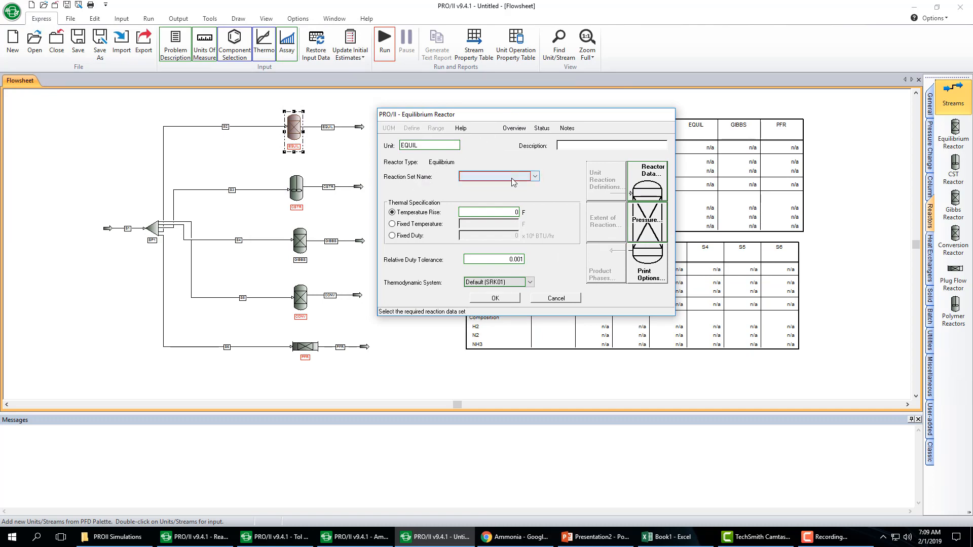
{"action": "left_click", "coordinate": [534, 176]}
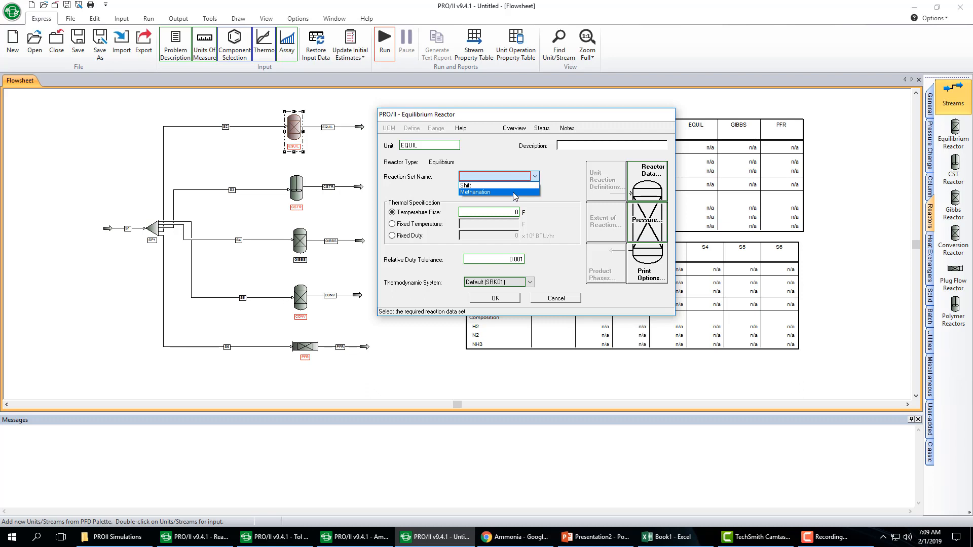
{"action": "mouse_move", "coordinate": [535, 242]}
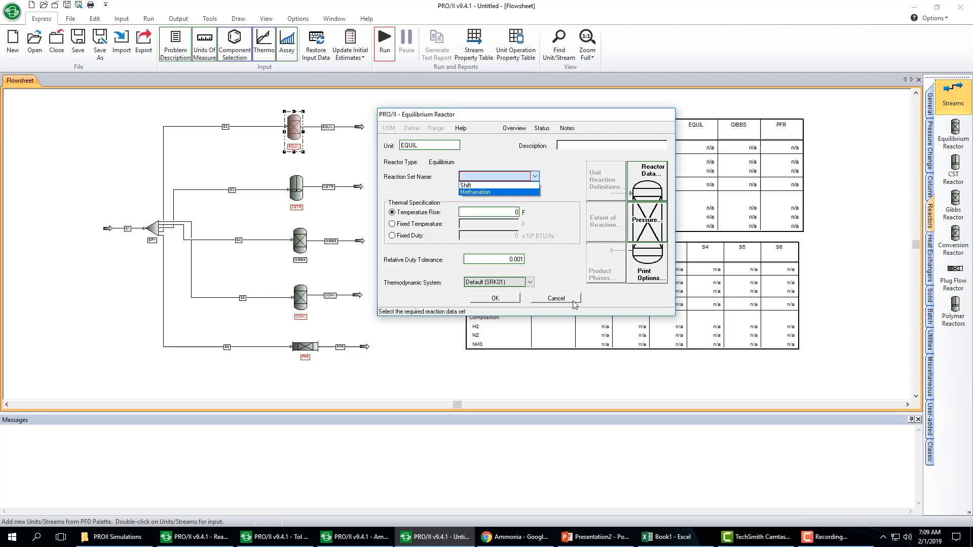
{"action": "left_click", "coordinate": [554, 298]}
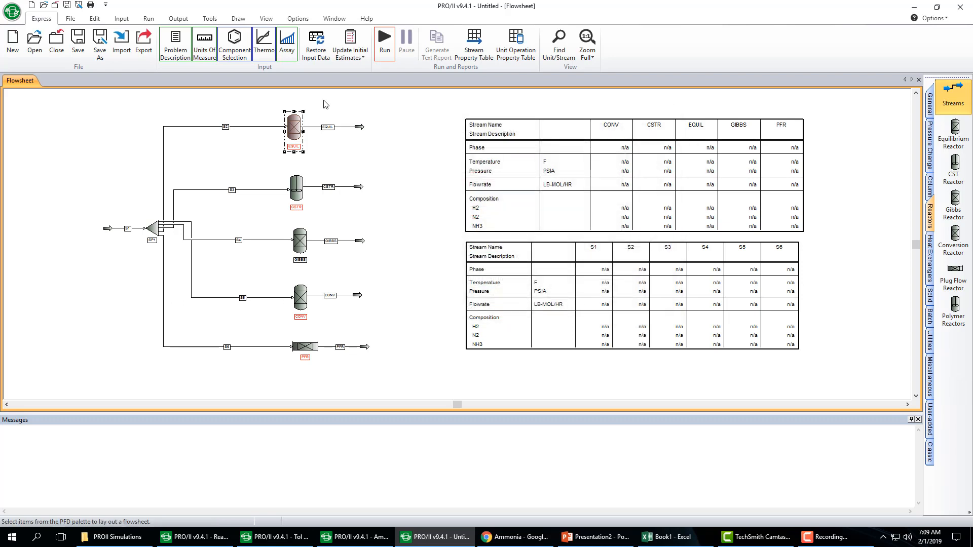
{"action": "left_click", "coordinate": [121, 19]}
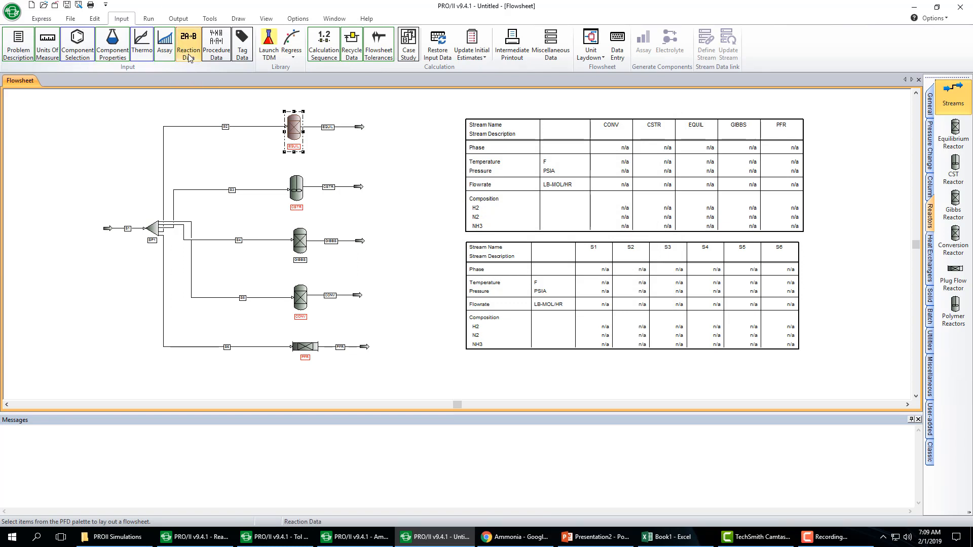
Step: Create reaction set AMM containing reaction AMM and bring up its stoichiometry entries
{"action": "left_click", "coordinate": [187, 43]}
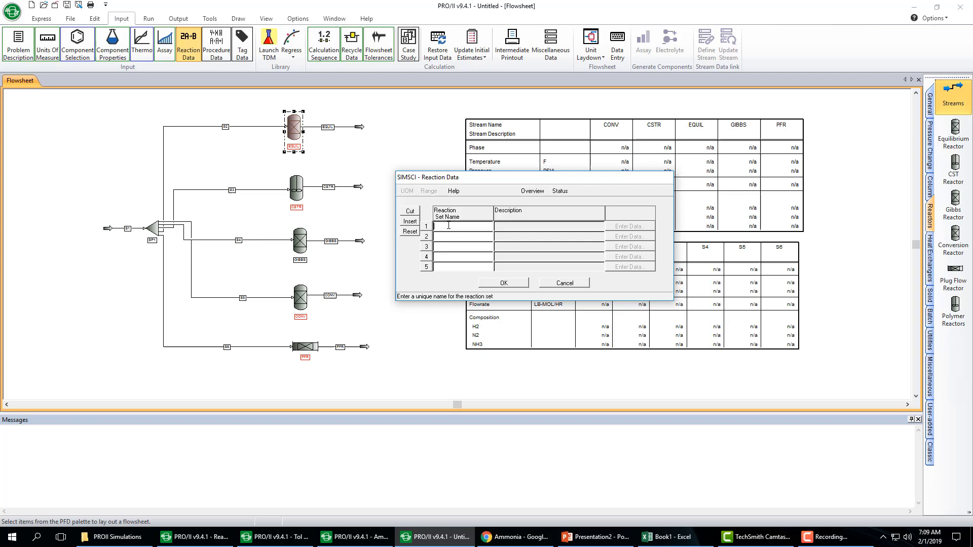
{"action": "type", "text": "AMM"}
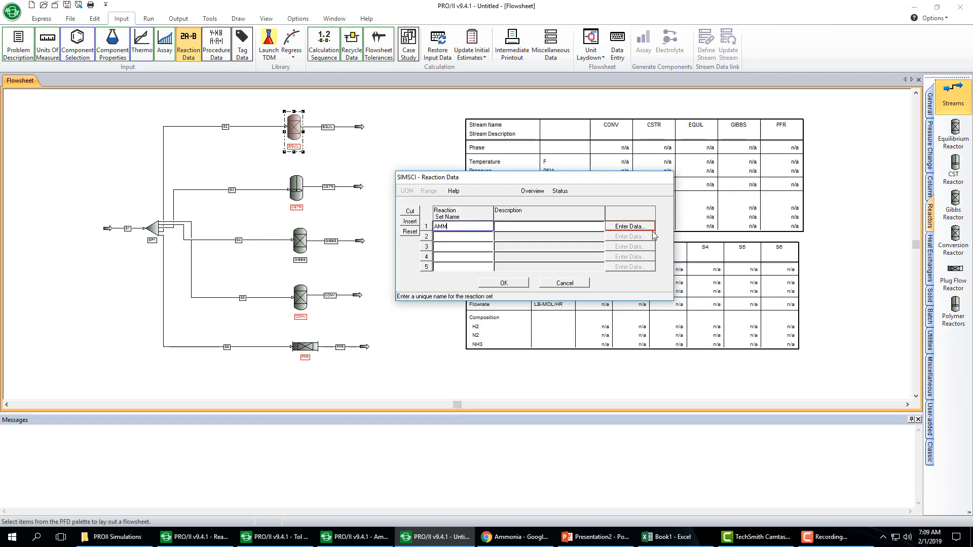
{"action": "left_click", "coordinate": [630, 225]}
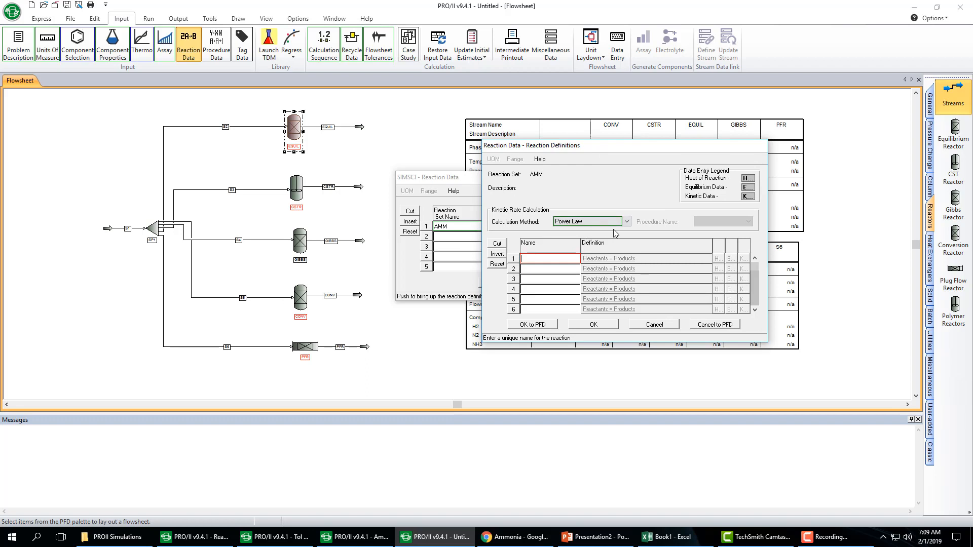
{"action": "mouse_move", "coordinate": [618, 239]}
{"action": "type", "text": "AMM"}
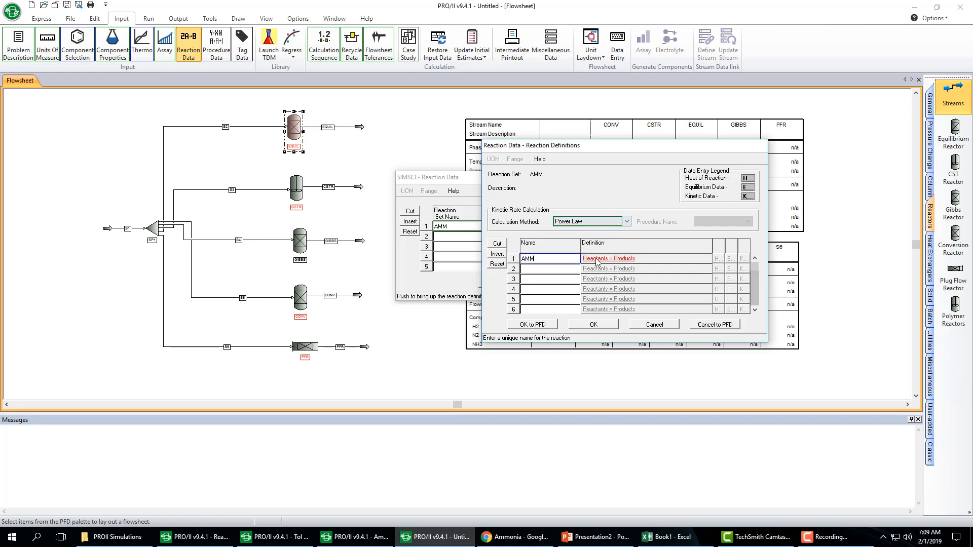
{"action": "left_click", "coordinate": [608, 259]}
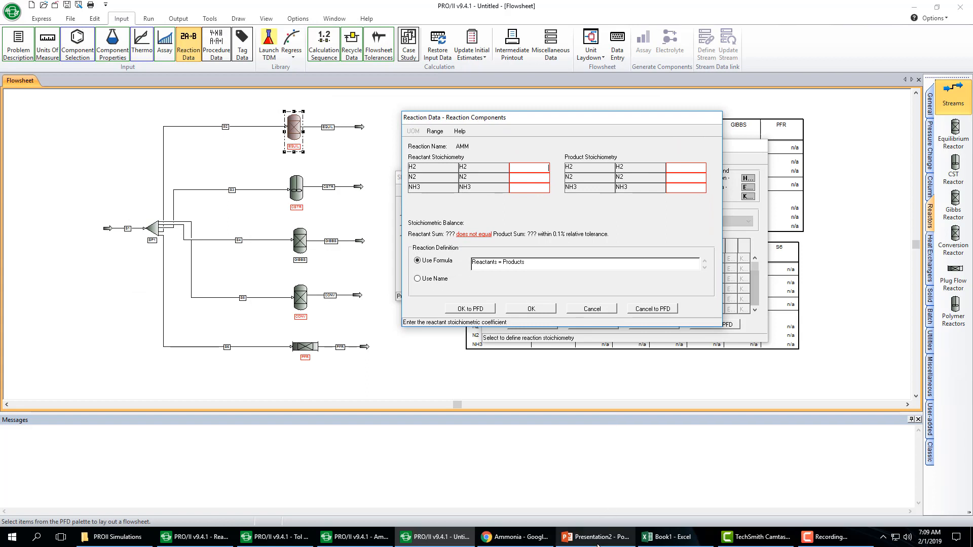
Step: Enter coefficients H2=3, N2=1, NH3=2 so reaction AMM reads 3 H2 + N2 = 2 NH3
{"action": "left_click", "coordinate": [593, 537]}
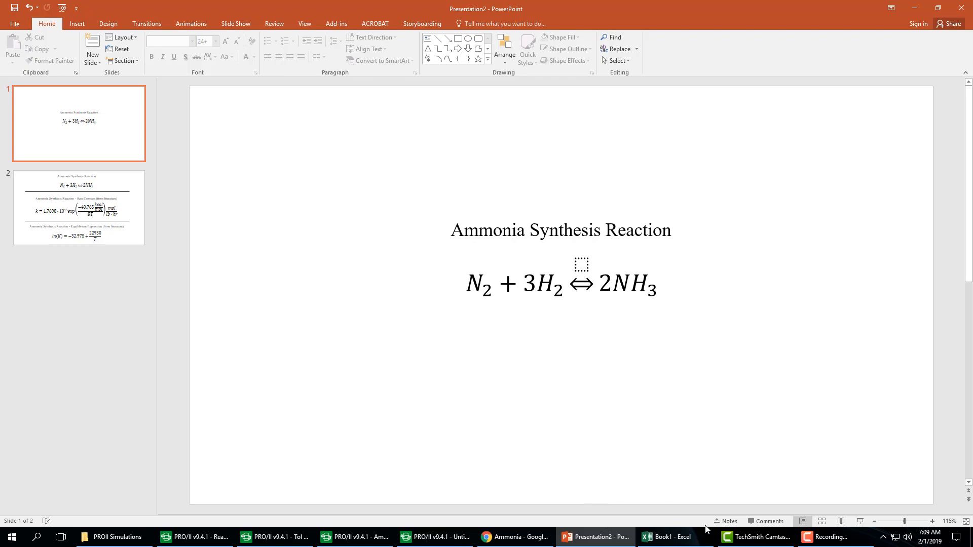
{"action": "left_click", "coordinate": [435, 537]}
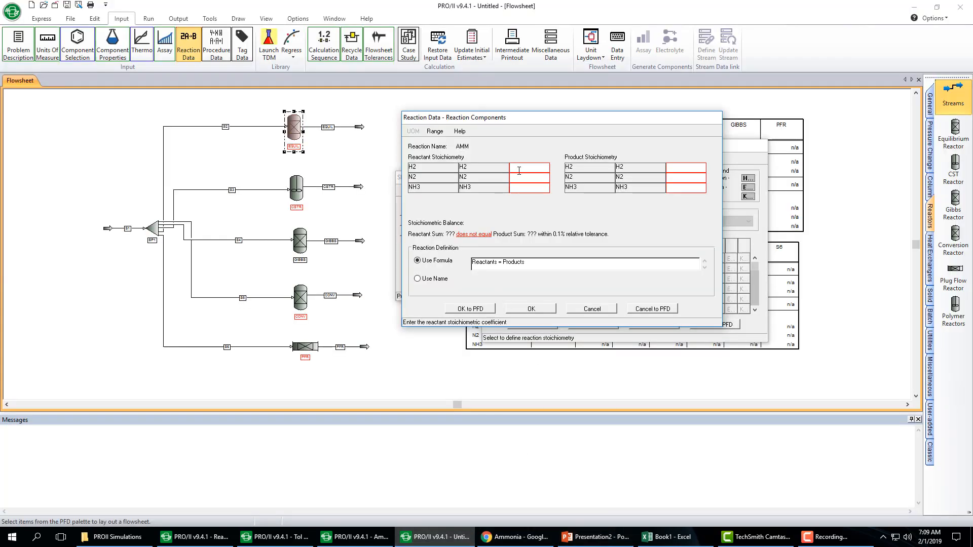
{"action": "type", "text": "3"}
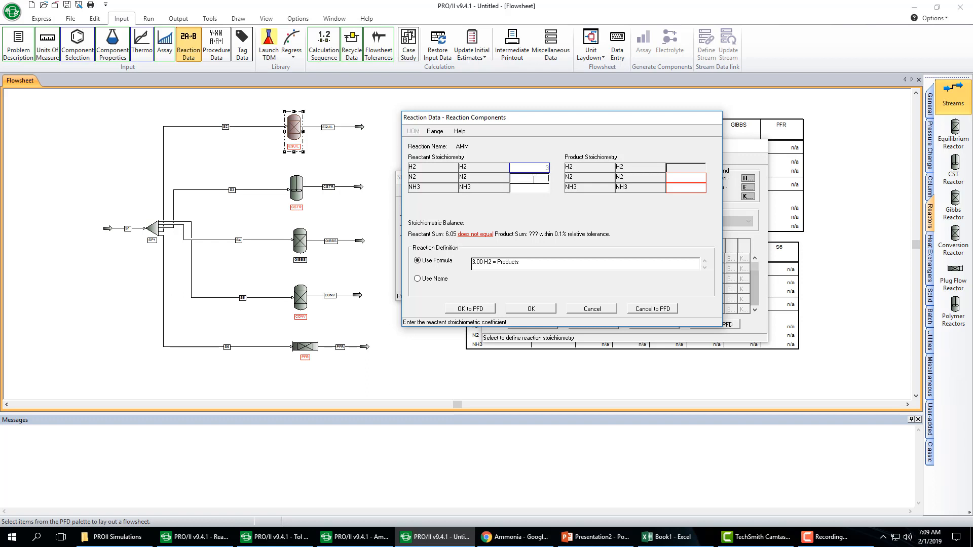
{"action": "type", "text": "1"}
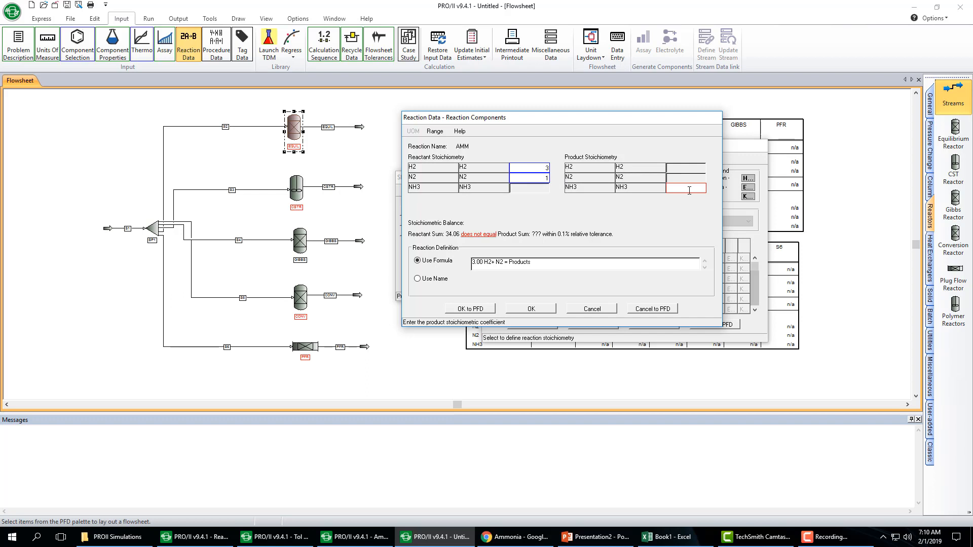
{"action": "type", "text": "2"}
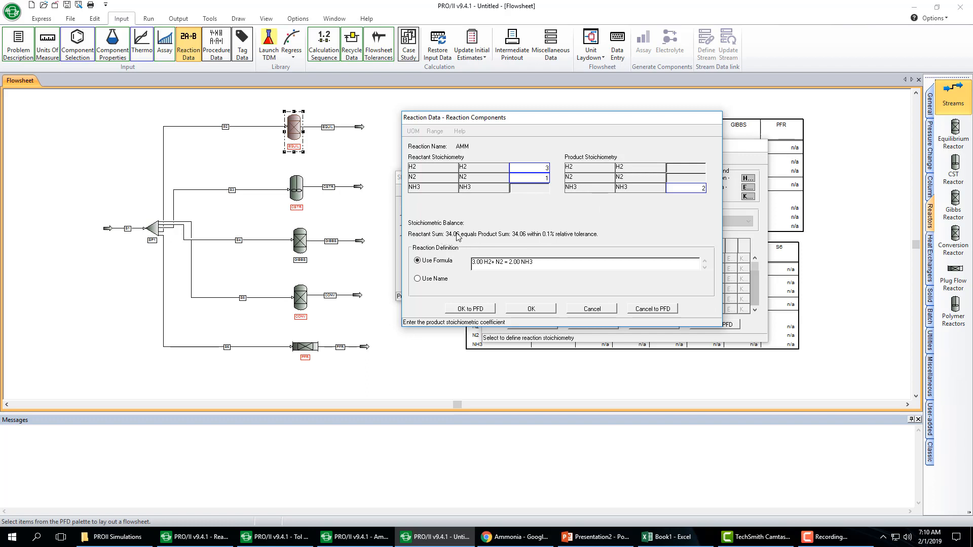
{"action": "mouse_move", "coordinate": [558, 242]}
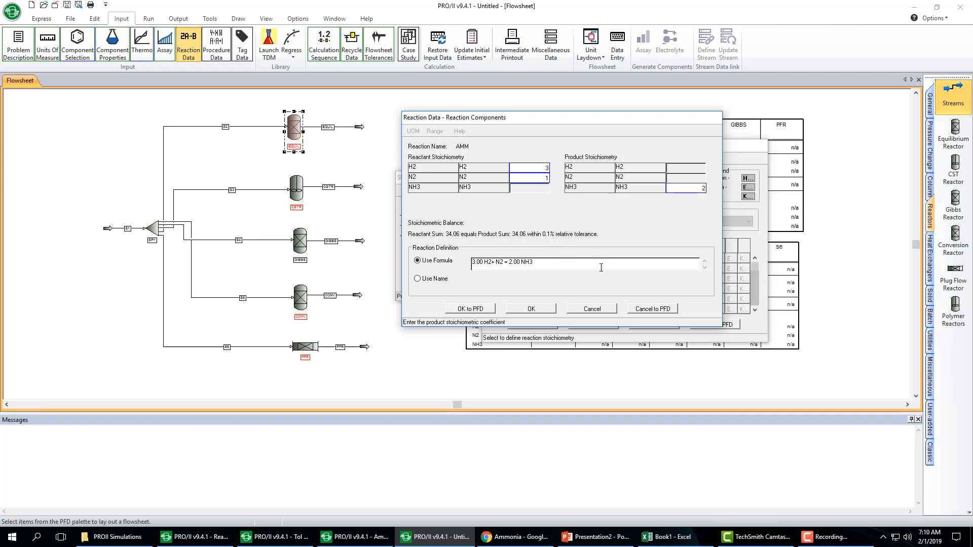
{"action": "left_click", "coordinate": [529, 308]}
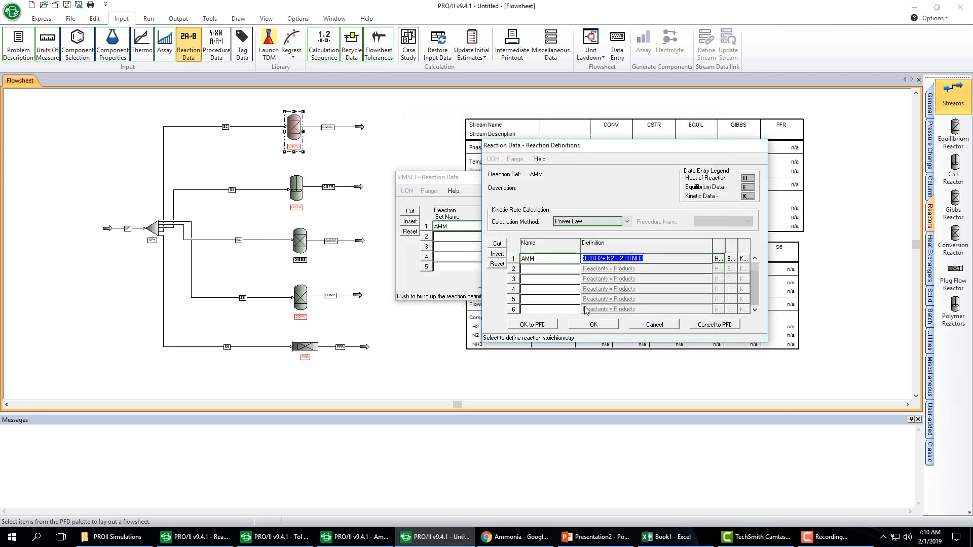
{"action": "mouse_move", "coordinate": [720, 260]}
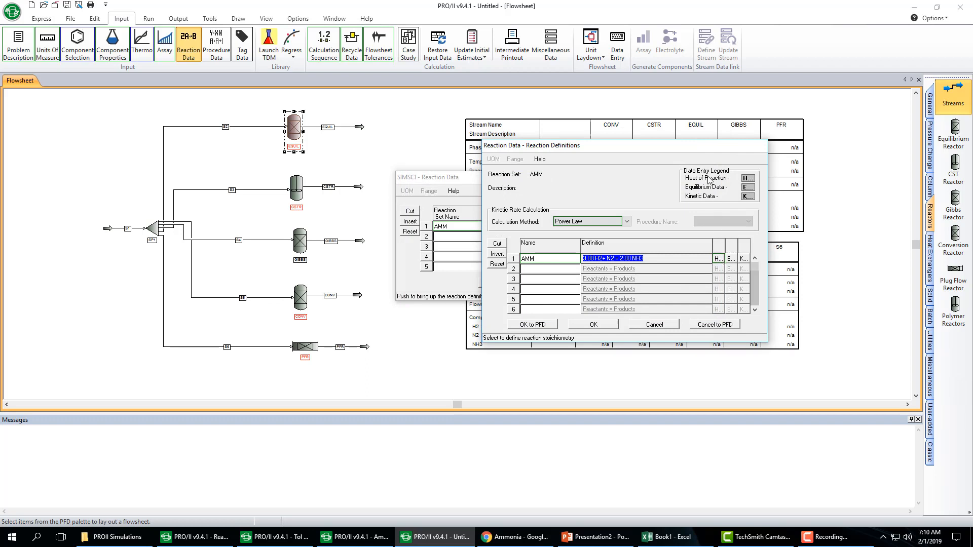
{"action": "mouse_move", "coordinate": [719, 266]}
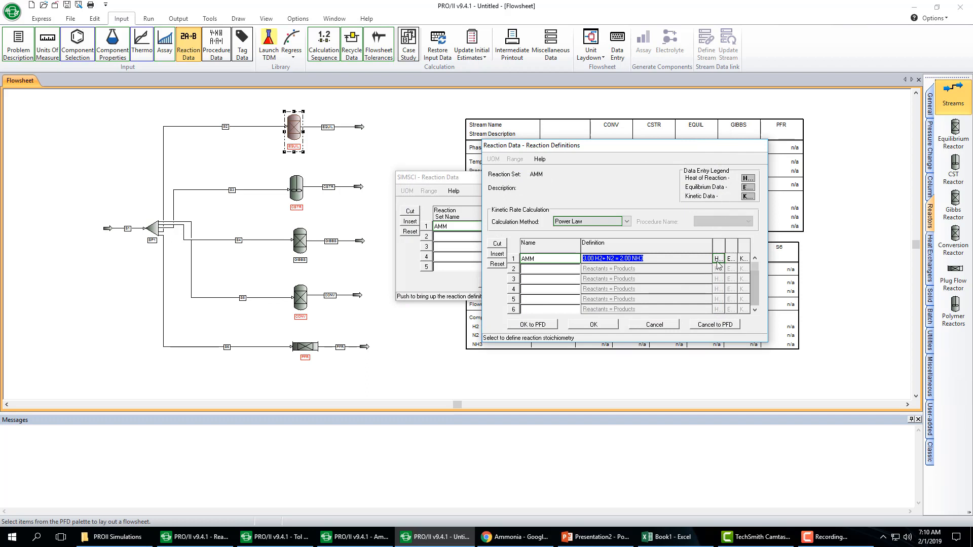
Step: View the AMM heat-of-reaction and kinetic data windows, closing both unchanged
{"action": "left_click", "coordinate": [718, 259]}
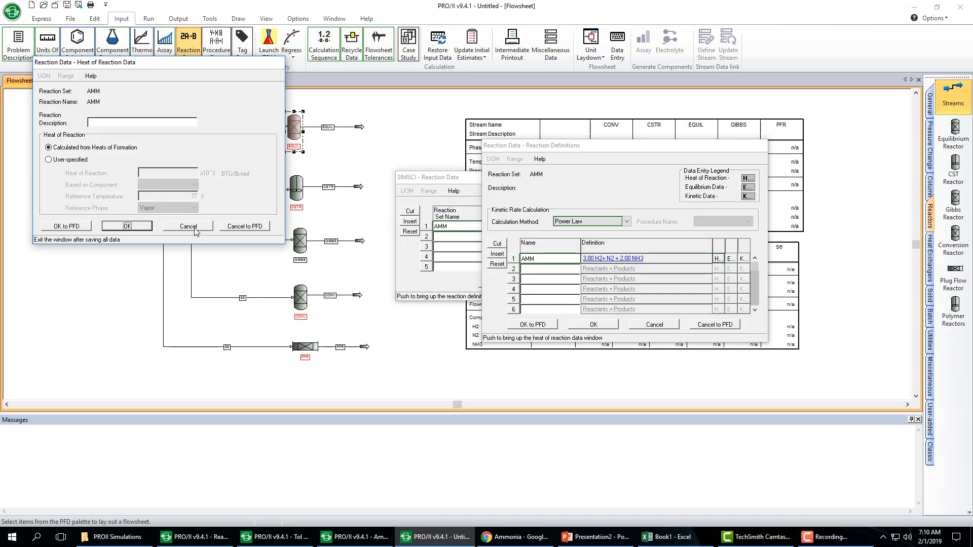
{"action": "left_click", "coordinate": [187, 225]}
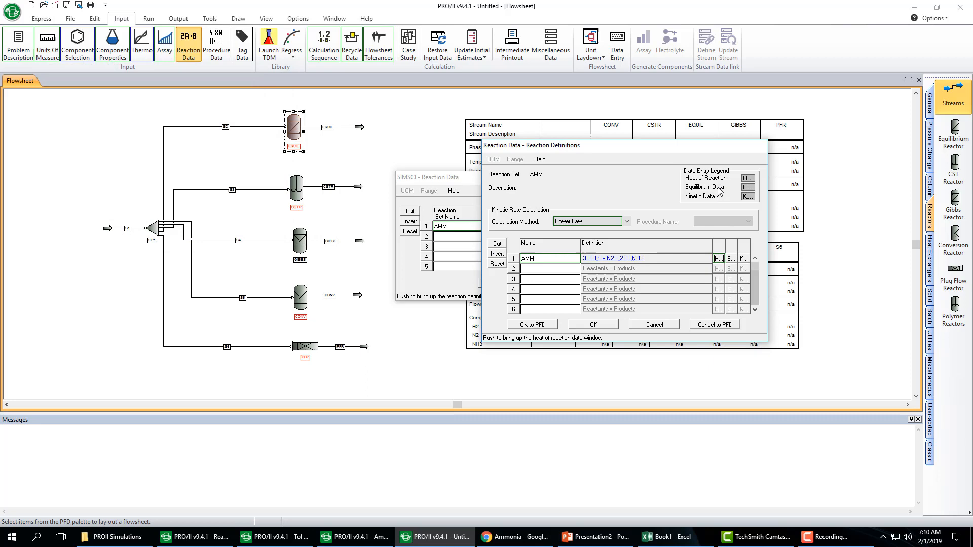
{"action": "left_click", "coordinate": [730, 259]}
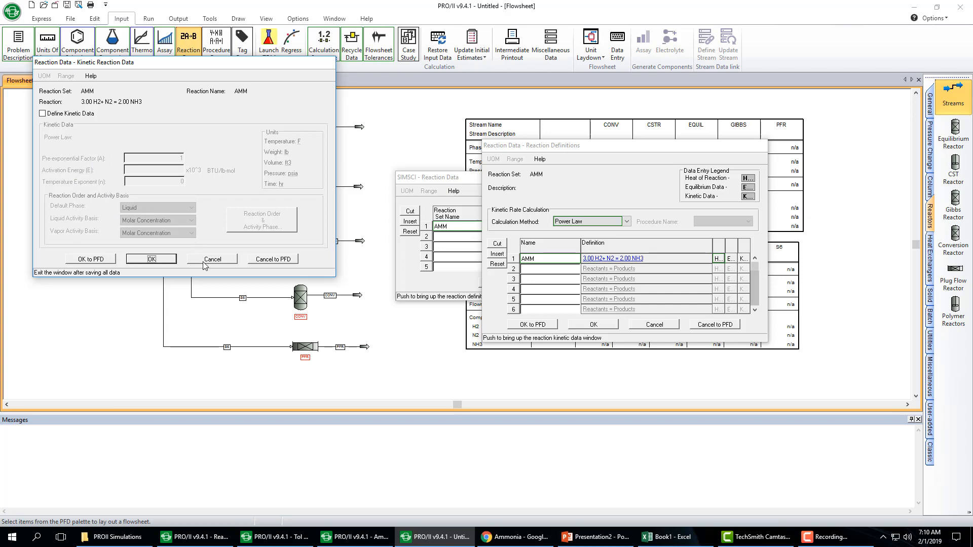
{"action": "left_click", "coordinate": [212, 258]}
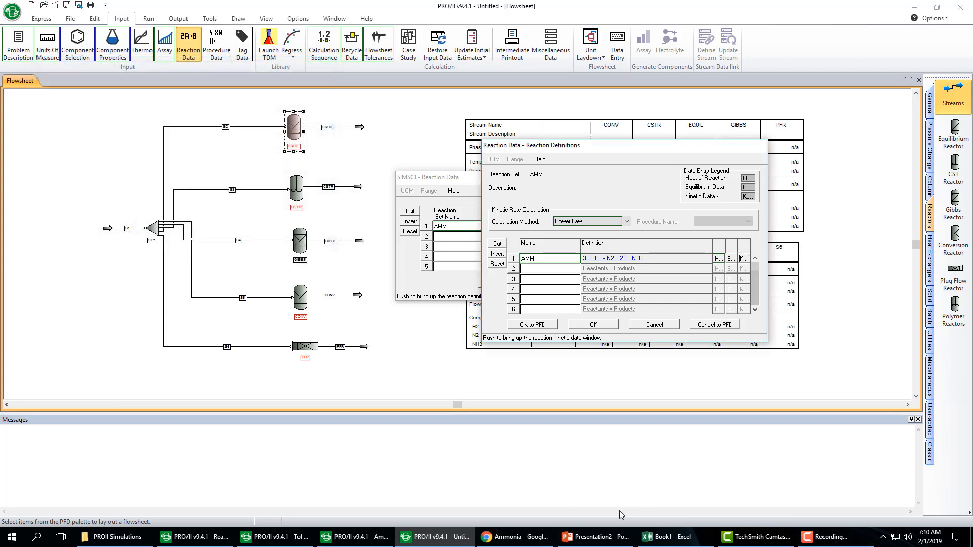
{"action": "left_click", "coordinate": [593, 537]}
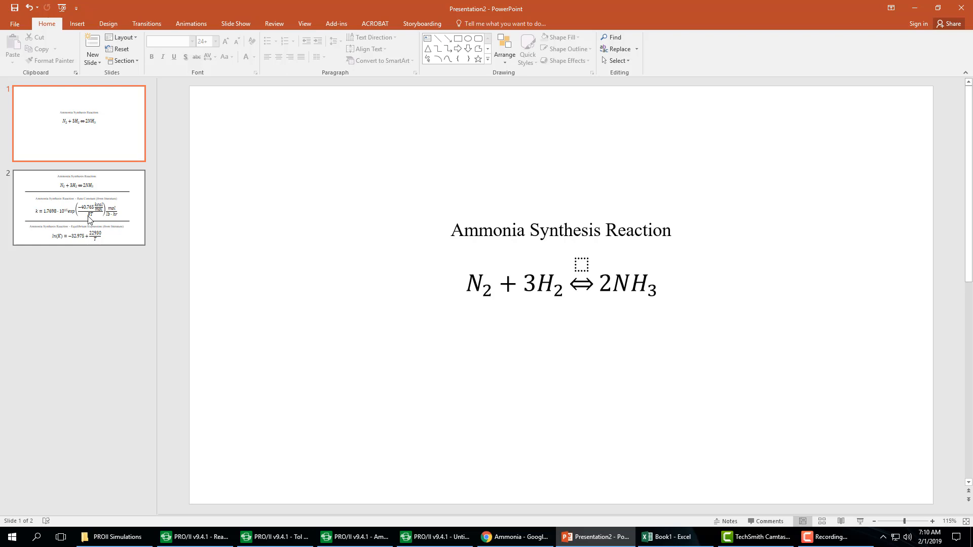
Step: Review the slide with the literature rate constant and equilibrium expression for ammonia synthesis
{"action": "left_click", "coordinate": [79, 206]}
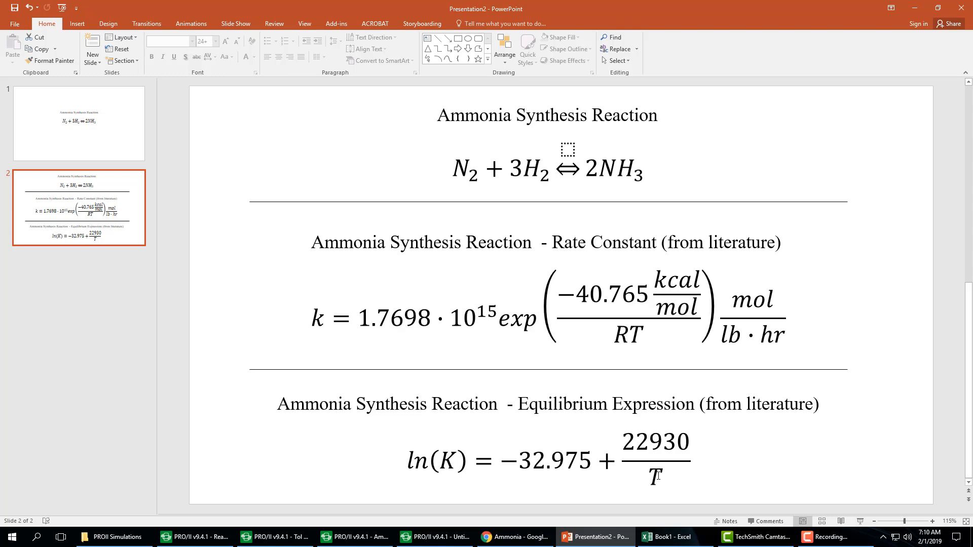
{"action": "mouse_move", "coordinate": [595, 537]}
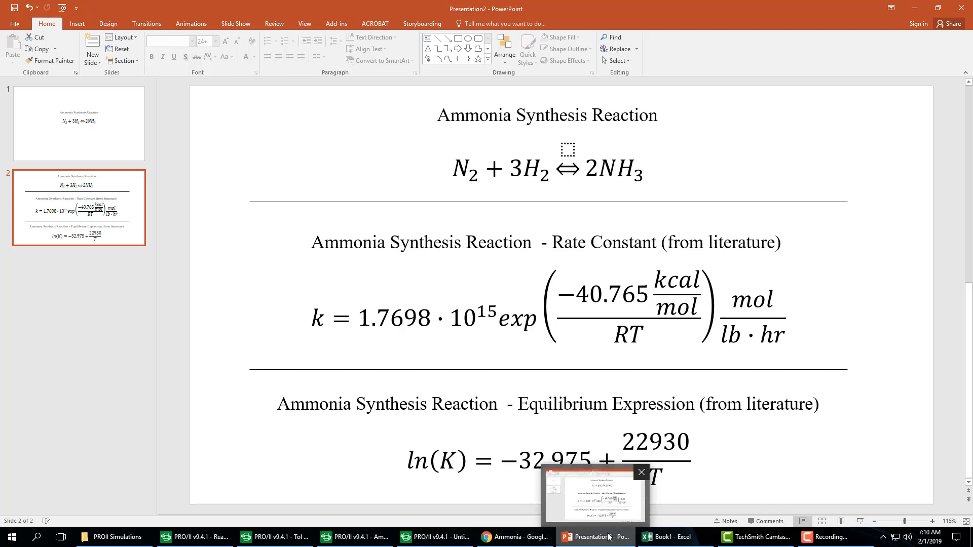
{"action": "left_click", "coordinate": [435, 537]}
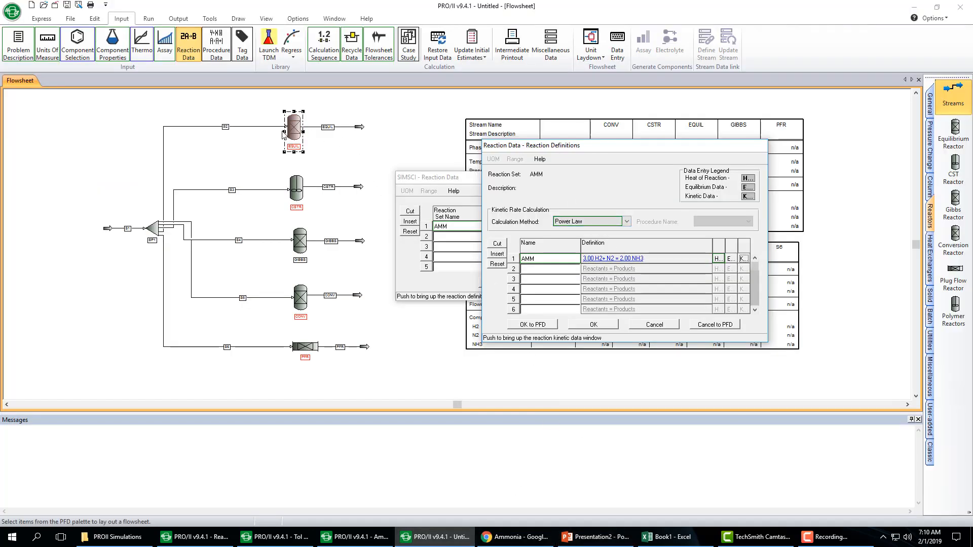
{"action": "mouse_move", "coordinate": [297, 339]}
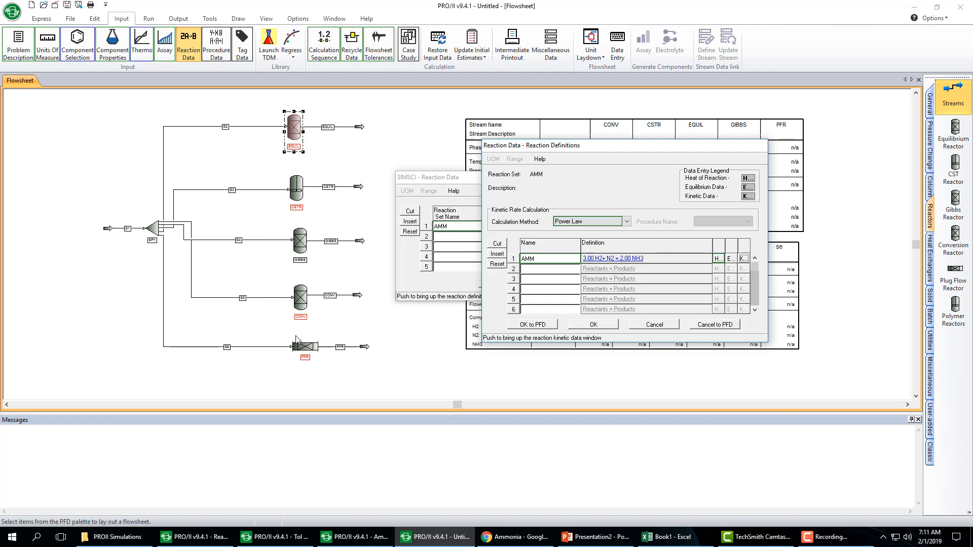
{"action": "mouse_move", "coordinate": [647, 313]}
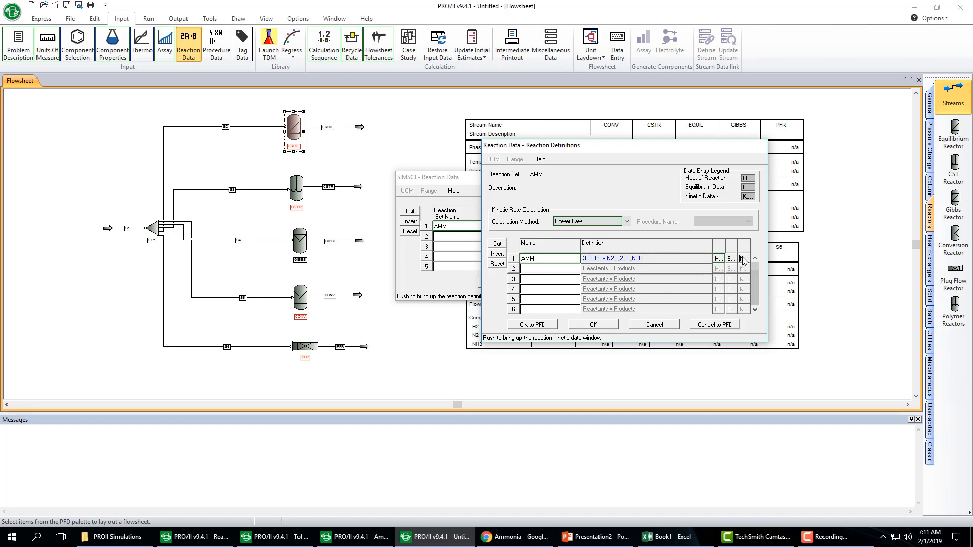
Step: Turn on Define Kinetic Data for reaction AMM, checking the literature rate constant slide
{"action": "left_click", "coordinate": [740, 259]}
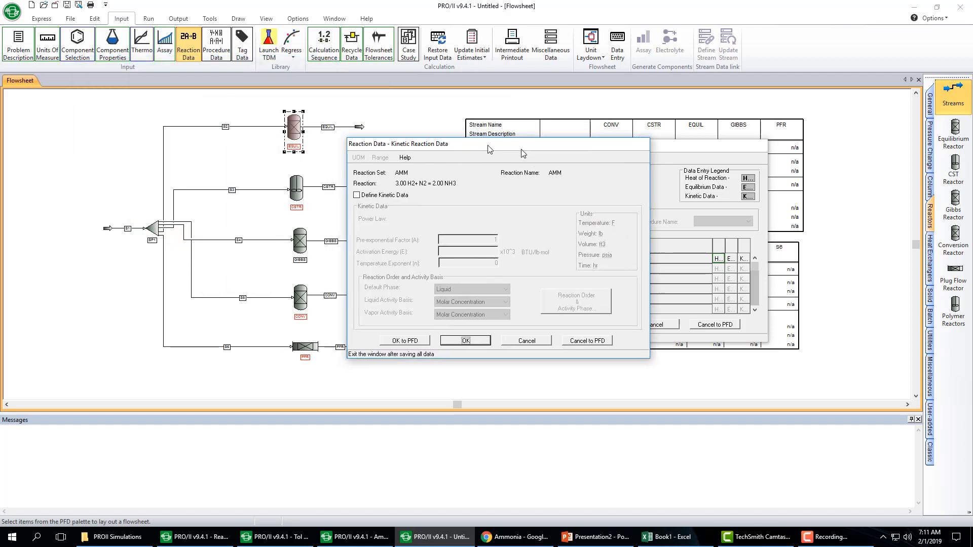
{"action": "left_click", "coordinate": [356, 194]}
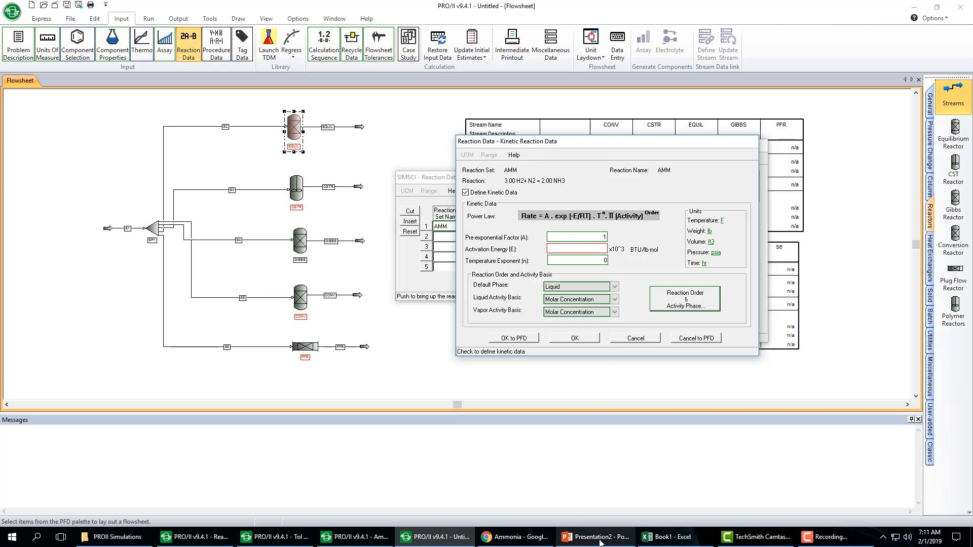
{"action": "left_click", "coordinate": [593, 537]}
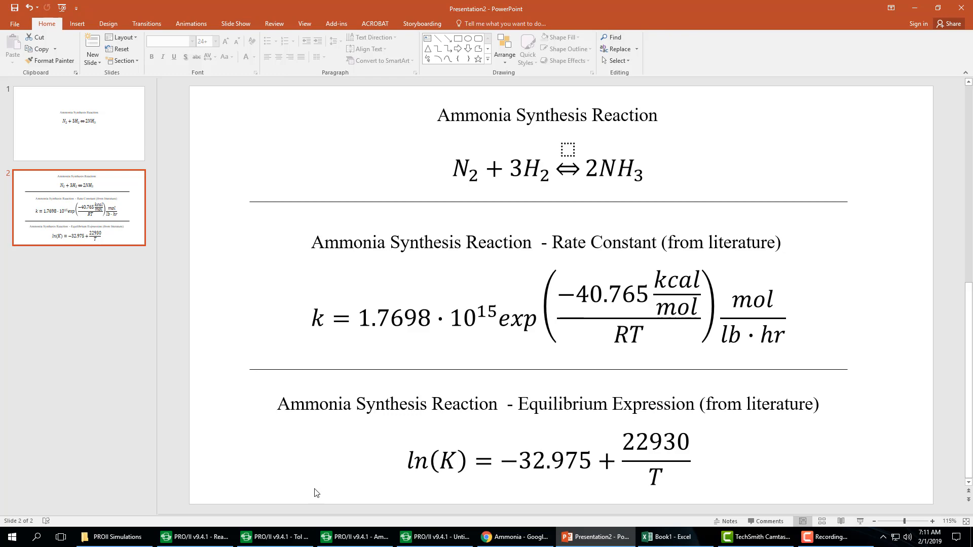
{"action": "left_click", "coordinate": [433, 537]}
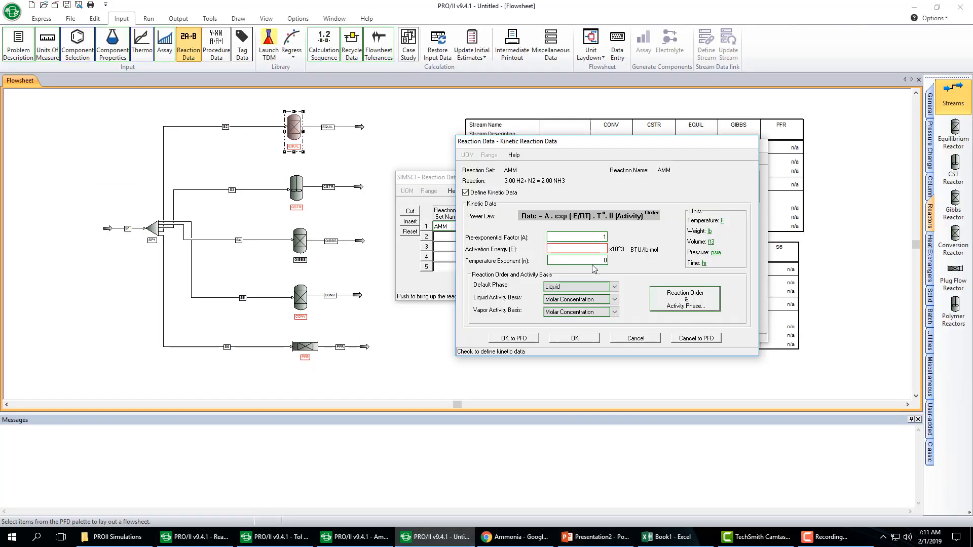
Step: Enter a pre-exponential factor of 1.7698e+015 and look up the activation energy on the slide
{"action": "left_click", "coordinate": [576, 236]}
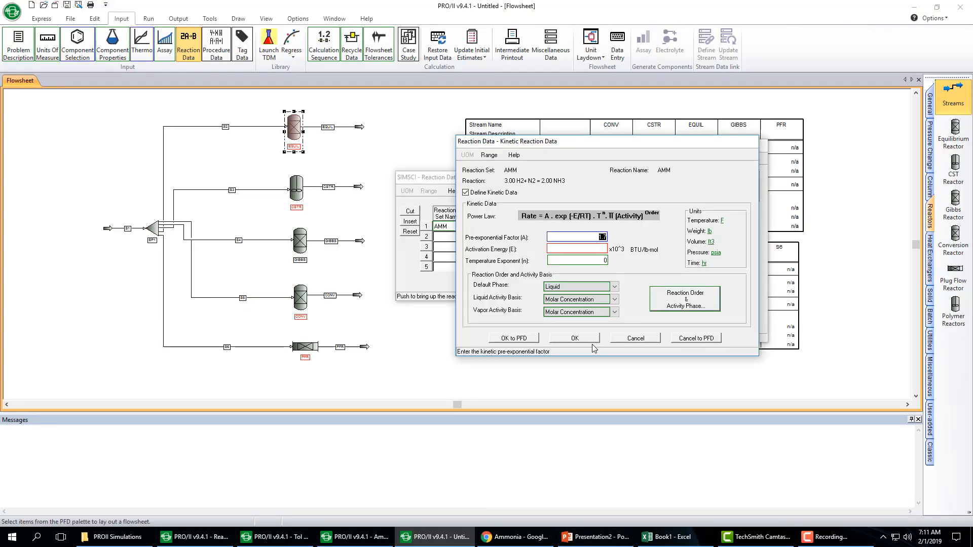
{"action": "type", "text": "1.7698e"}
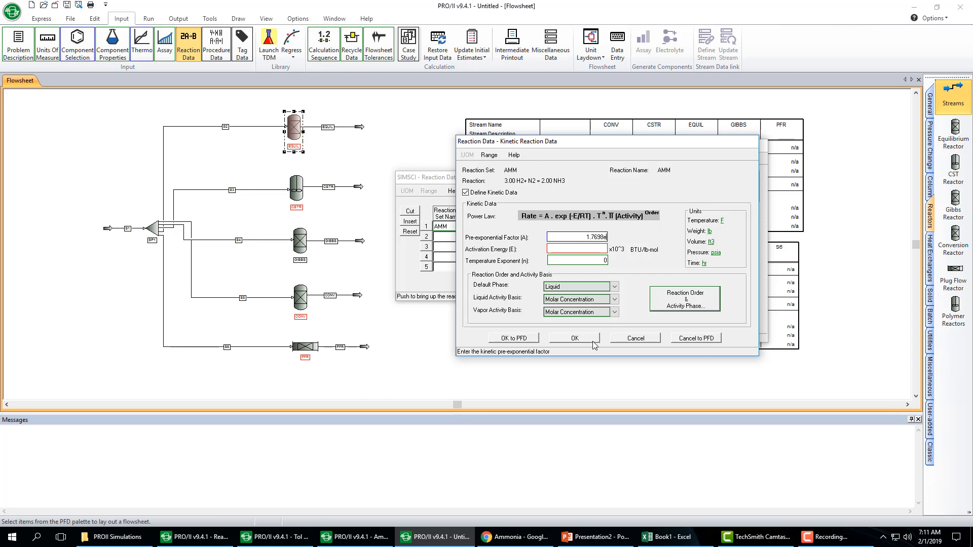
{"action": "type", "text": "15"}
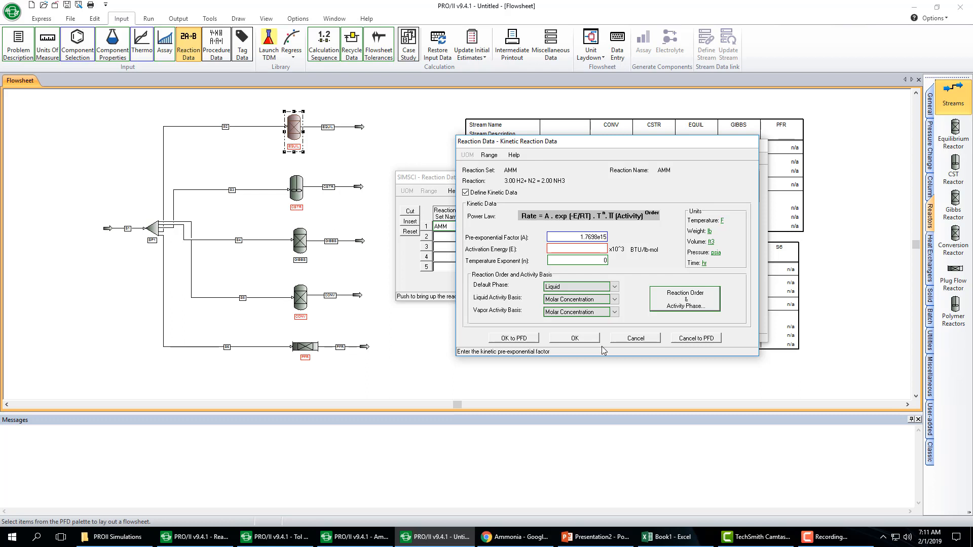
{"action": "left_click", "coordinate": [575, 250]}
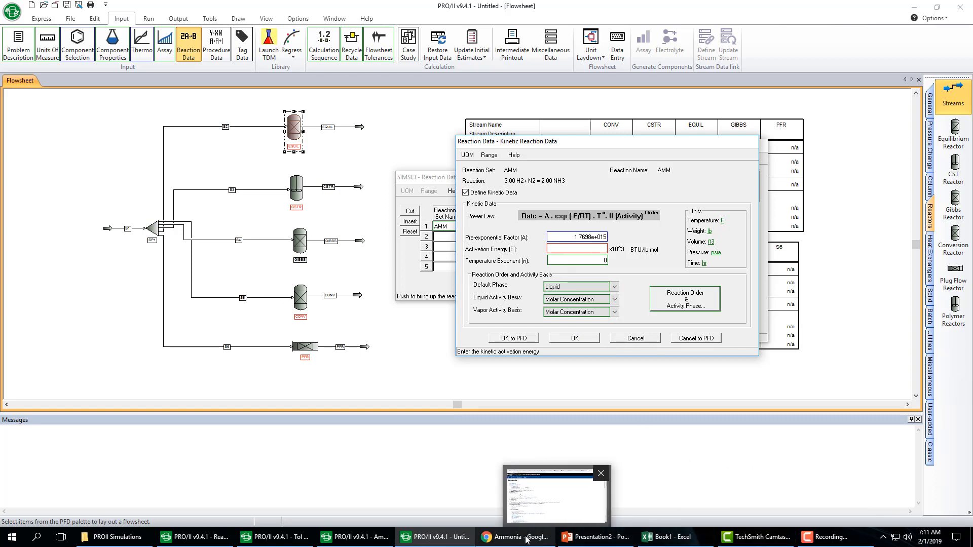
{"action": "left_click", "coordinate": [594, 537]}
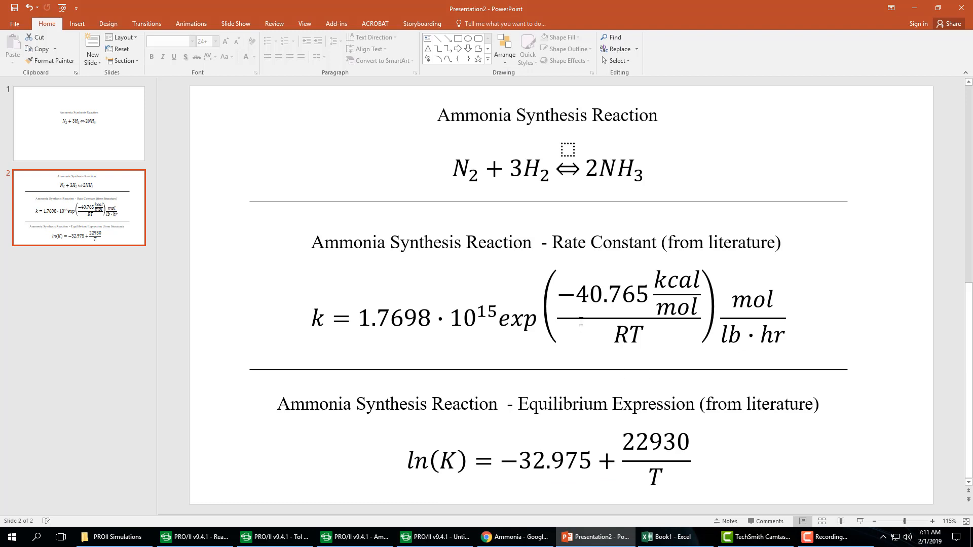
{"action": "mouse_move", "coordinate": [639, 381]}
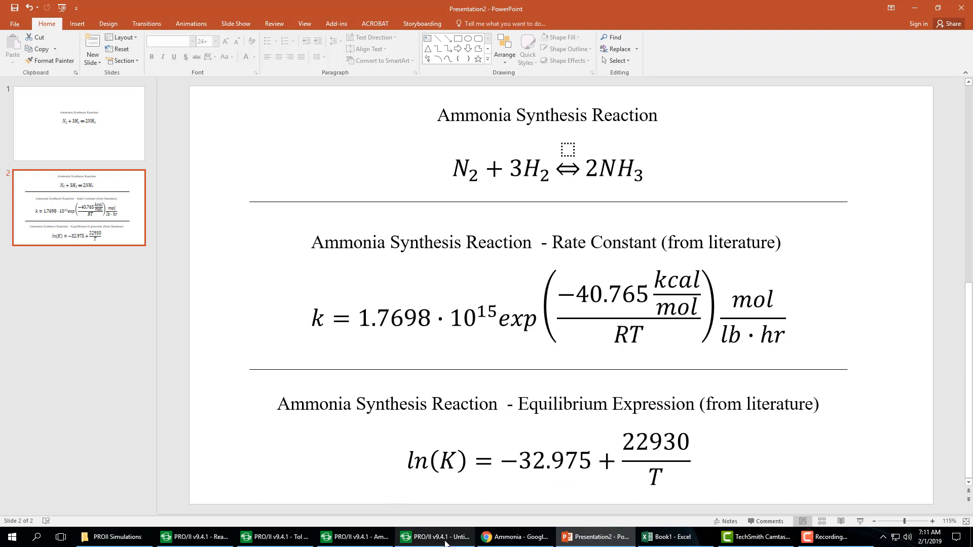
{"action": "left_click", "coordinate": [433, 537]}
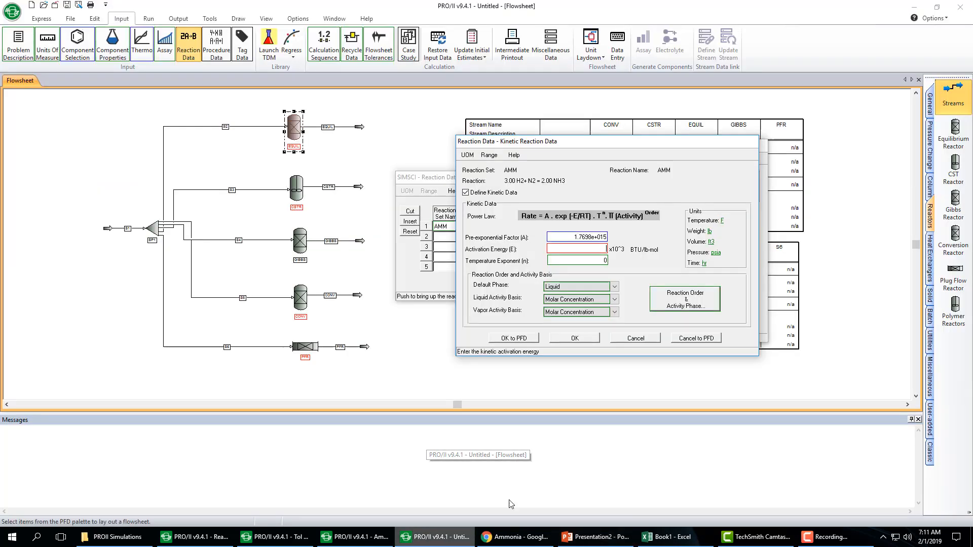
Step: Set the activation energy to 40.765 with units kcal/gmol, without converting the value
{"action": "type", "text": "40"}
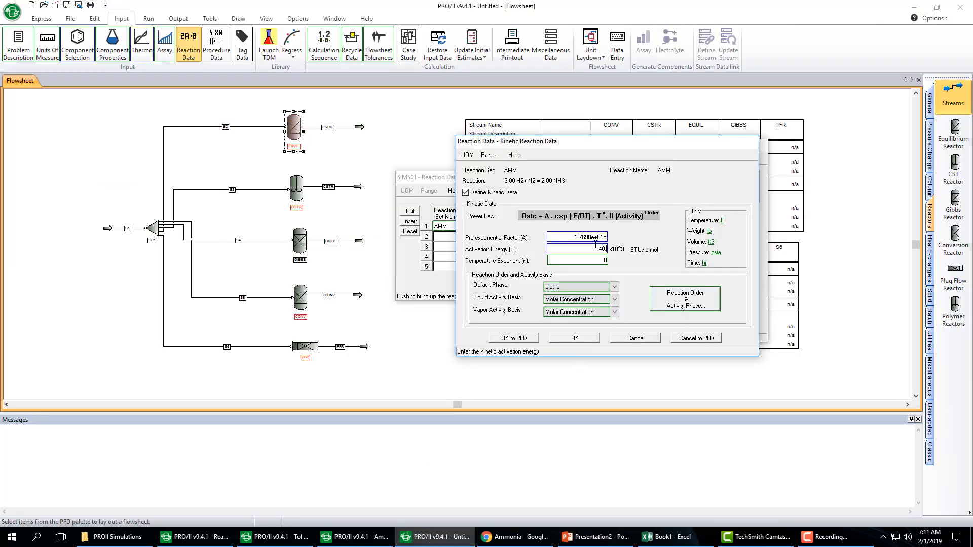
{"action": "type", "text": "40.765"}
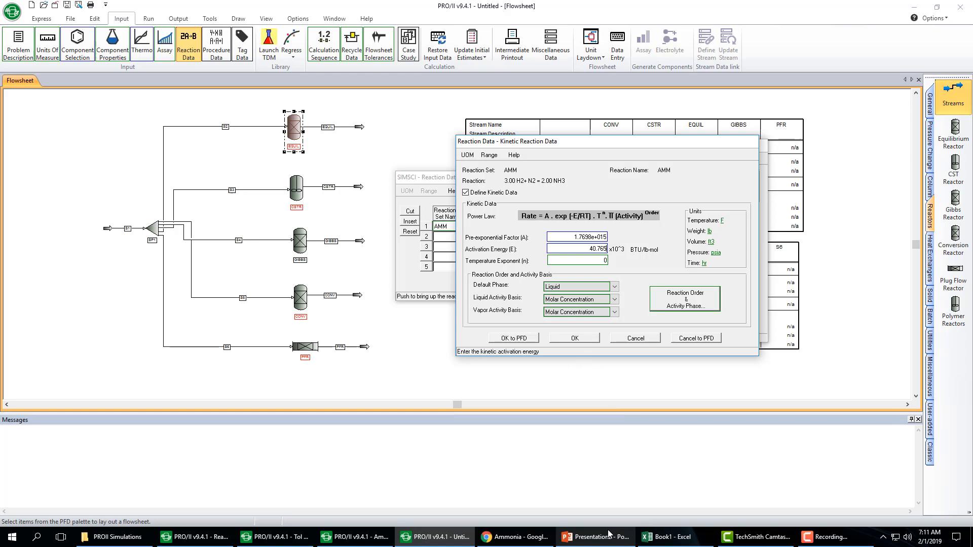
{"action": "left_click", "coordinate": [594, 537]}
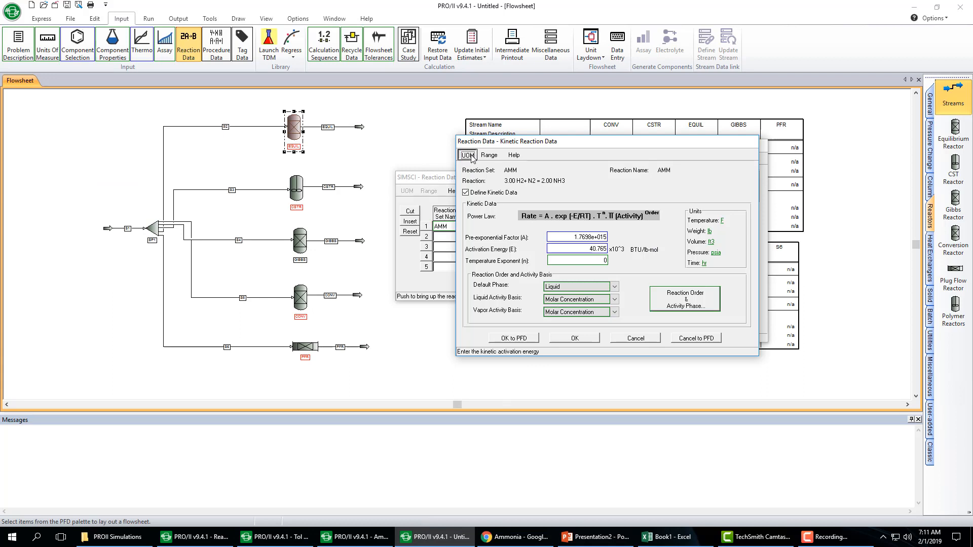
{"action": "left_click", "coordinate": [466, 154]}
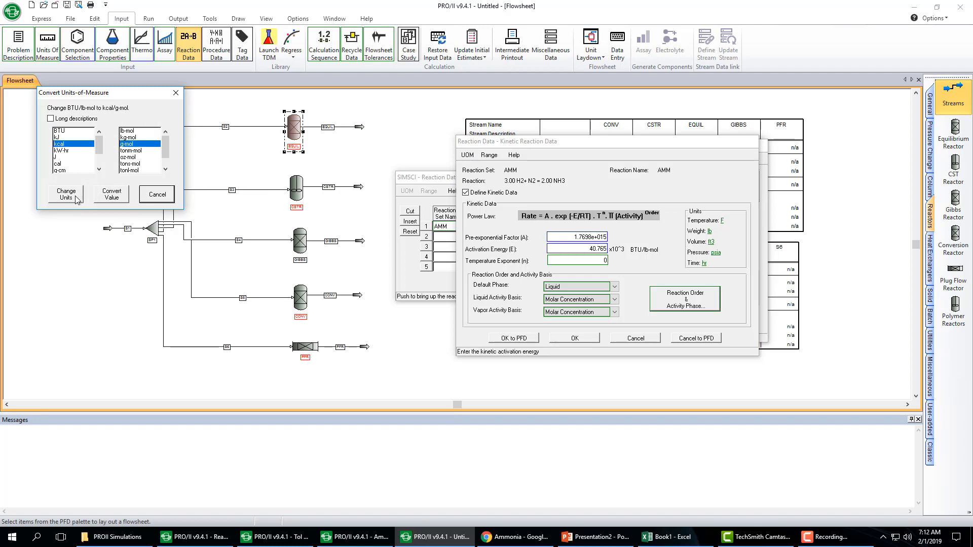
{"action": "left_click", "coordinate": [65, 193]}
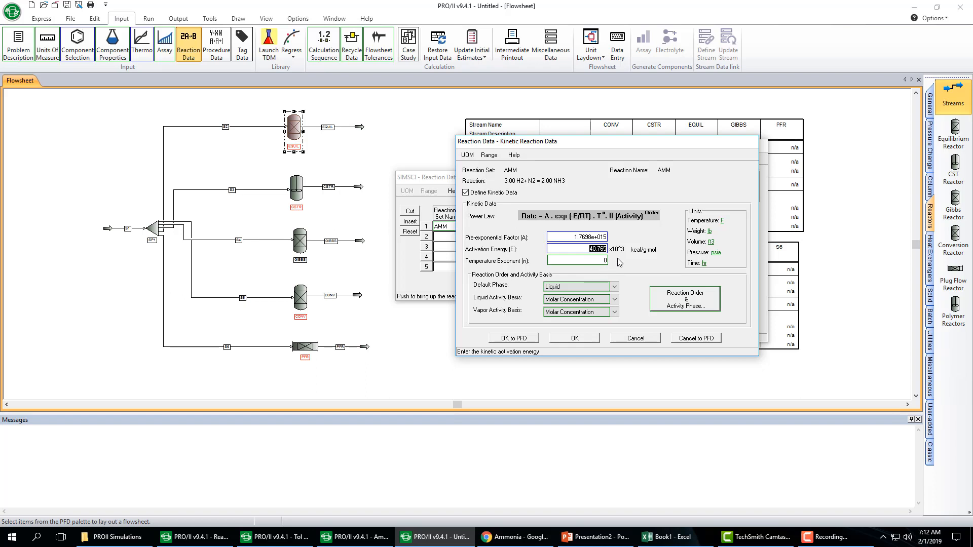
{"action": "mouse_move", "coordinate": [611, 265]}
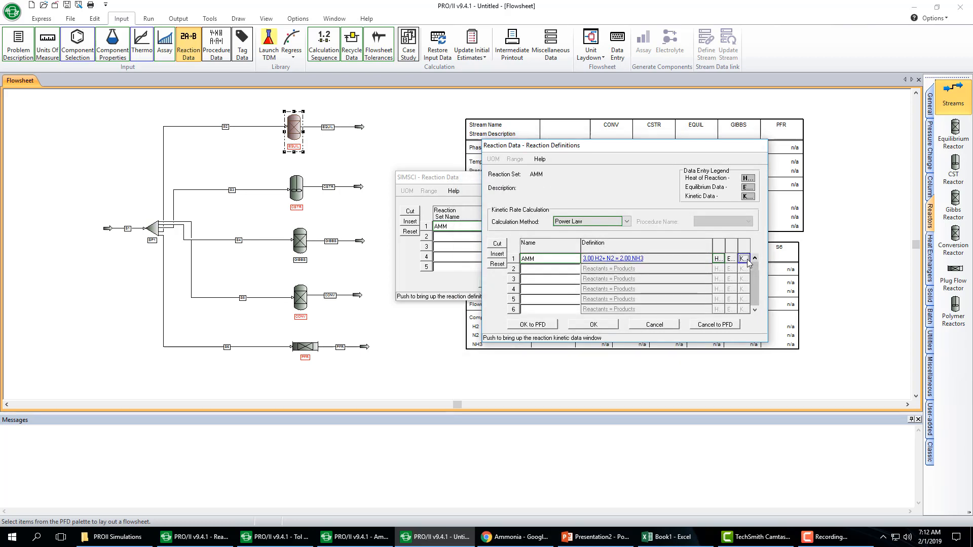
{"action": "left_click", "coordinate": [594, 537]}
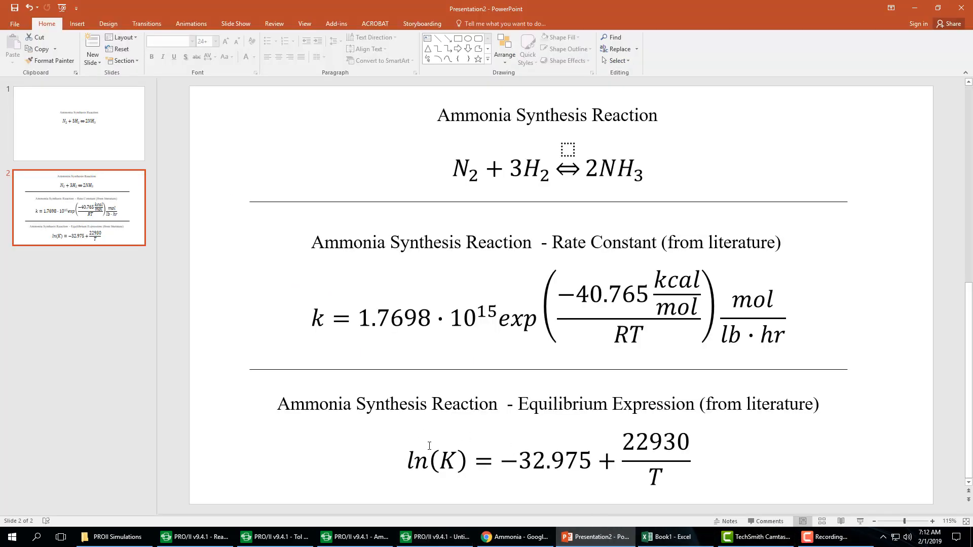
{"action": "mouse_move", "coordinate": [311, 347]}
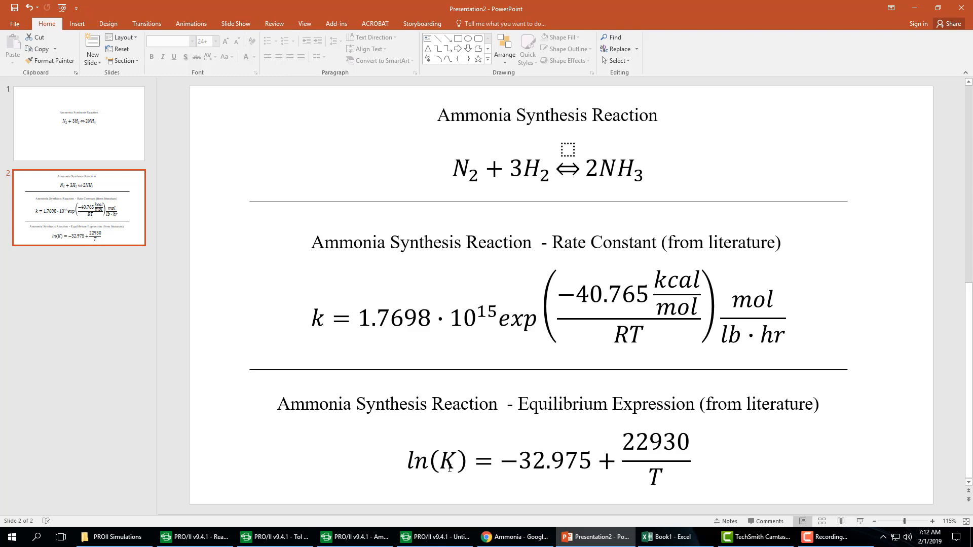
{"action": "mouse_move", "coordinate": [616, 171]}
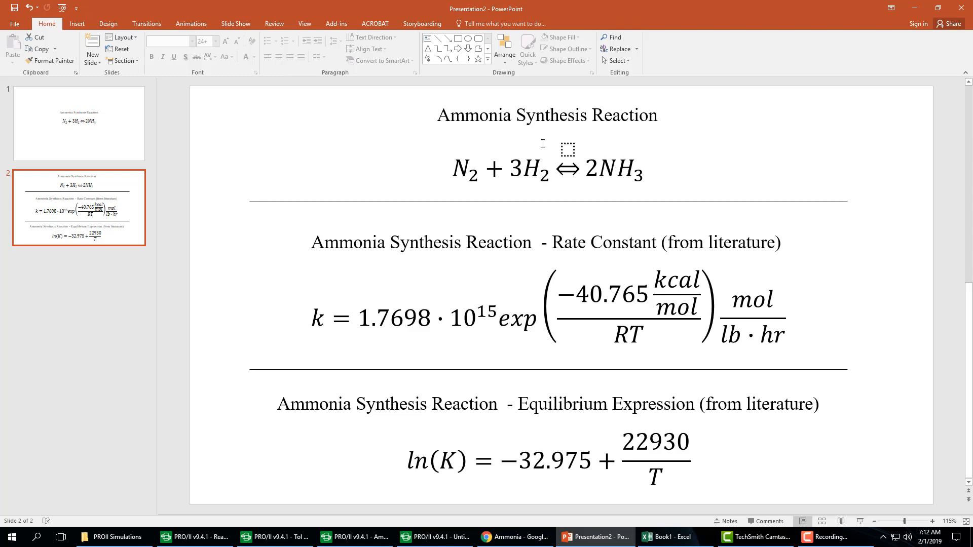
{"action": "mouse_move", "coordinate": [527, 195]}
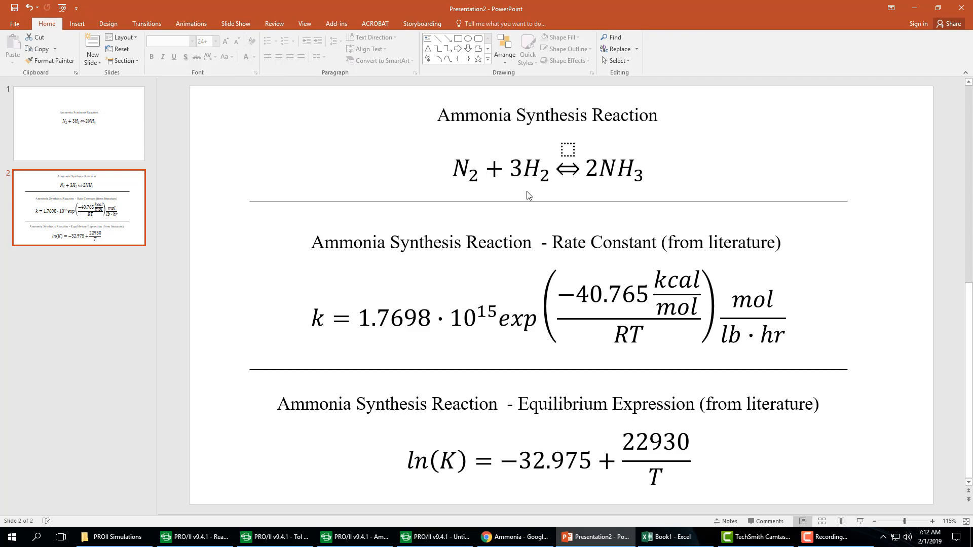
{"action": "mouse_move", "coordinate": [578, 472]}
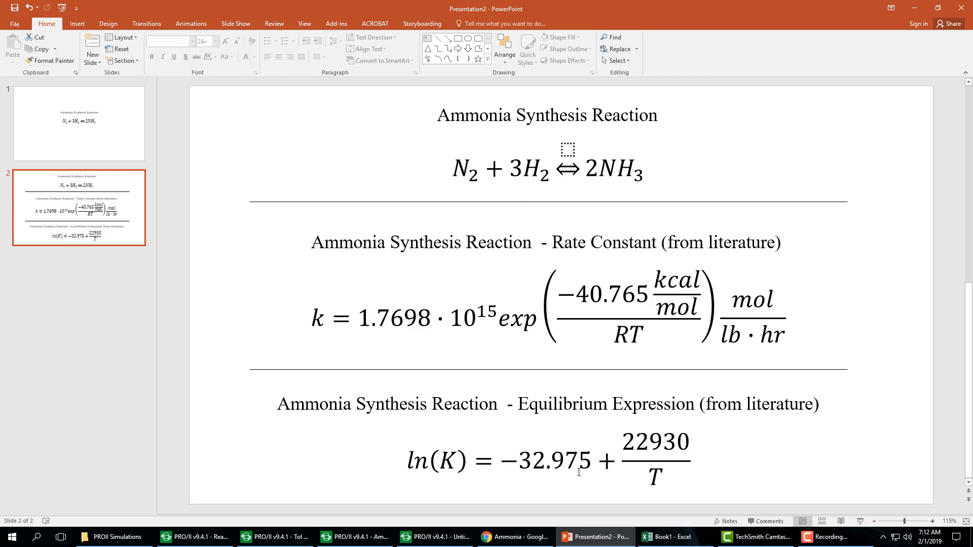
Step: Return from the PowerPoint rate-constant slide to the AMM reaction definitions in PRO/II
{"action": "left_click", "coordinate": [435, 537]}
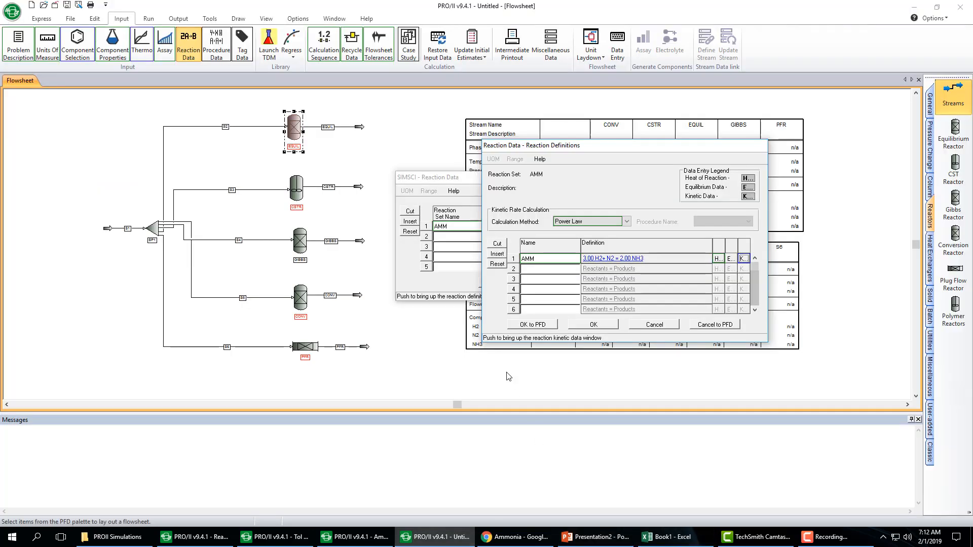
Step: Enable equilibrium data for reaction AMM and enter ln(K) coefficient A = -32.975 from the slide
{"action": "left_click", "coordinate": [729, 259]}
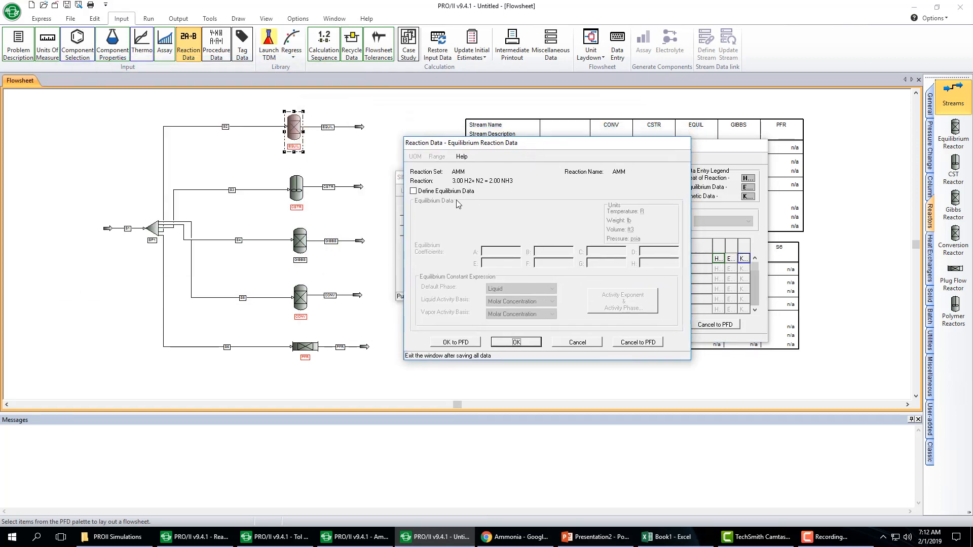
{"action": "left_click", "coordinate": [413, 190]}
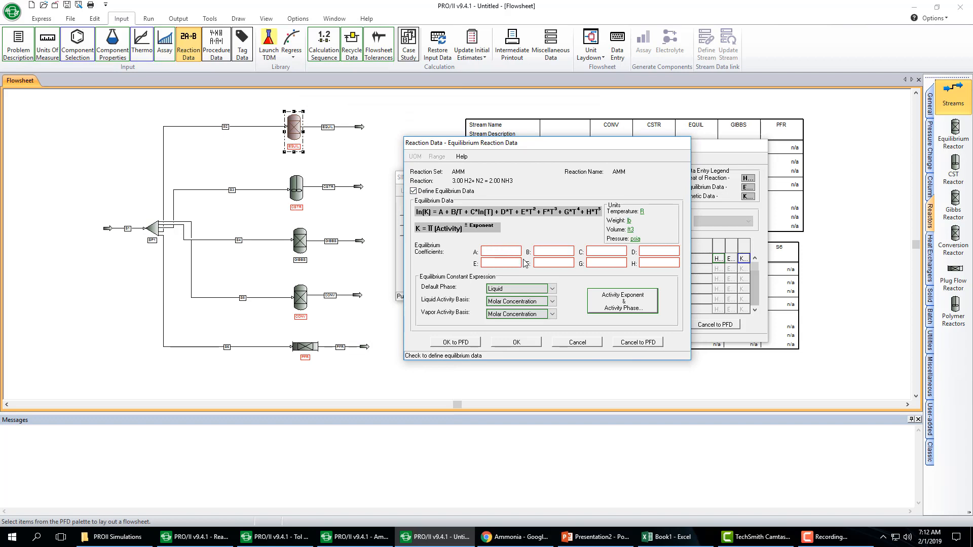
{"action": "mouse_move", "coordinate": [611, 277]}
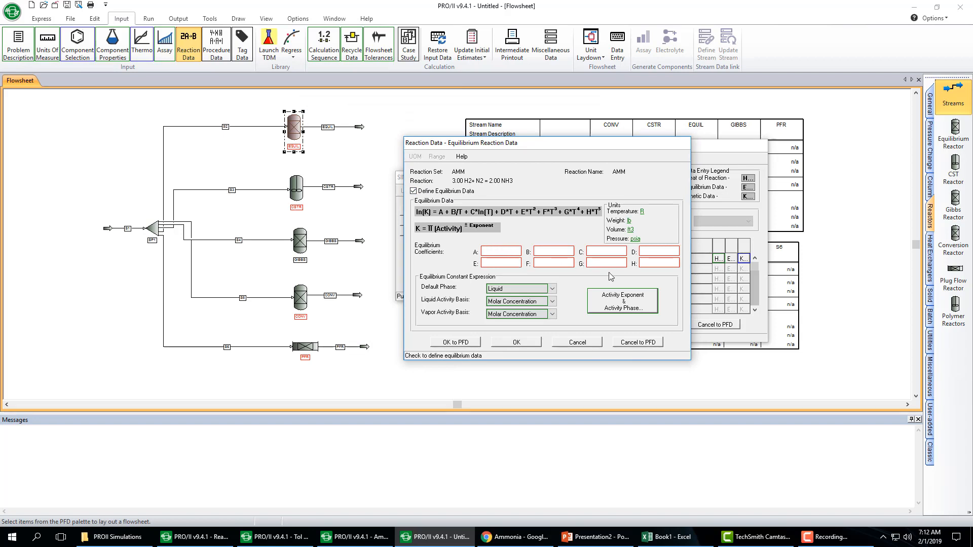
{"action": "mouse_move", "coordinate": [628, 458]}
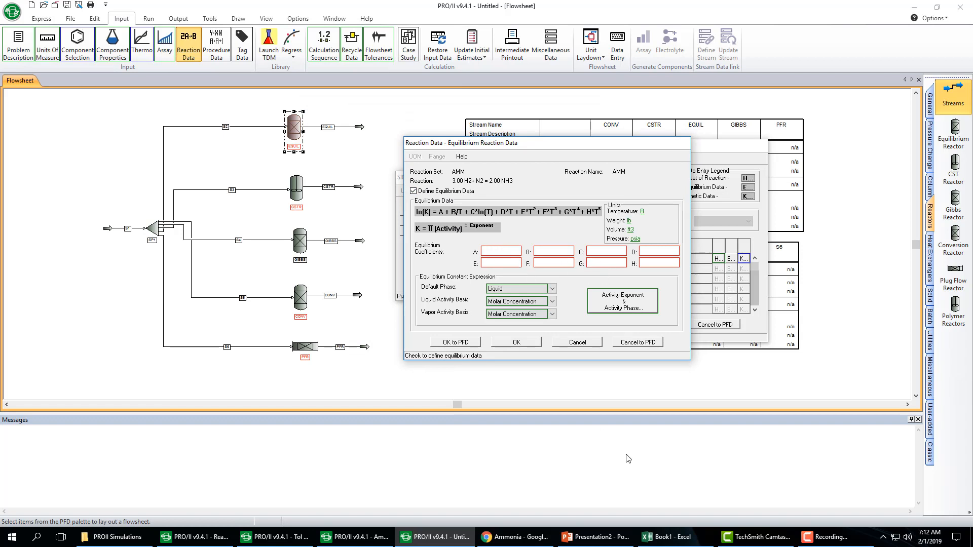
{"action": "mouse_move", "coordinate": [695, 520]}
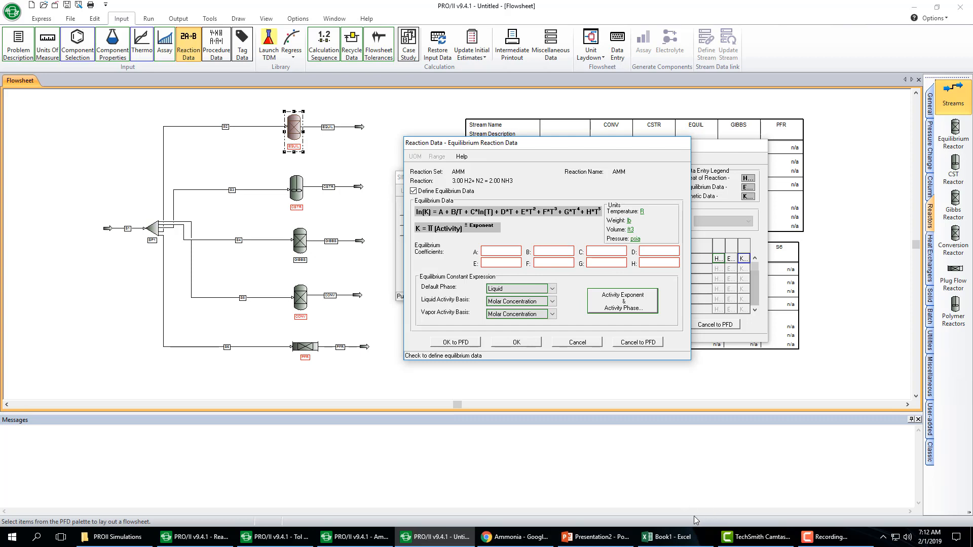
{"action": "left_click", "coordinate": [594, 537]}
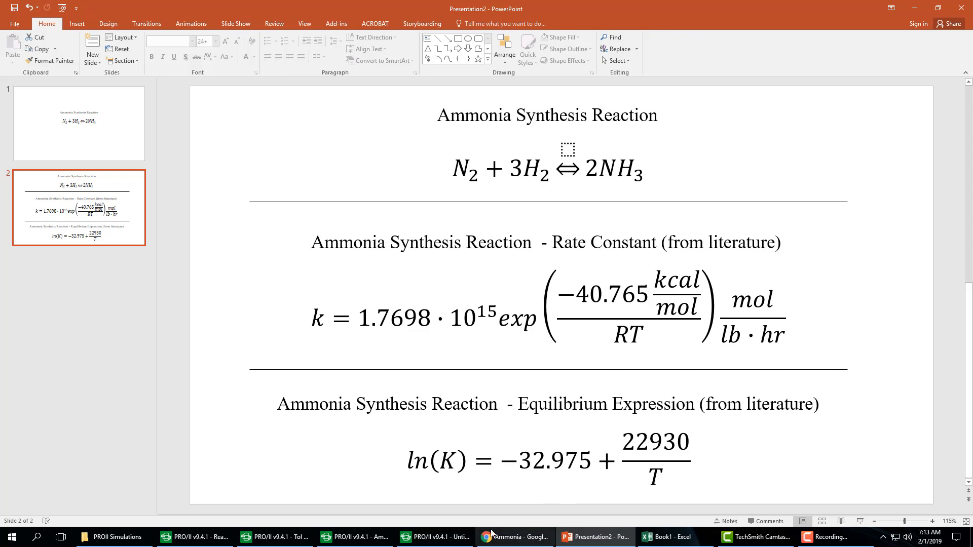
{"action": "left_click", "coordinate": [433, 537]}
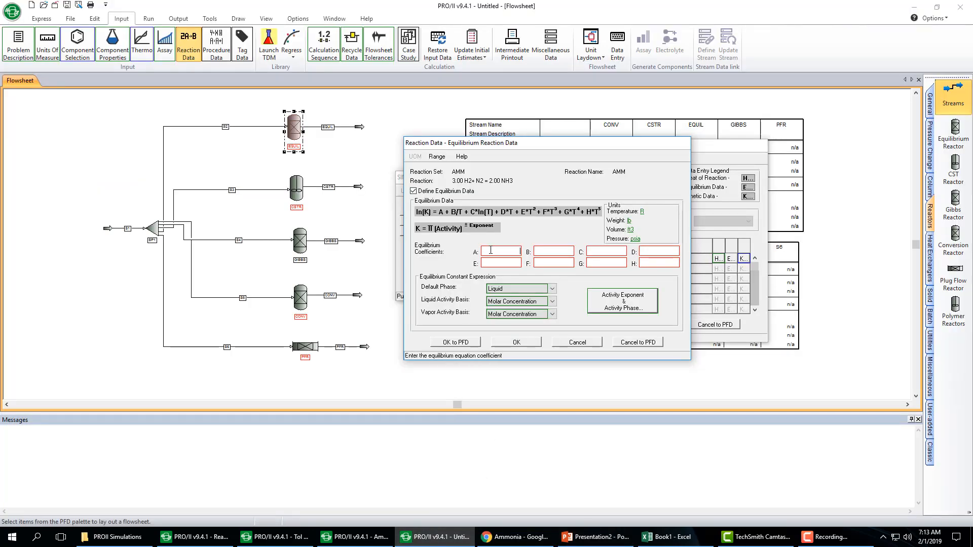
{"action": "type", "text": "-32.975"}
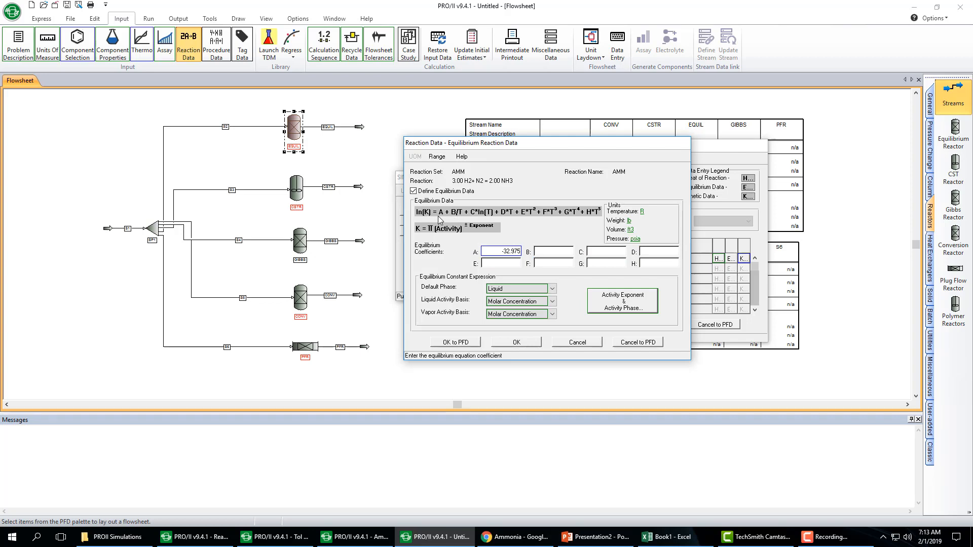
{"action": "mouse_move", "coordinate": [564, 403]}
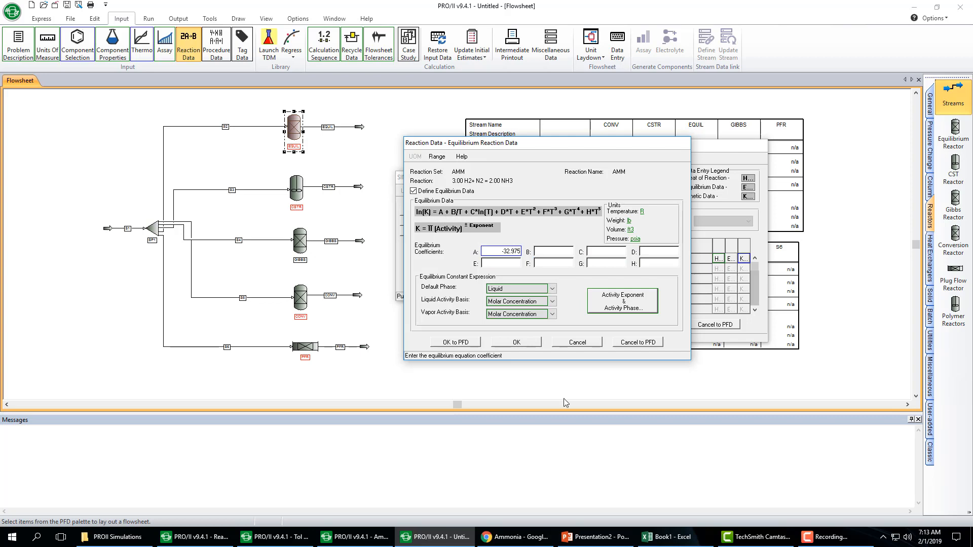
Step: Enter coefficient B = 22930 from the slide and accept the AMM equilibrium data and reaction definitions
{"action": "left_click", "coordinate": [593, 537]}
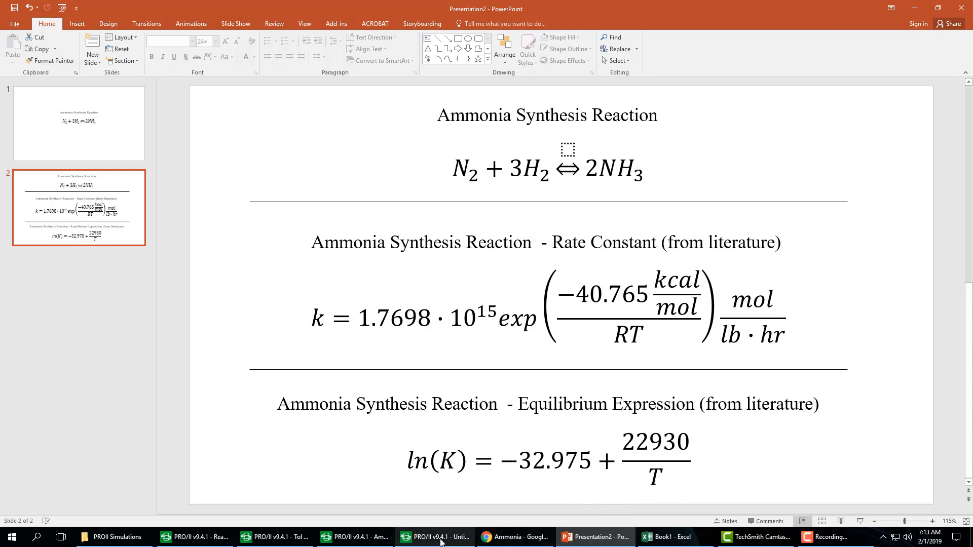
{"action": "left_click", "coordinate": [434, 537]}
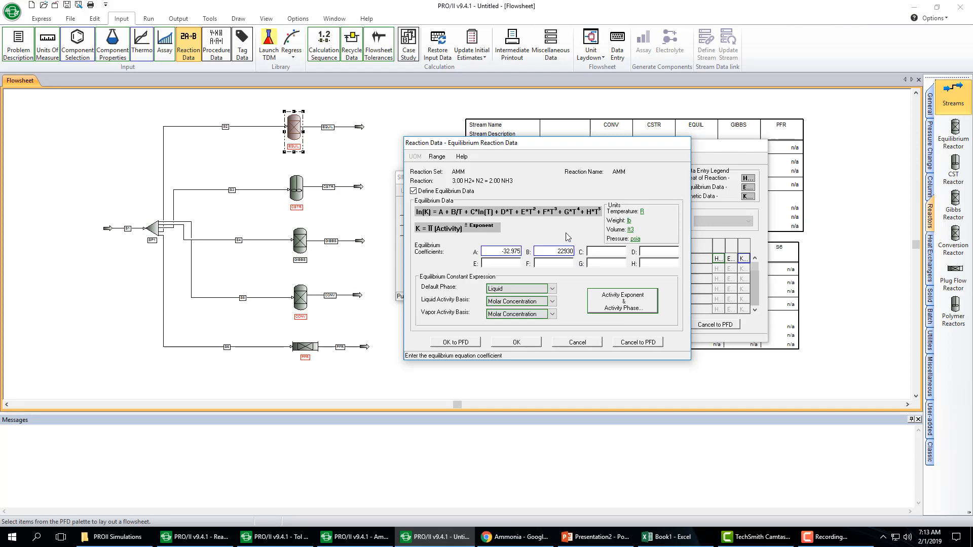
{"action": "mouse_move", "coordinate": [587, 323]}
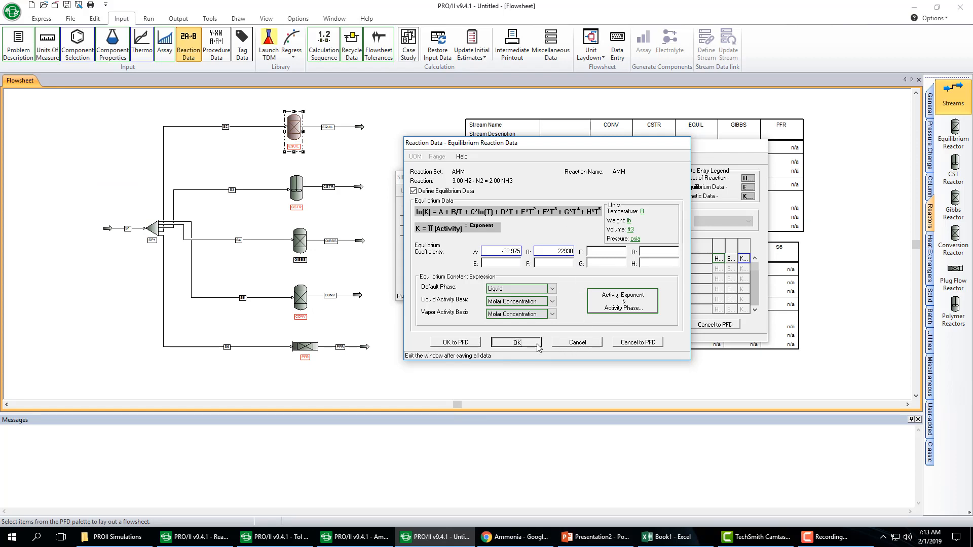
{"action": "left_click", "coordinate": [513, 341]}
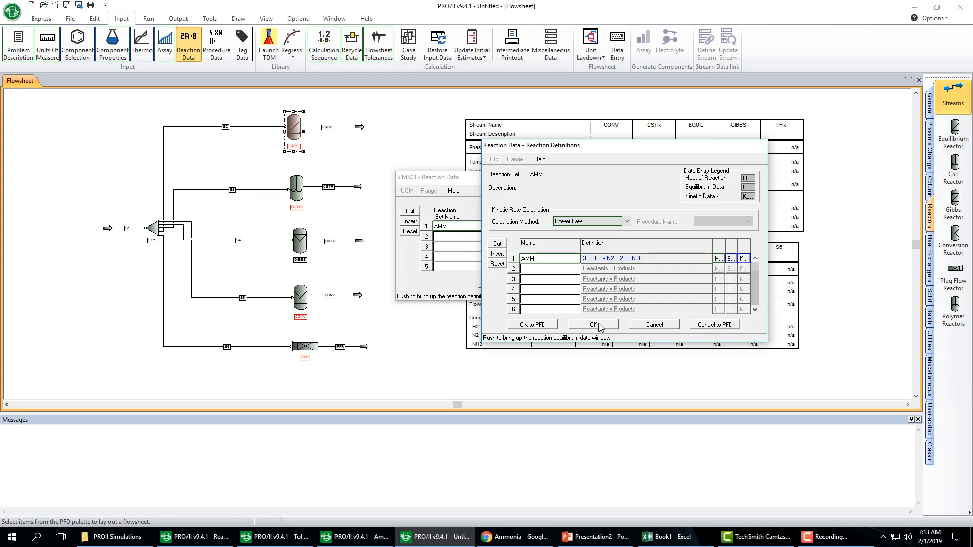
{"action": "left_click", "coordinate": [593, 324]}
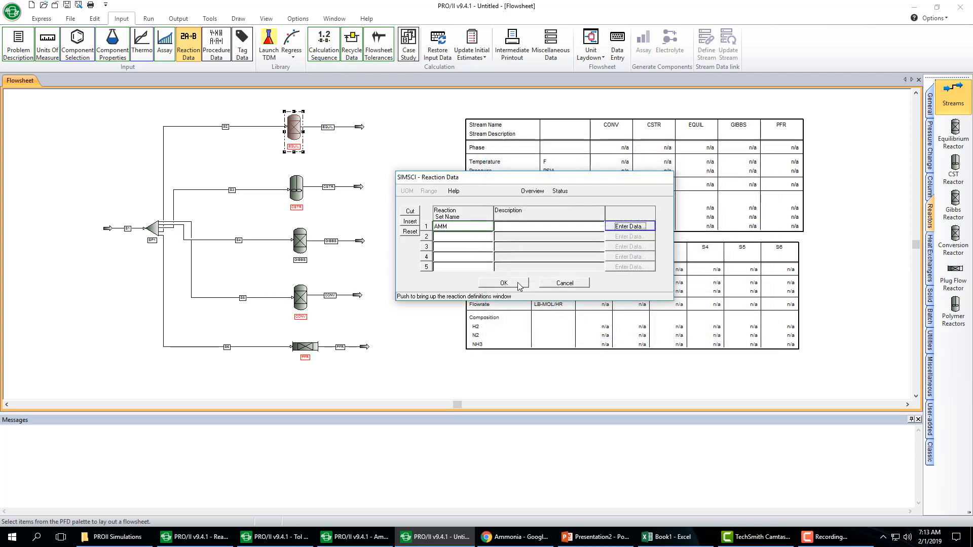
Step: Set the EQUIL reactor to reaction set AMM at a fixed temperature of 570 F and accept it
{"action": "left_click", "coordinate": [504, 283]}
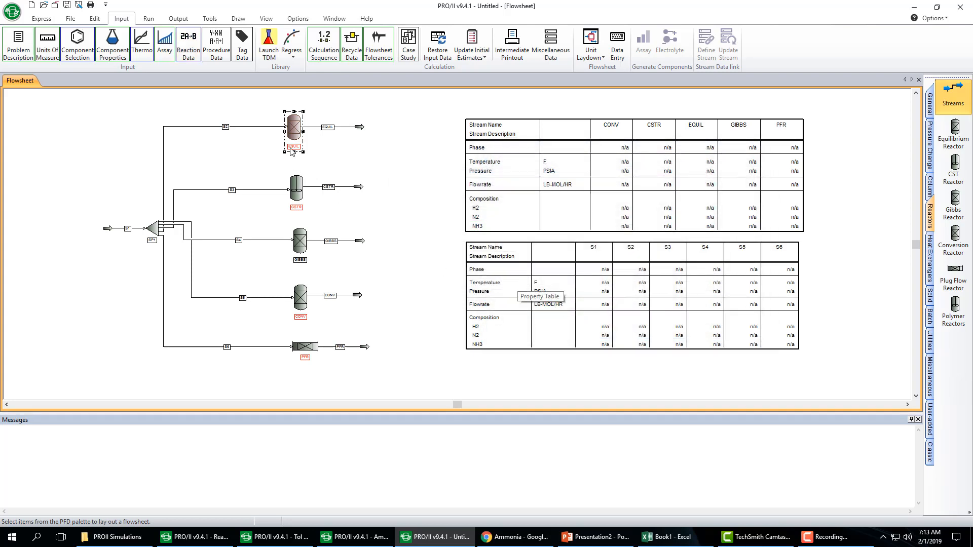
{"action": "mouse_move", "coordinate": [189, 43]}
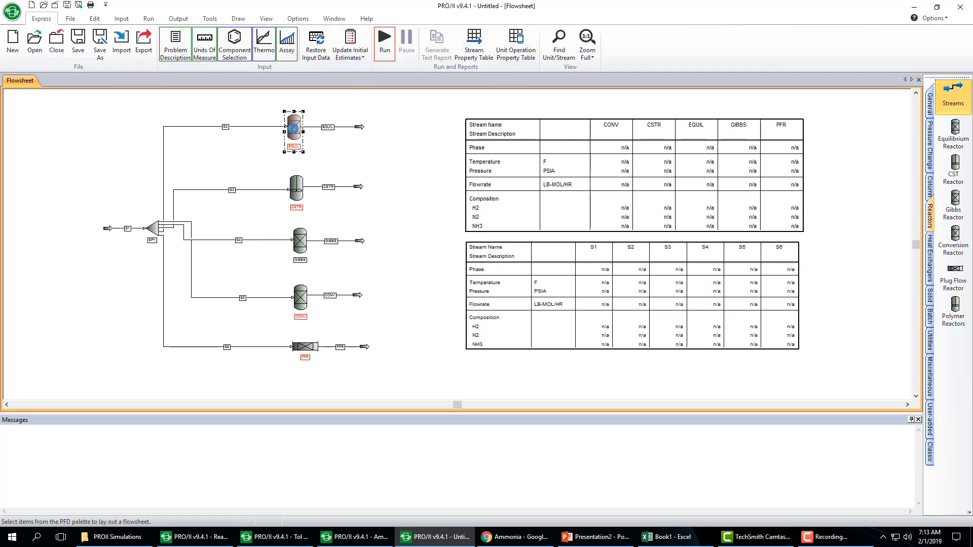
{"action": "double_click", "coordinate": [293, 127]}
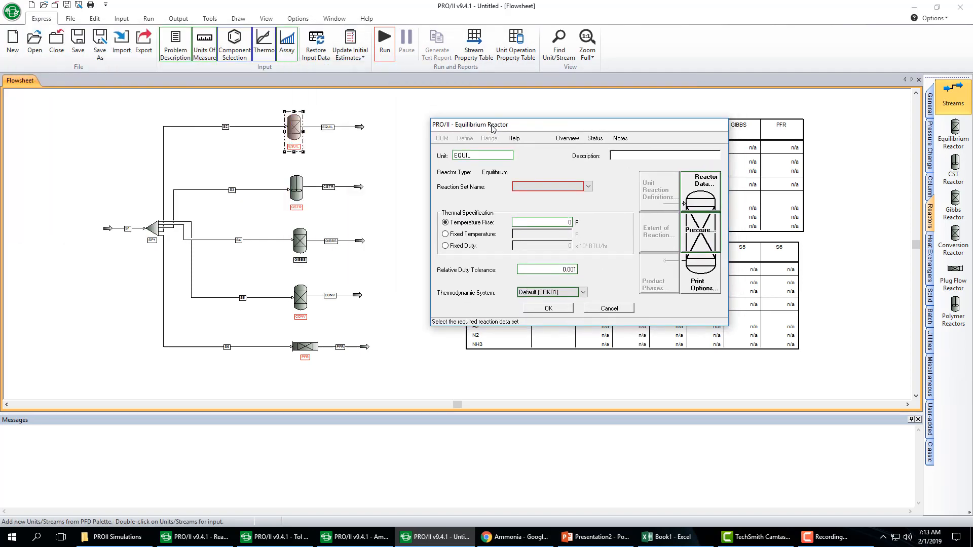
{"action": "left_click", "coordinate": [586, 187]}
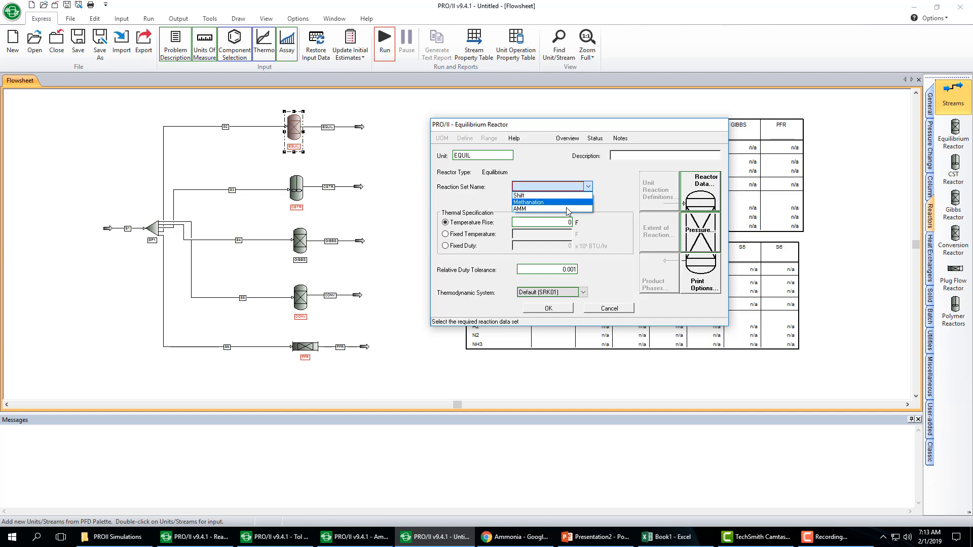
{"action": "left_click", "coordinate": [519, 209]}
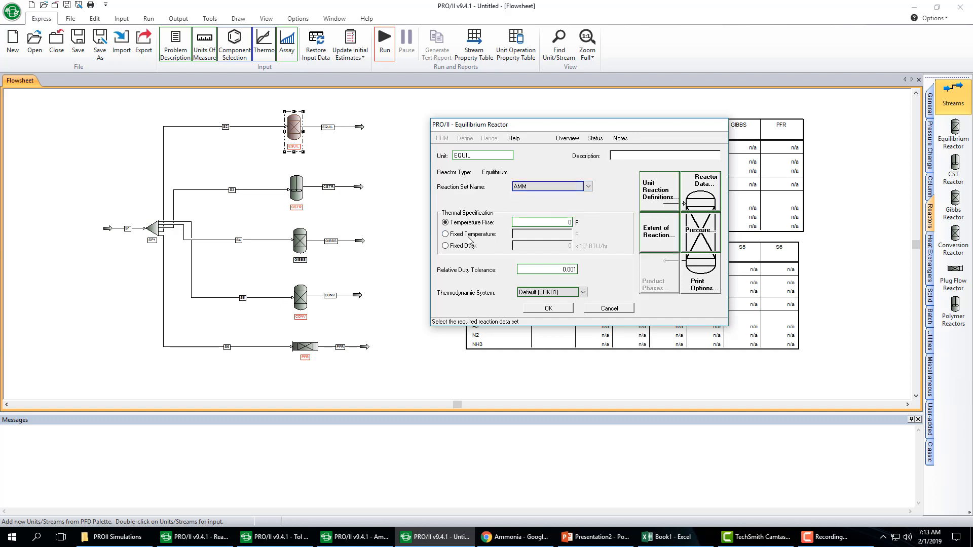
{"action": "left_click", "coordinate": [444, 234]}
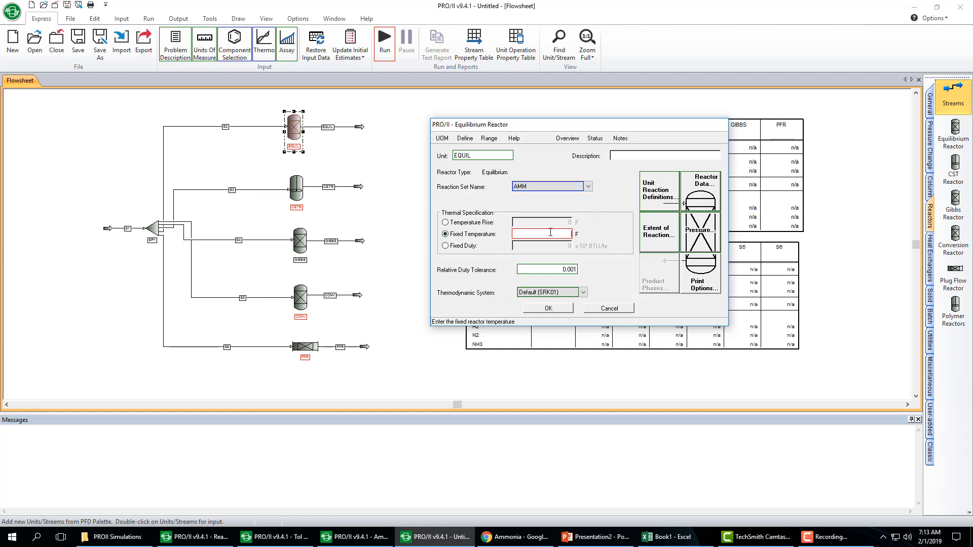
{"action": "type", "text": "570"}
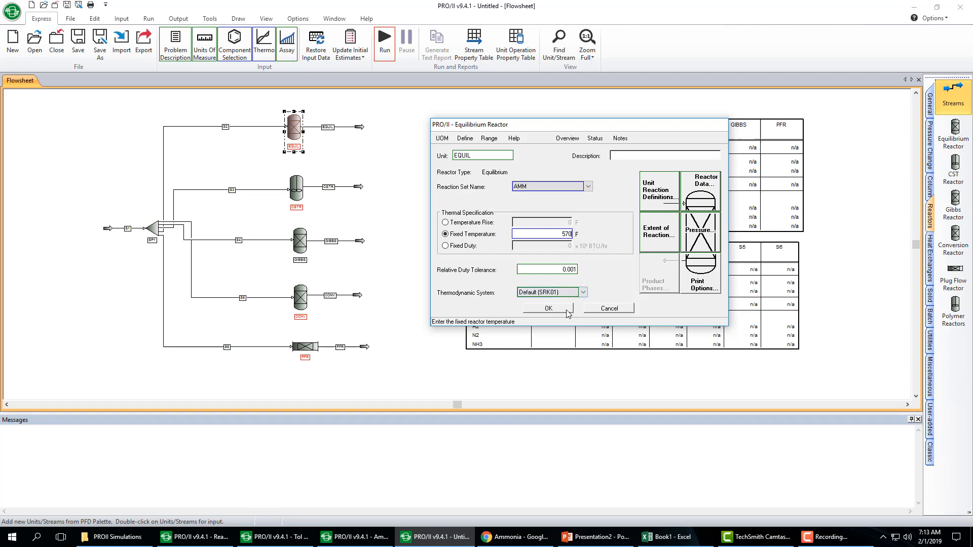
{"action": "left_click", "coordinate": [546, 308]}
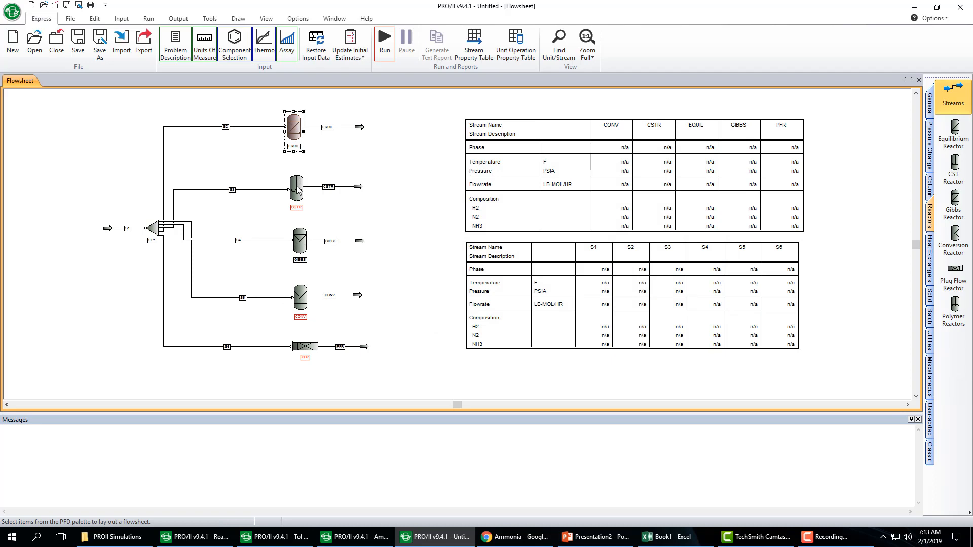
Step: Set the CSTR reactor to 570 F with a reactor volume of 100 ft³ and accept it
{"action": "double_click", "coordinate": [296, 185]}
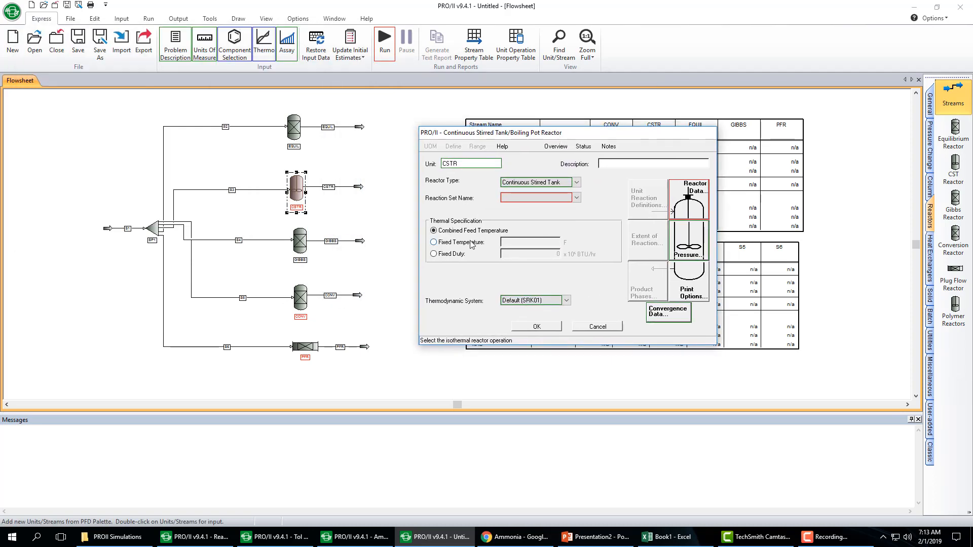
{"action": "type", "text": "570"}
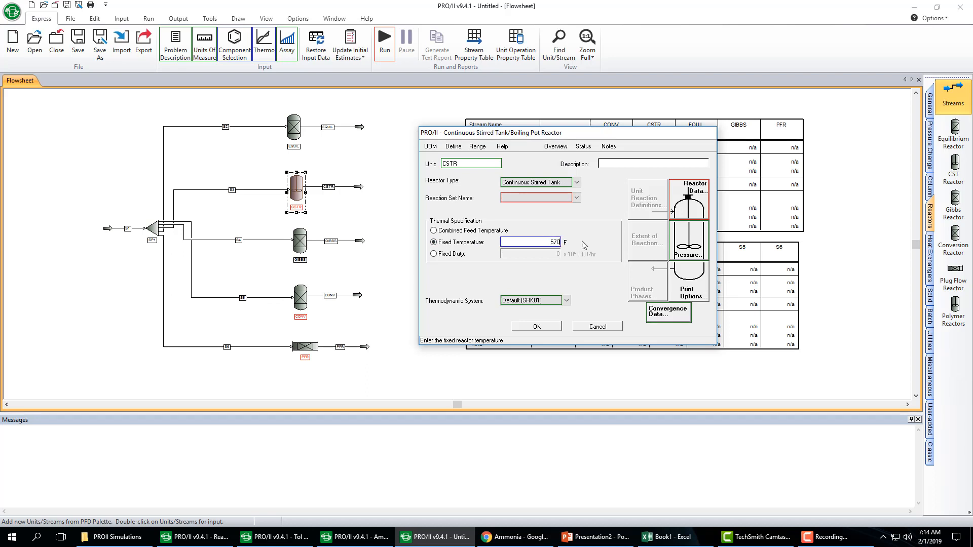
{"action": "left_click", "coordinate": [537, 198]}
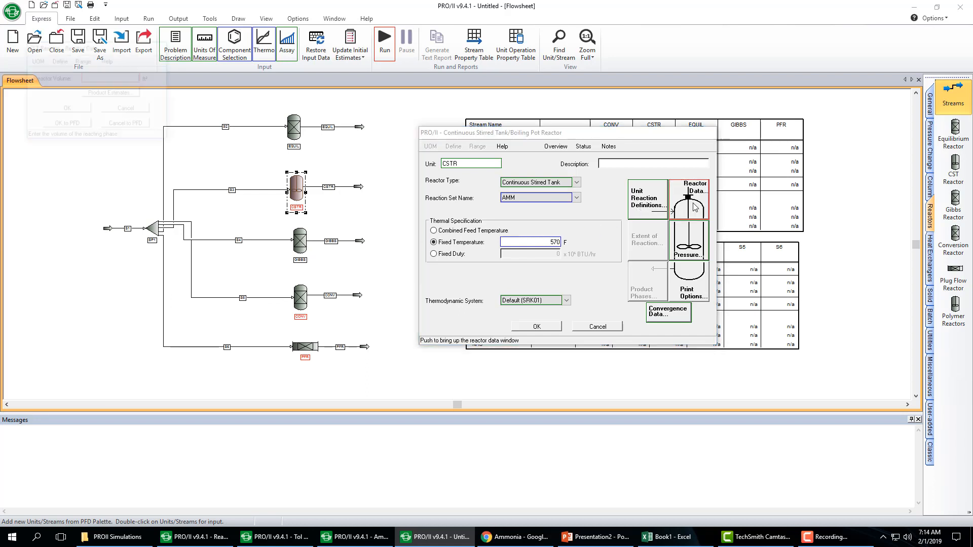
{"action": "left_click", "coordinate": [693, 188]}
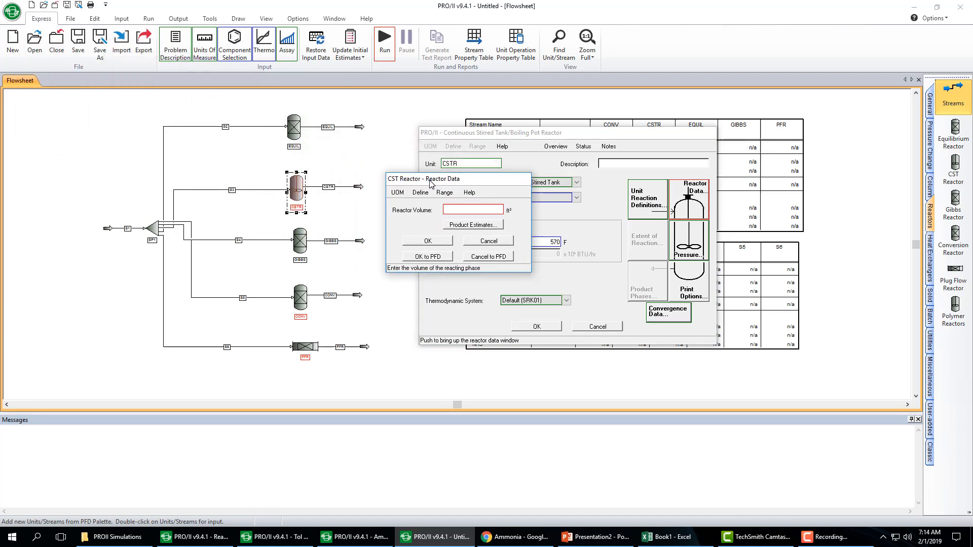
{"action": "mouse_move", "coordinate": [554, 308]}
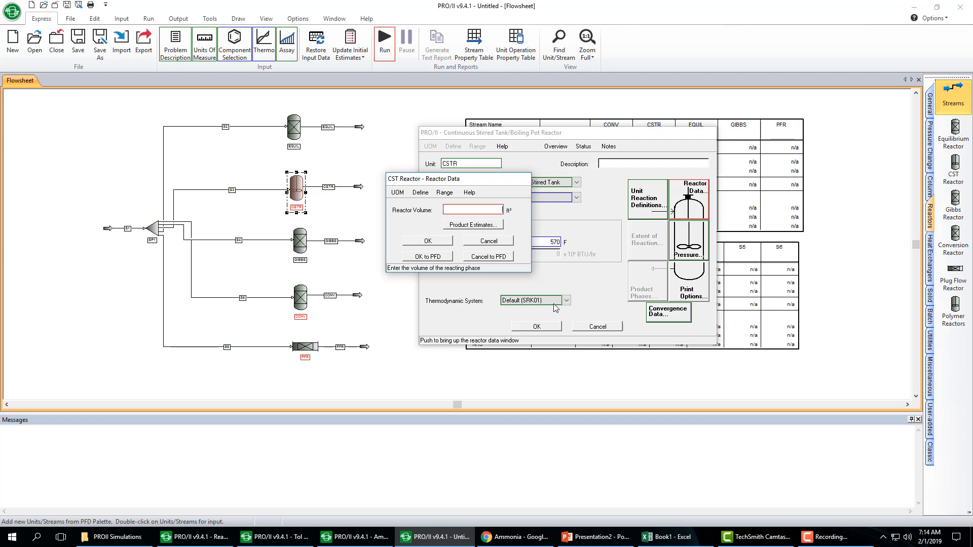
{"action": "type", "text": "100"}
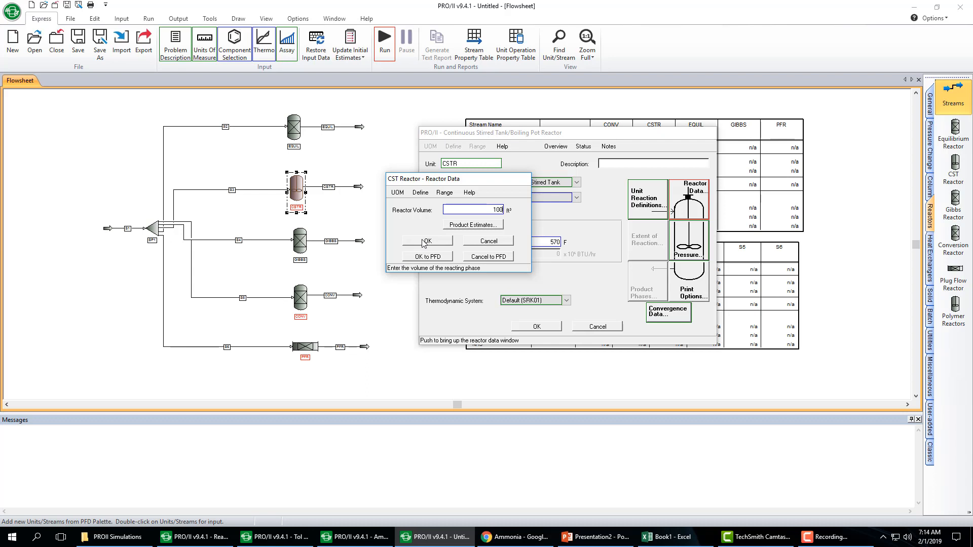
{"action": "left_click", "coordinate": [426, 241]}
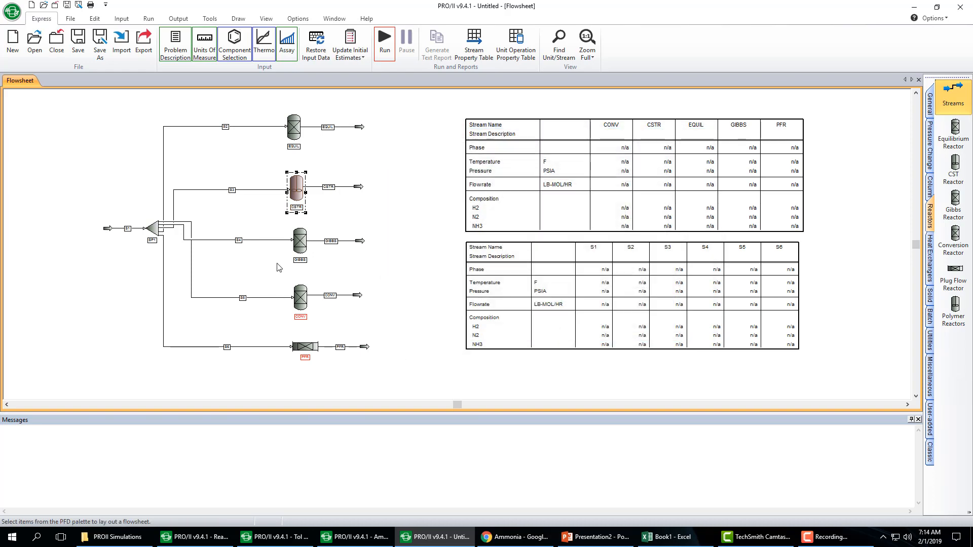
Step: Assign reaction set AMM to the GIBBS and CONV reactors and accept the conversion reactor settings
{"action": "double_click", "coordinate": [299, 241]}
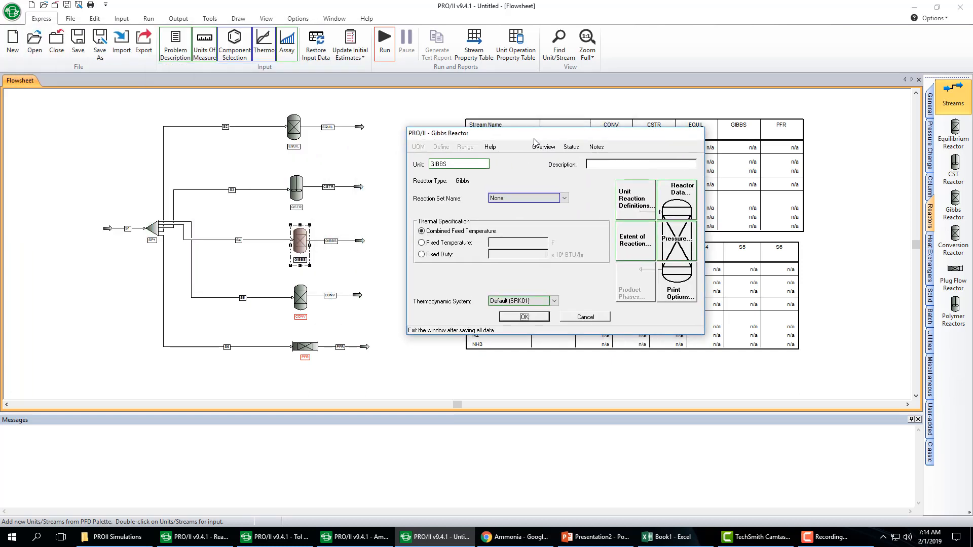
{"action": "left_click", "coordinate": [562, 198]}
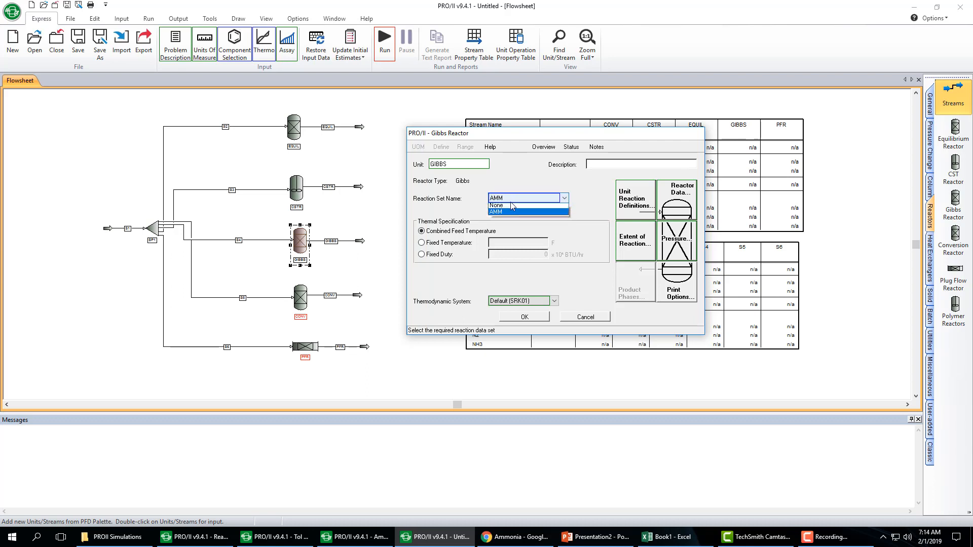
{"action": "left_click", "coordinate": [497, 206]}
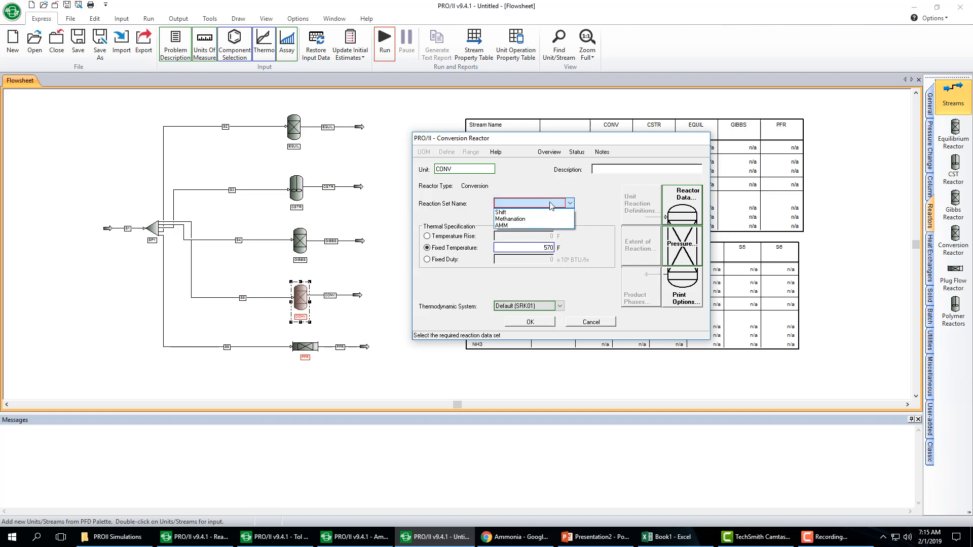
{"action": "left_click", "coordinate": [502, 226]}
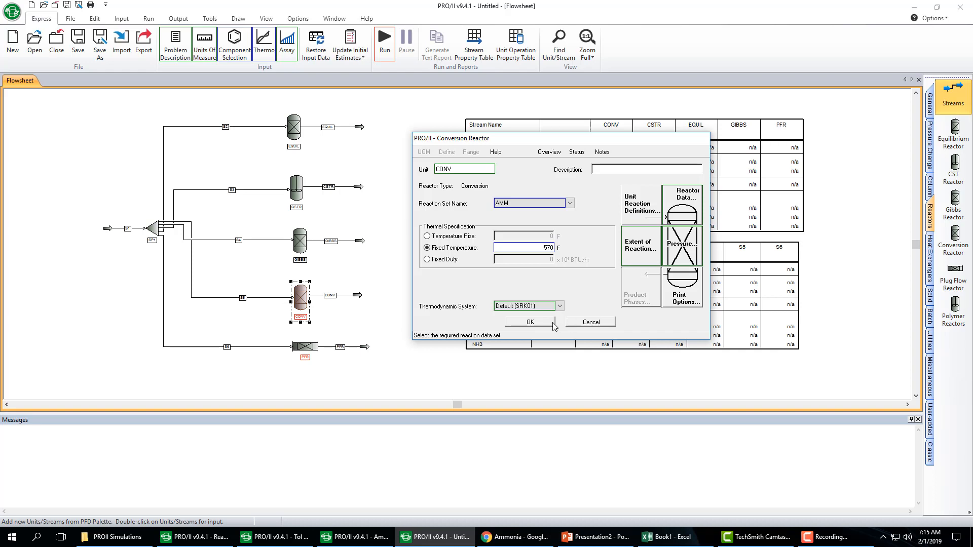
{"action": "left_click", "coordinate": [527, 322]}
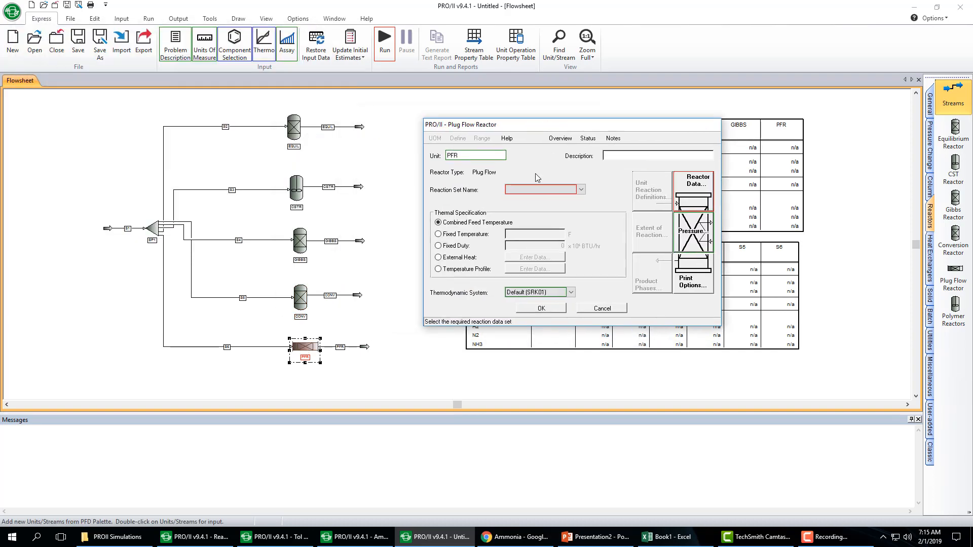
Step: Set the plug flow reactor to AMM at fixed 570 F, 100 ft long with 13.5 in tube diameter
{"action": "left_click", "coordinate": [439, 234]}
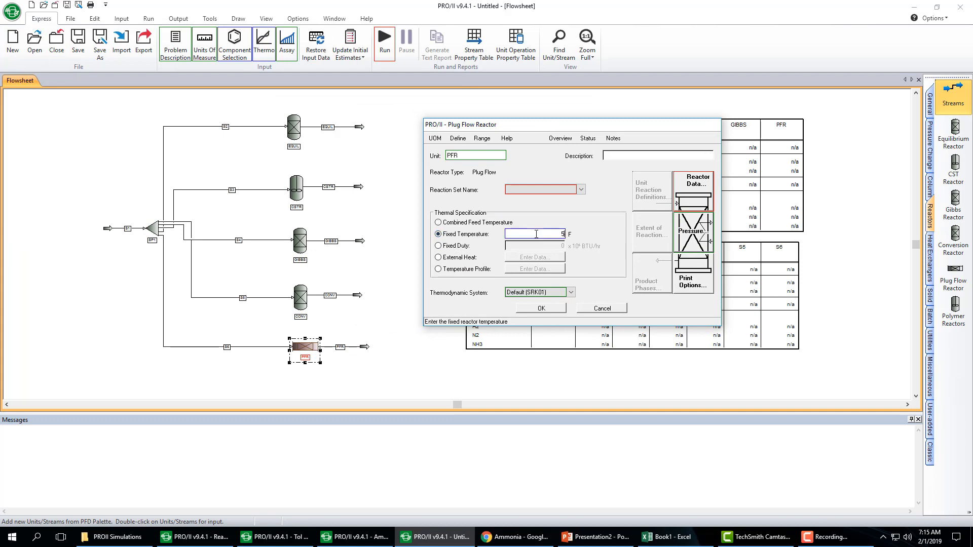
{"action": "left_click", "coordinate": [578, 190]}
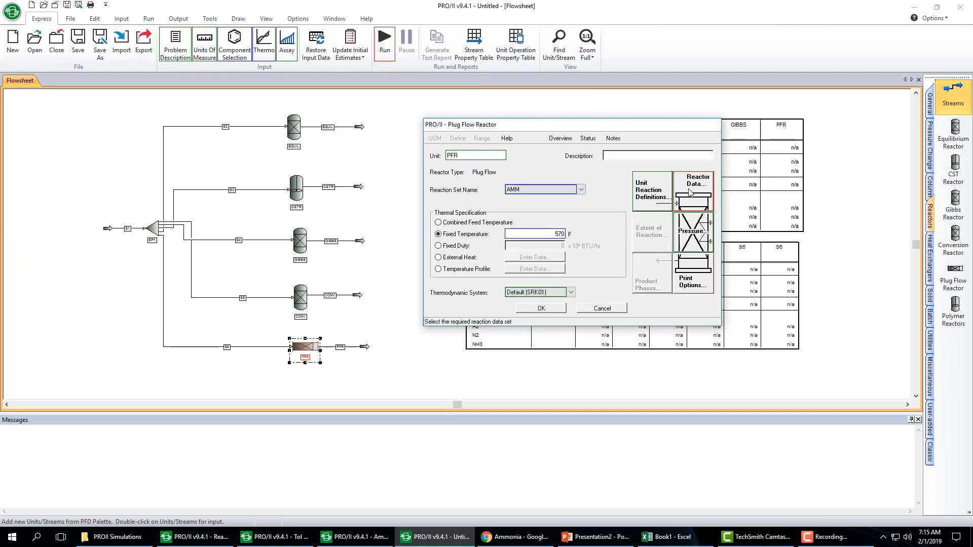
{"action": "left_click", "coordinate": [693, 186]}
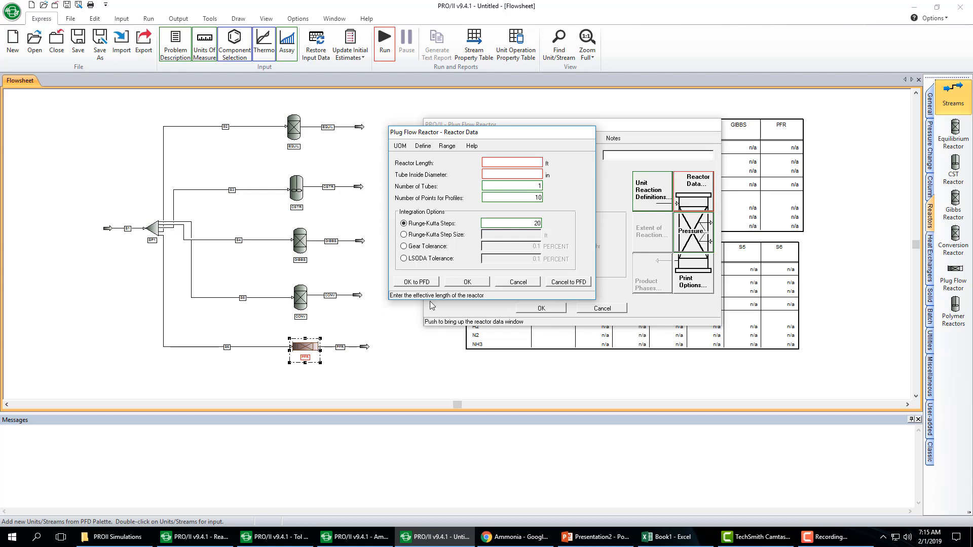
{"action": "mouse_move", "coordinate": [309, 190]}
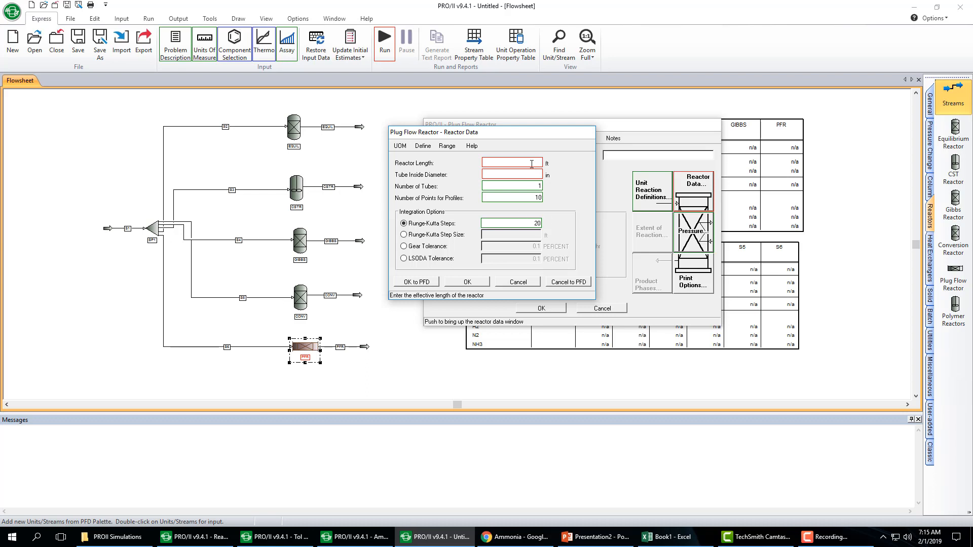
{"action": "type", "text": "100"}
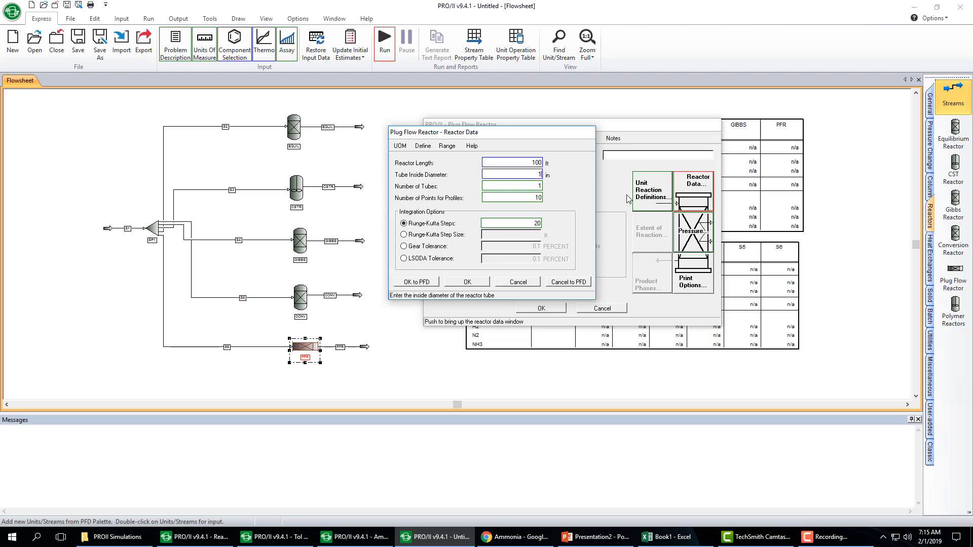
{"action": "type", "text": "13.5"}
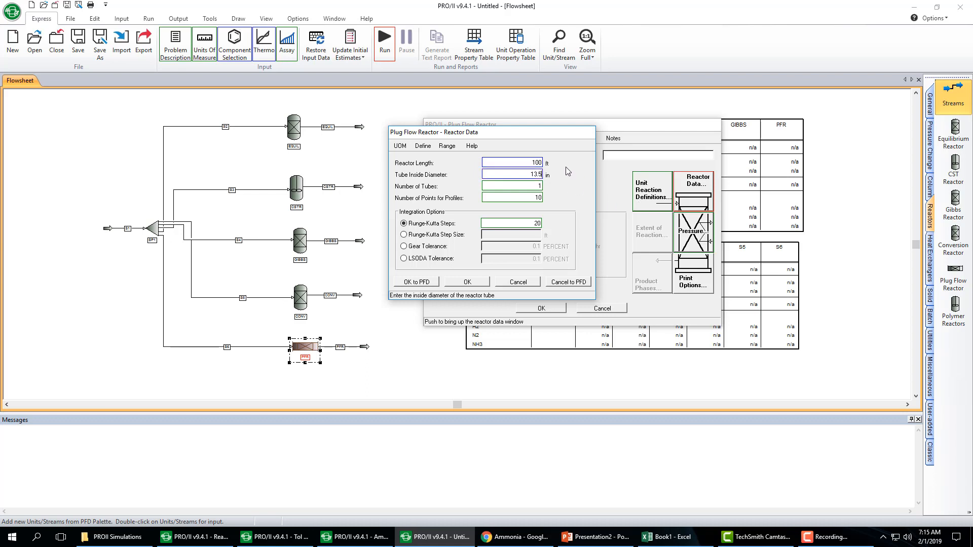
{"action": "mouse_move", "coordinate": [565, 172]}
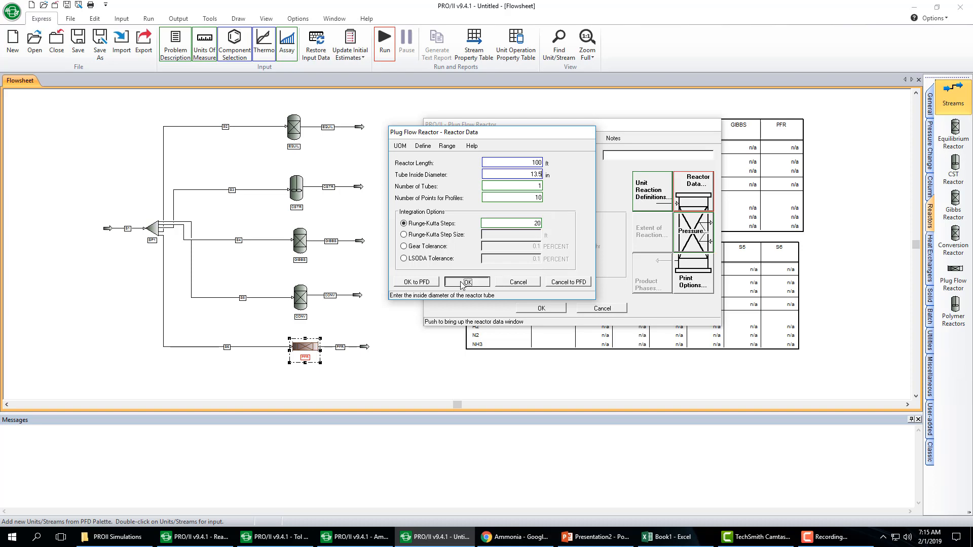
{"action": "left_click", "coordinate": [466, 281]}
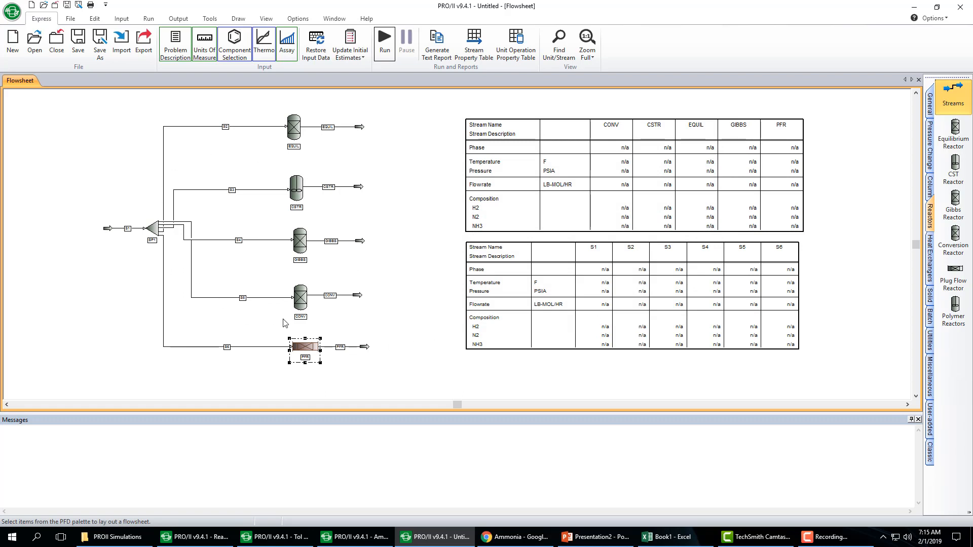
Step: Run the simulation despite warnings so the stream tables show the solved reactor outlets
{"action": "left_click", "coordinate": [383, 39]}
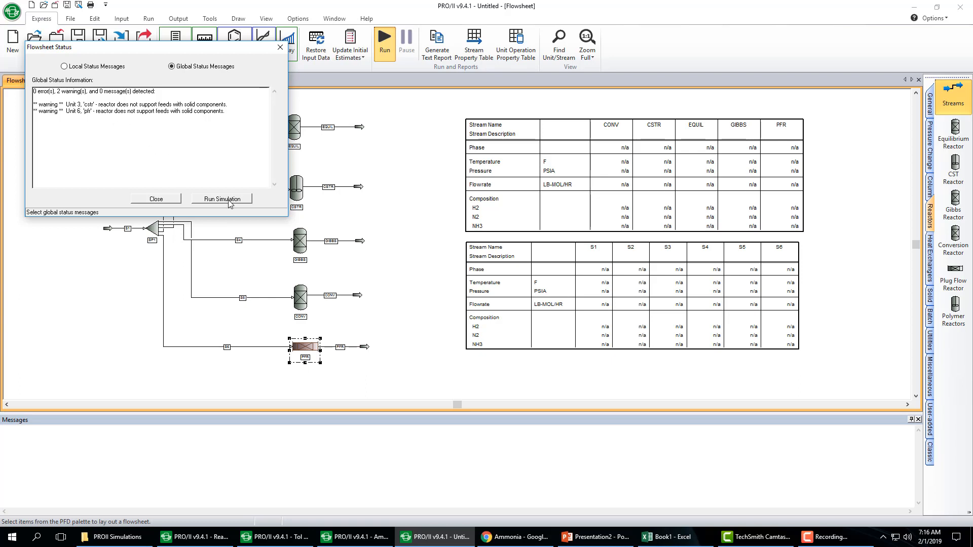
{"action": "left_click", "coordinate": [220, 199]}
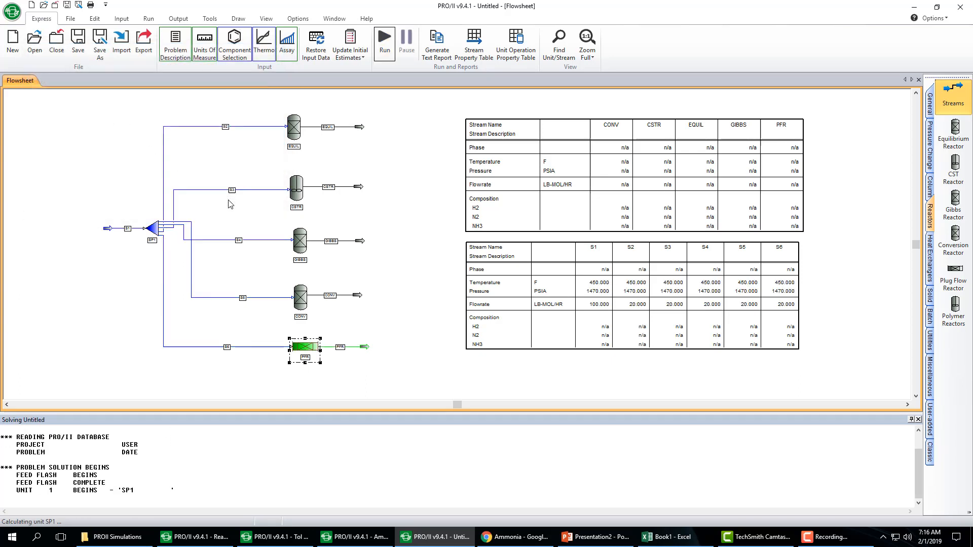
{"action": "left_click", "coordinate": [383, 40]}
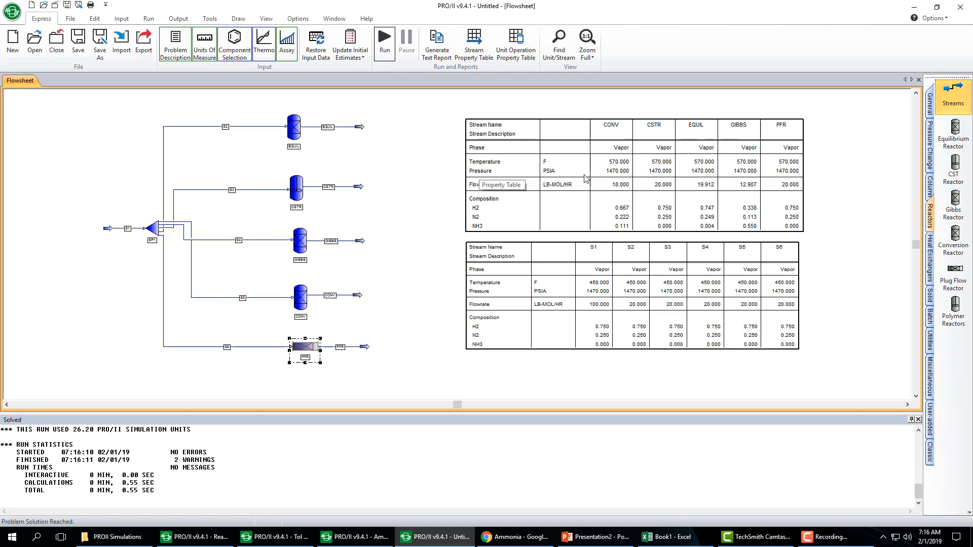
{"action": "mouse_move", "coordinate": [526, 197]}
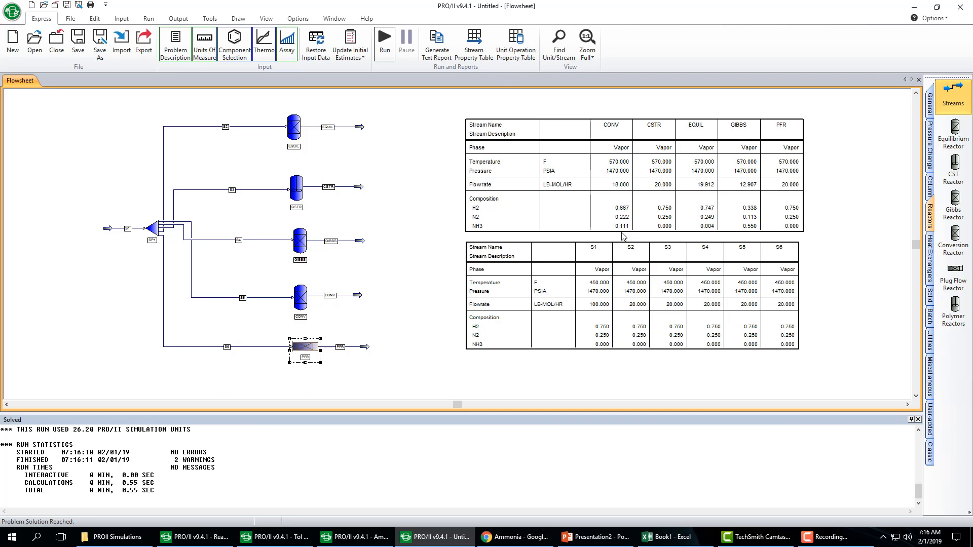
{"action": "mouse_move", "coordinate": [659, 236]}
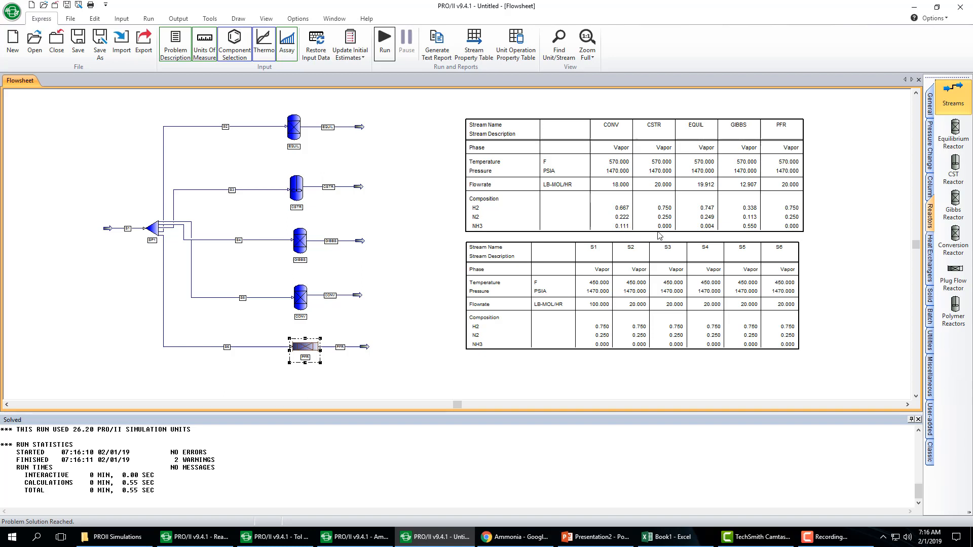
{"action": "mouse_move", "coordinate": [658, 237]}
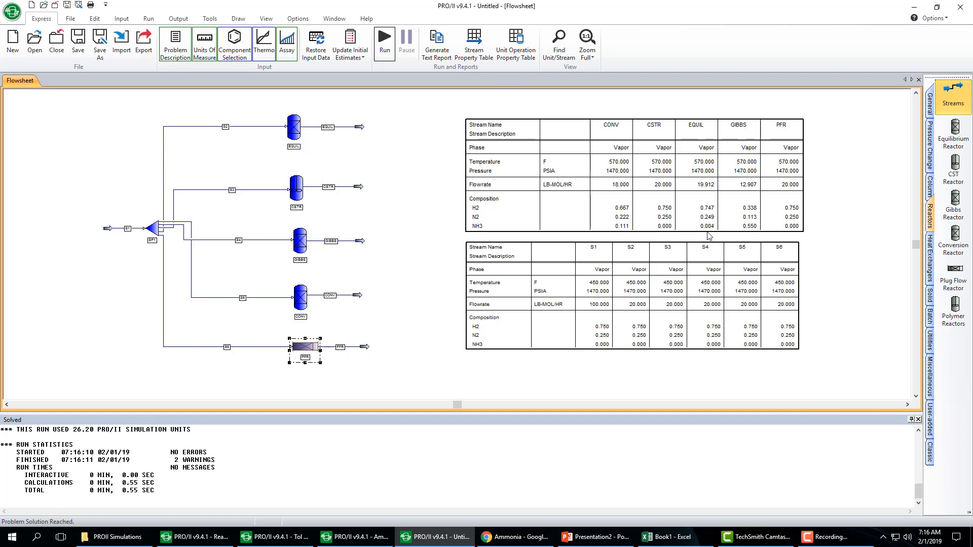
{"action": "mouse_move", "coordinate": [751, 237]}
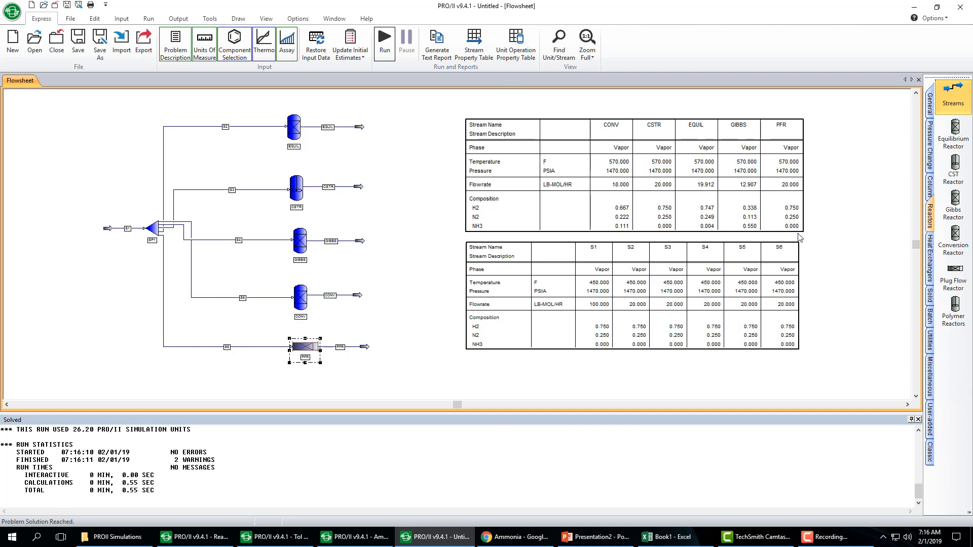
{"action": "mouse_move", "coordinate": [661, 232]}
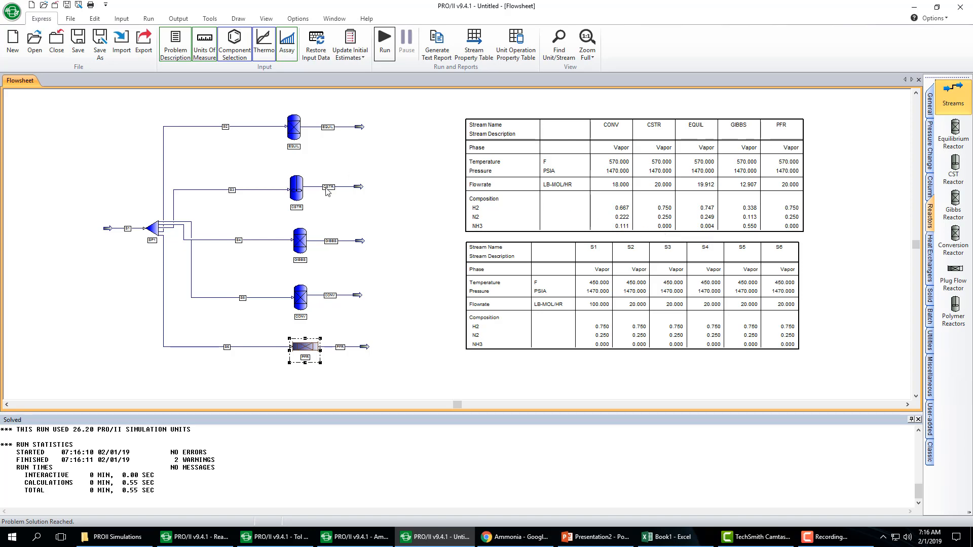
Step: Review the CSTR and PFR reactor sizing data, entering 1000 in the PFR reactor data
{"action": "double_click", "coordinate": [296, 190]}
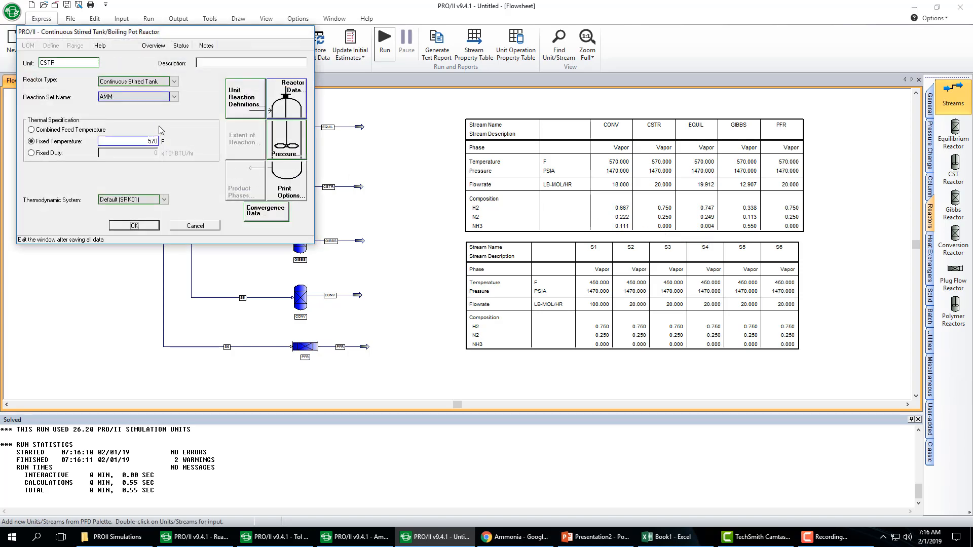
{"action": "left_click", "coordinate": [285, 98]}
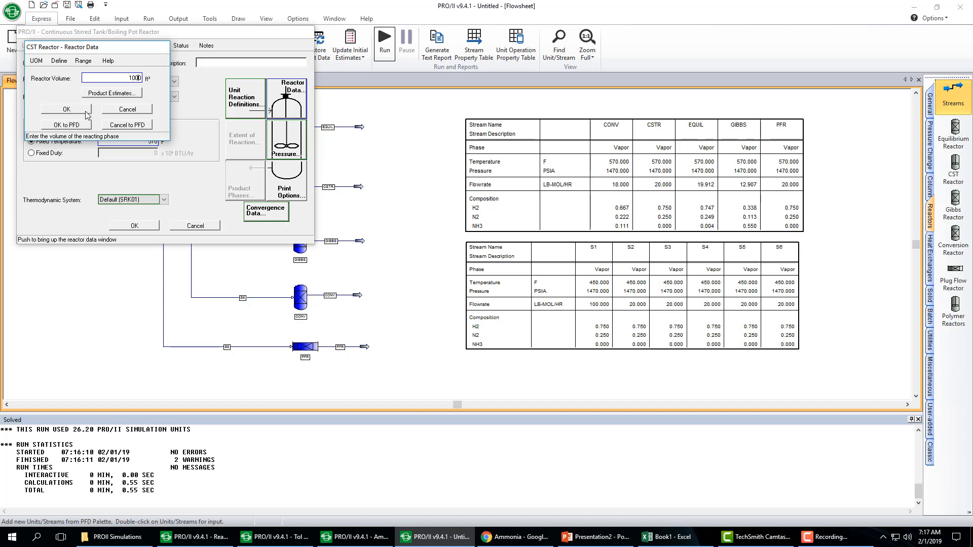
{"action": "mouse_move", "coordinate": [84, 128]}
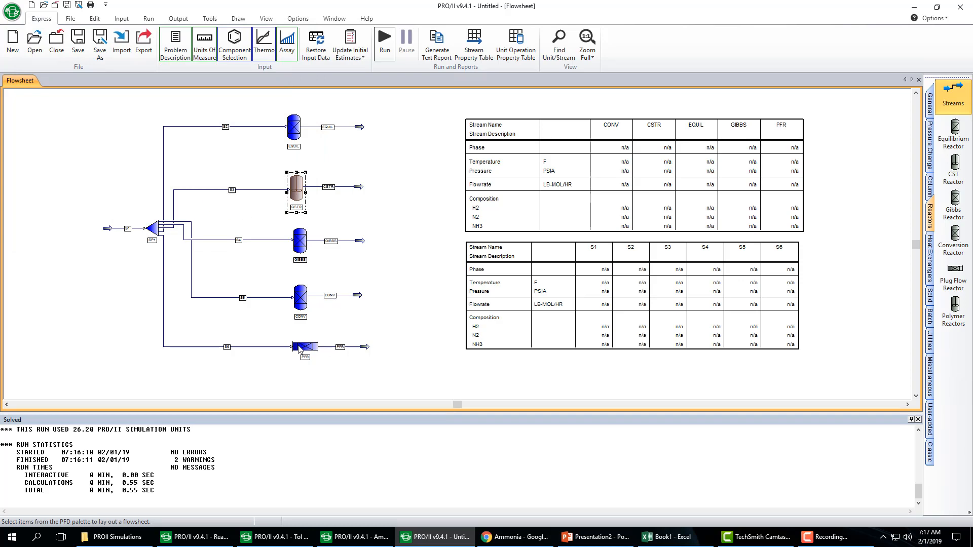
{"action": "double_click", "coordinate": [304, 345]}
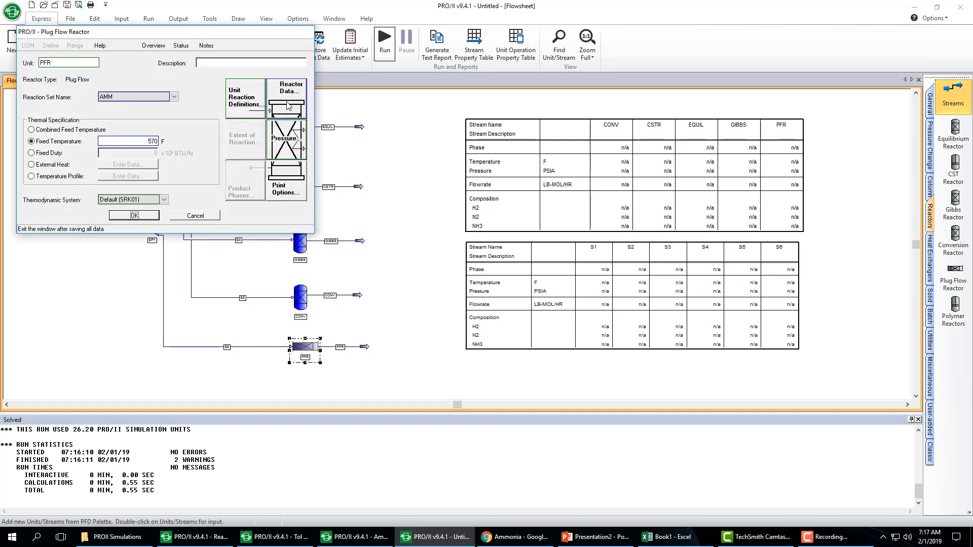
{"action": "left_click", "coordinate": [287, 97]}
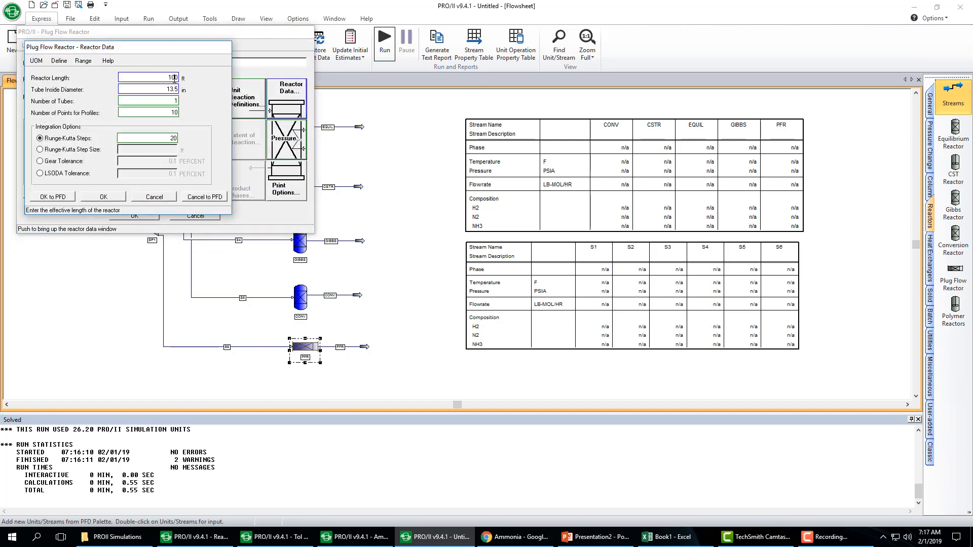
{"action": "type", "text": "1000"}
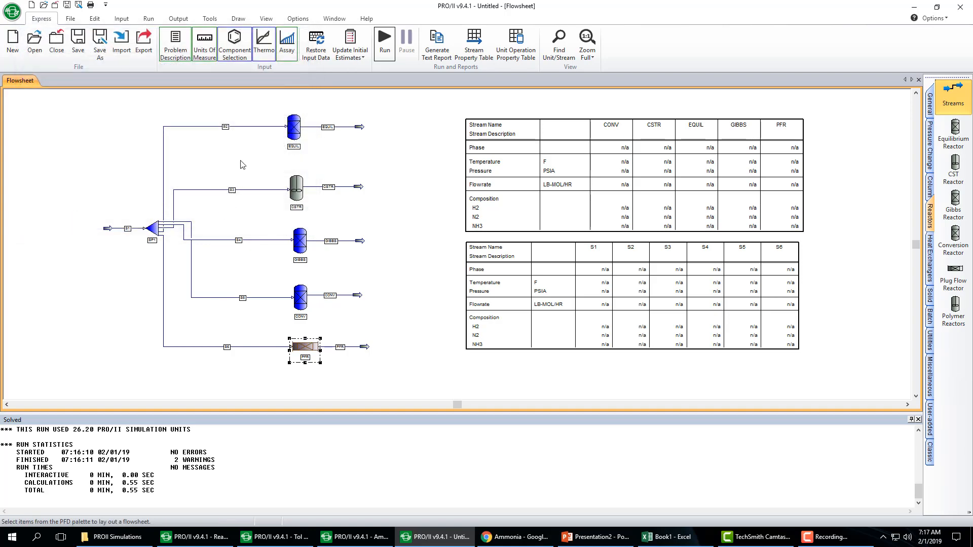
{"action": "mouse_move", "coordinate": [308, 184]}
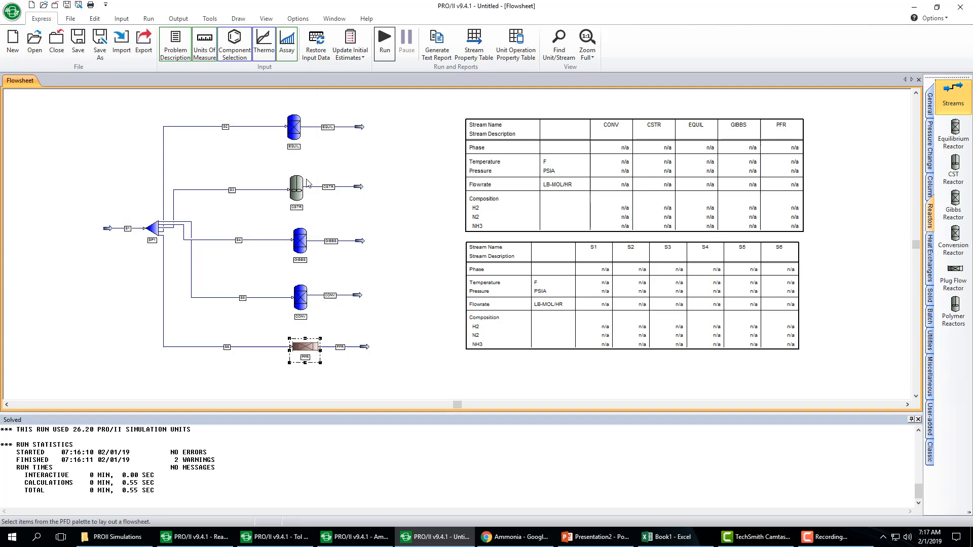
Step: Check the CSTR reactor data again and view the PFR pressure specification, closing it
{"action": "double_click", "coordinate": [296, 187]}
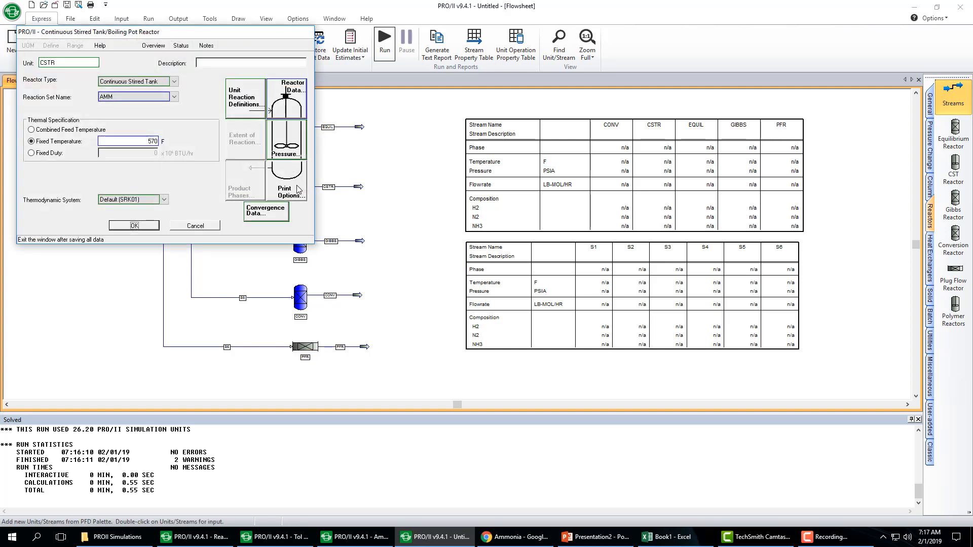
{"action": "left_click", "coordinate": [286, 87]}
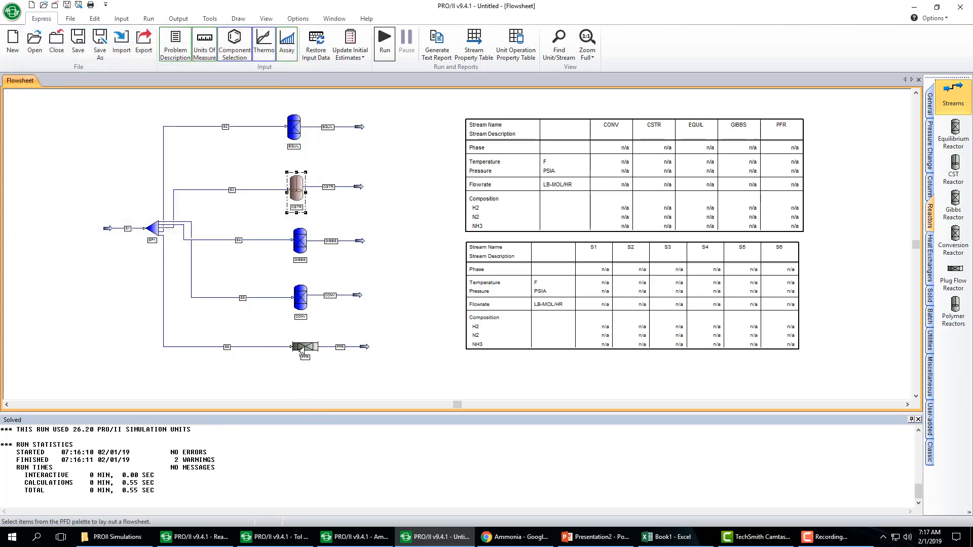
{"action": "double_click", "coordinate": [302, 347]}
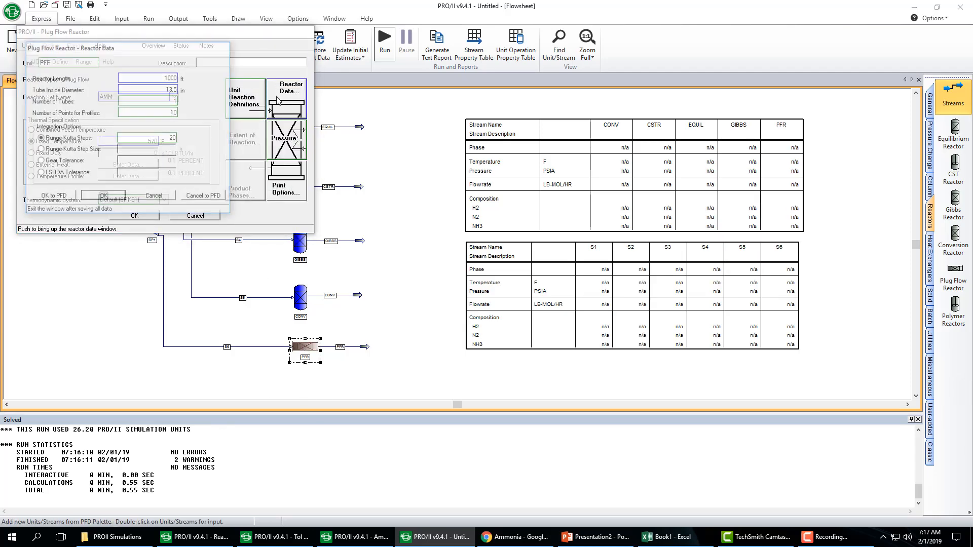
{"action": "left_click", "coordinate": [287, 137]}
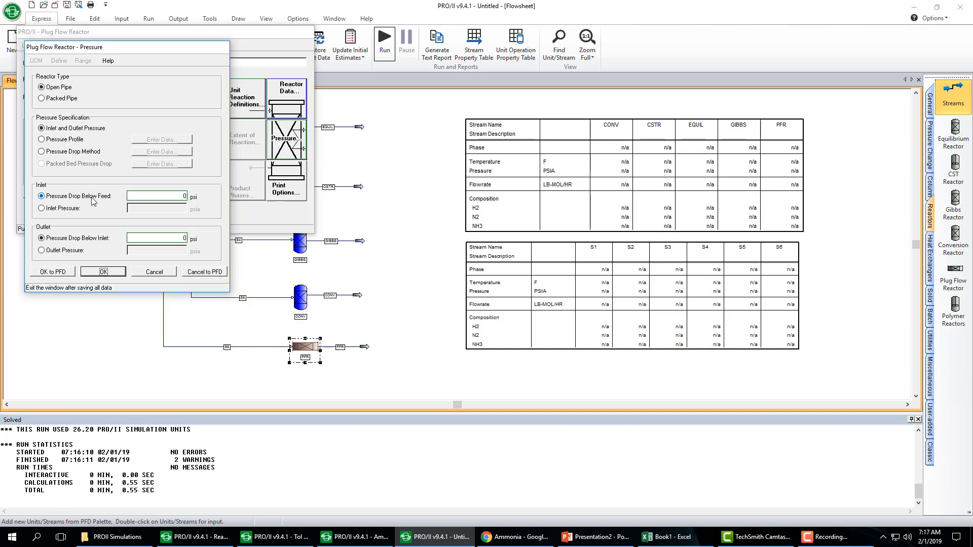
{"action": "mouse_move", "coordinate": [143, 283]}
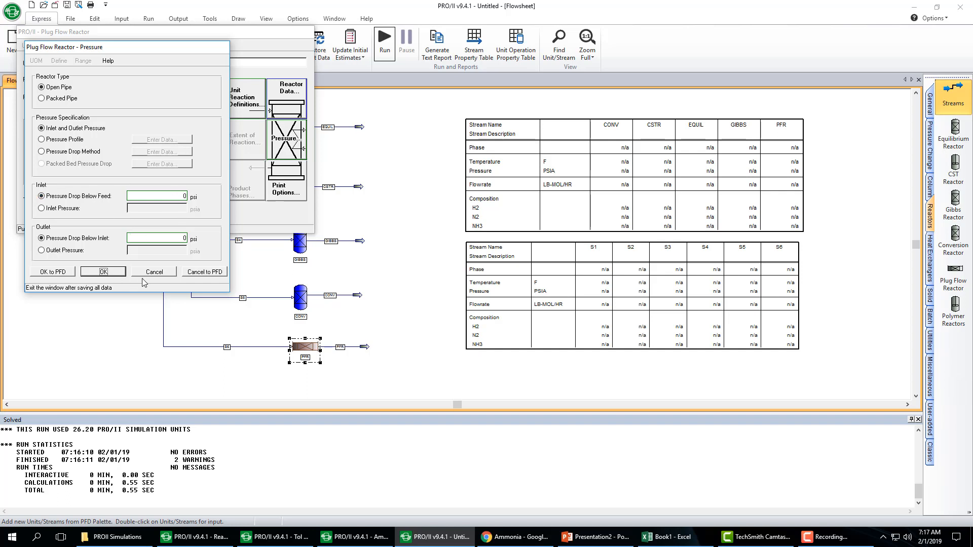
{"action": "left_click", "coordinate": [153, 271]}
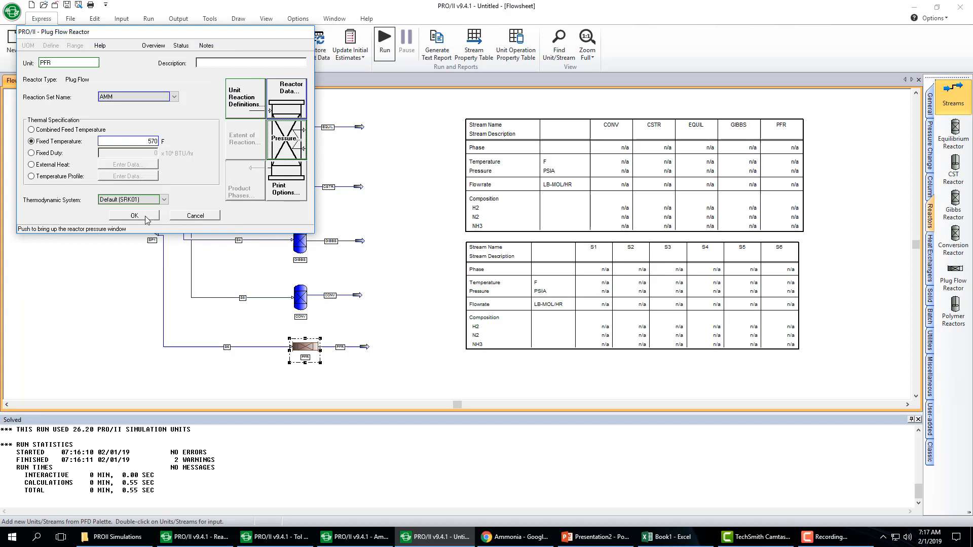
Step: Close the PFR data and rerun the simulation despite the warnings
{"action": "left_click", "coordinate": [134, 215]}
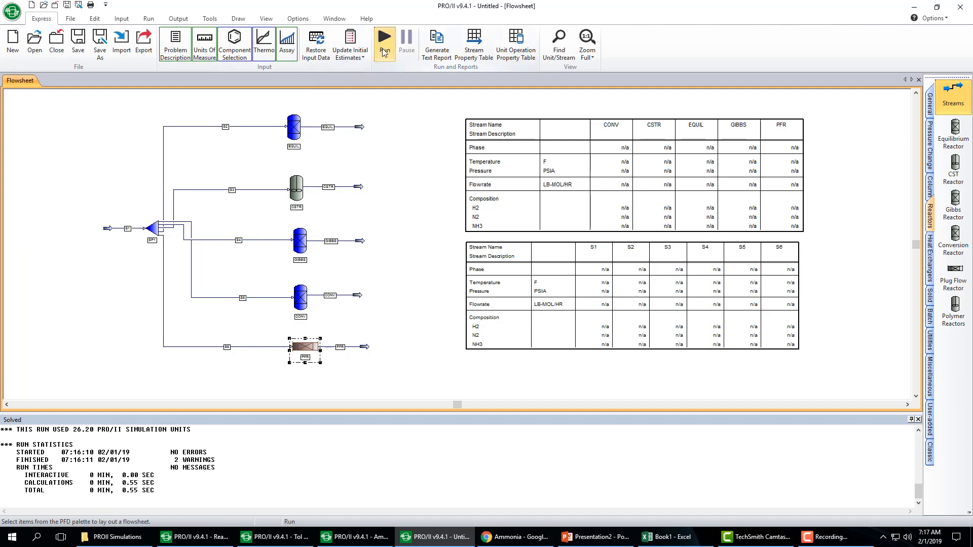
{"action": "left_click", "coordinate": [384, 43]}
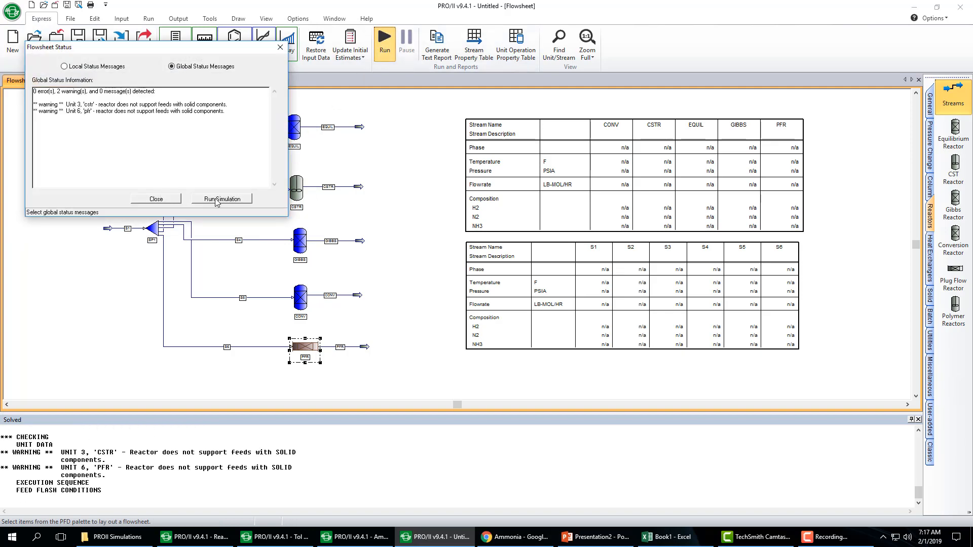
{"action": "left_click", "coordinate": [221, 199]}
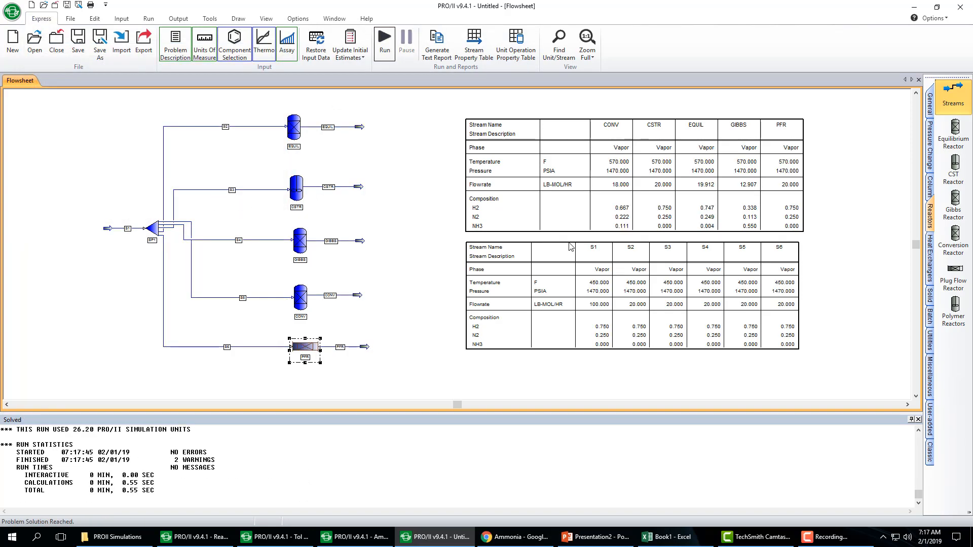
{"action": "mouse_move", "coordinate": [763, 234]}
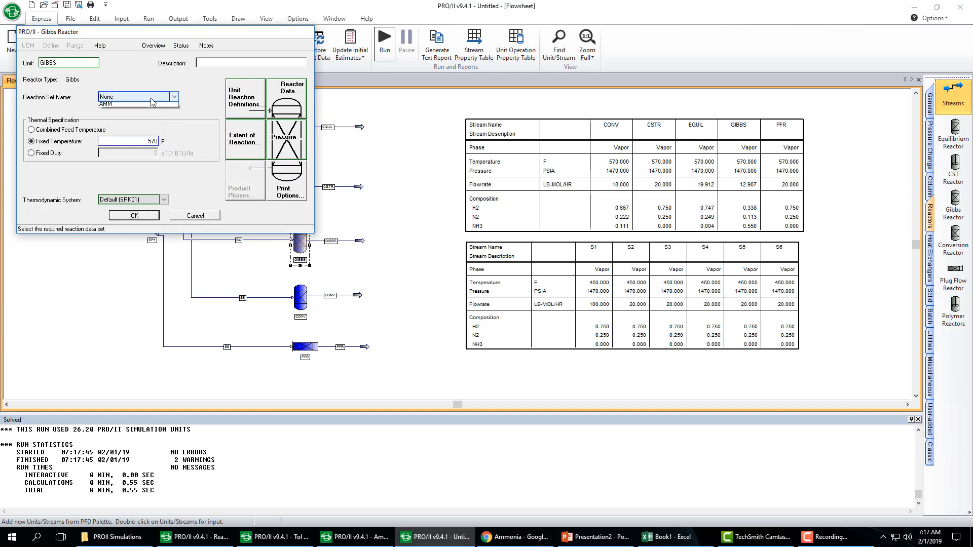
Step: Assign reaction set AMM to the GIBBS reactor and re-solve the flowsheet
{"action": "left_click", "coordinate": [134, 104]}
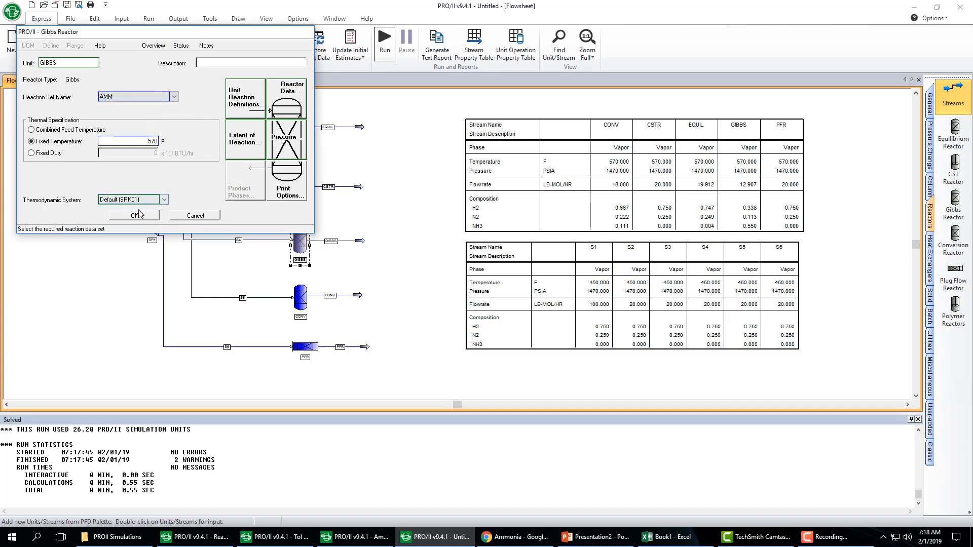
{"action": "left_click", "coordinate": [132, 215]}
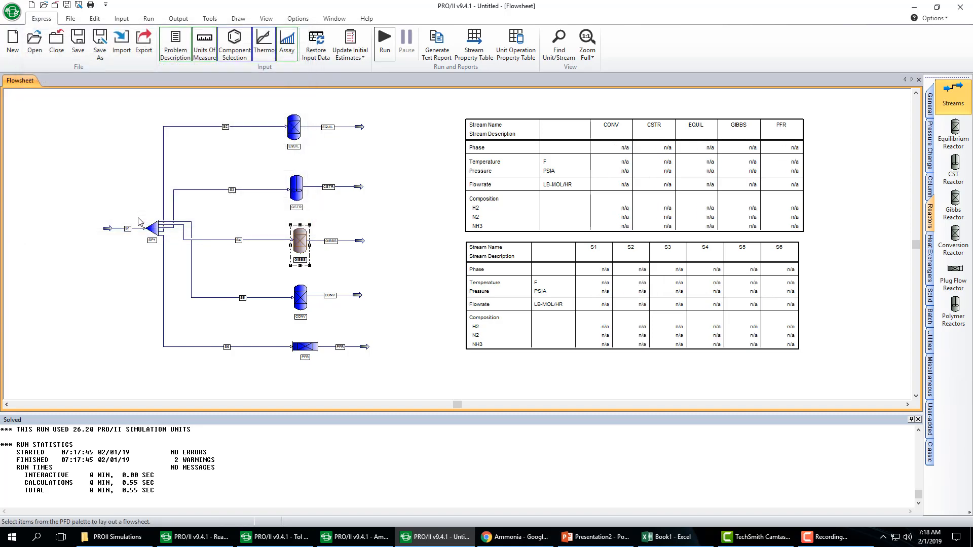
{"action": "left_click", "coordinate": [384, 39]}
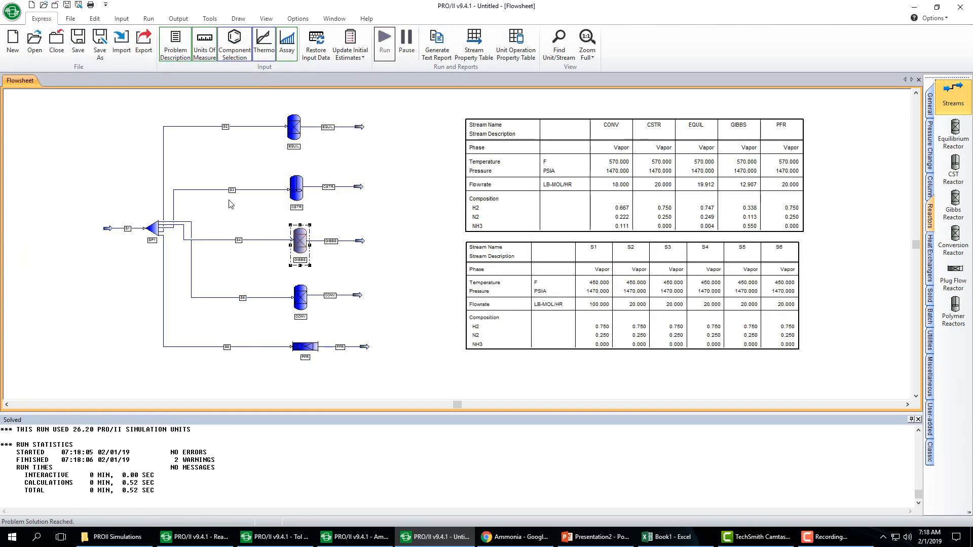
{"action": "mouse_move", "coordinate": [756, 233]}
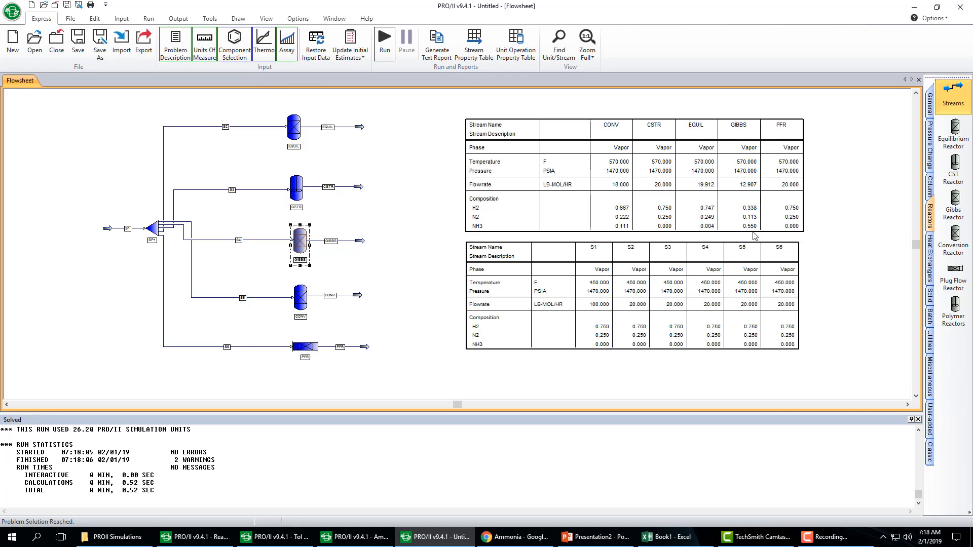
{"action": "mouse_move", "coordinate": [751, 235]}
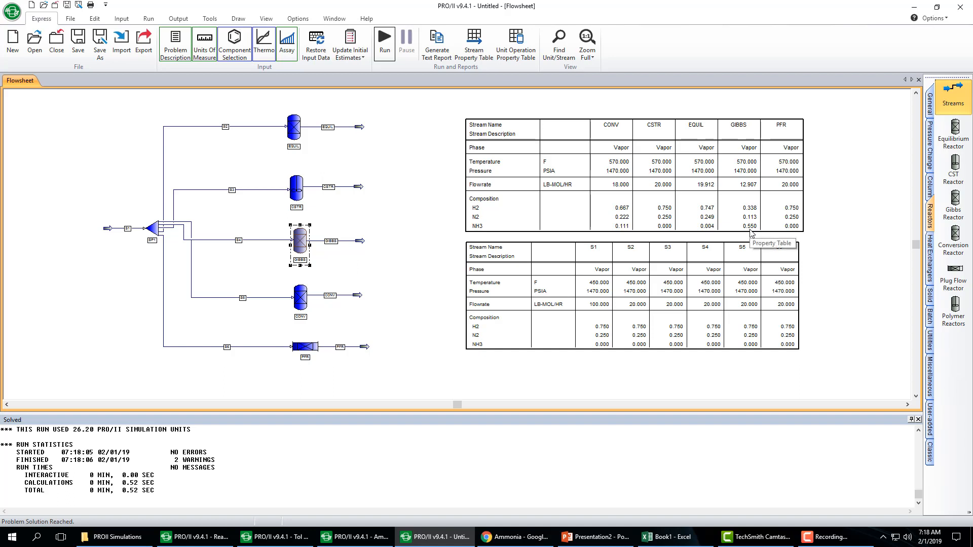
{"action": "mouse_move", "coordinate": [505, 308]}
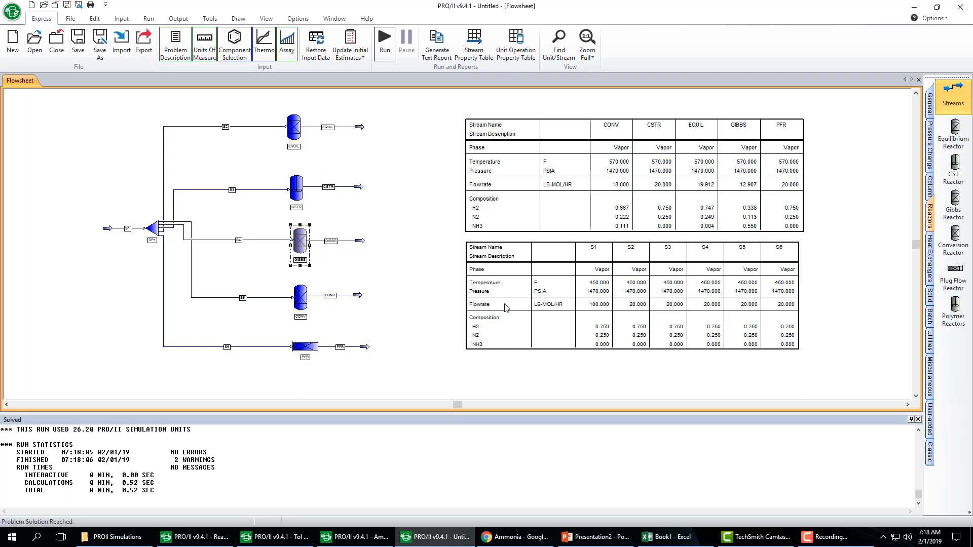
{"action": "mouse_move", "coordinate": [602, 251]}
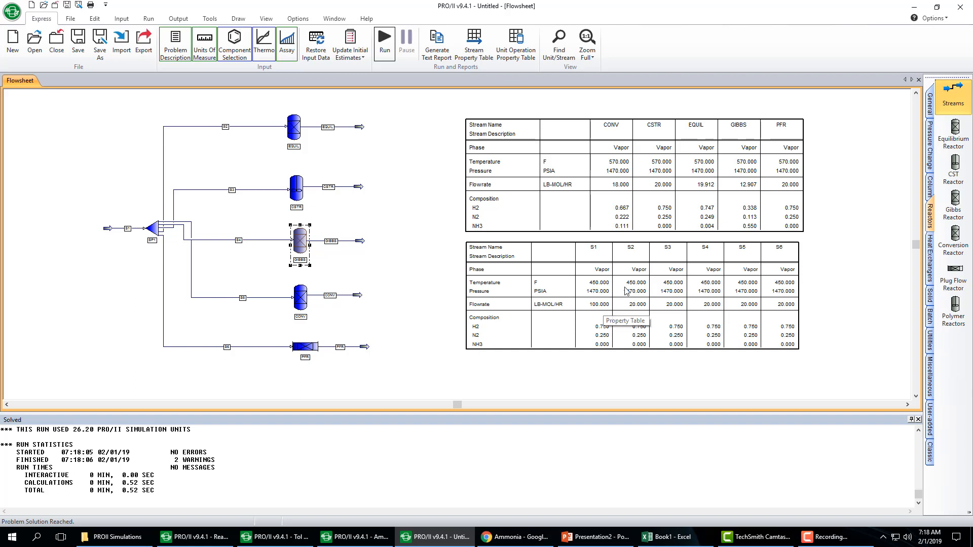
{"action": "mouse_move", "coordinate": [233, 325]}
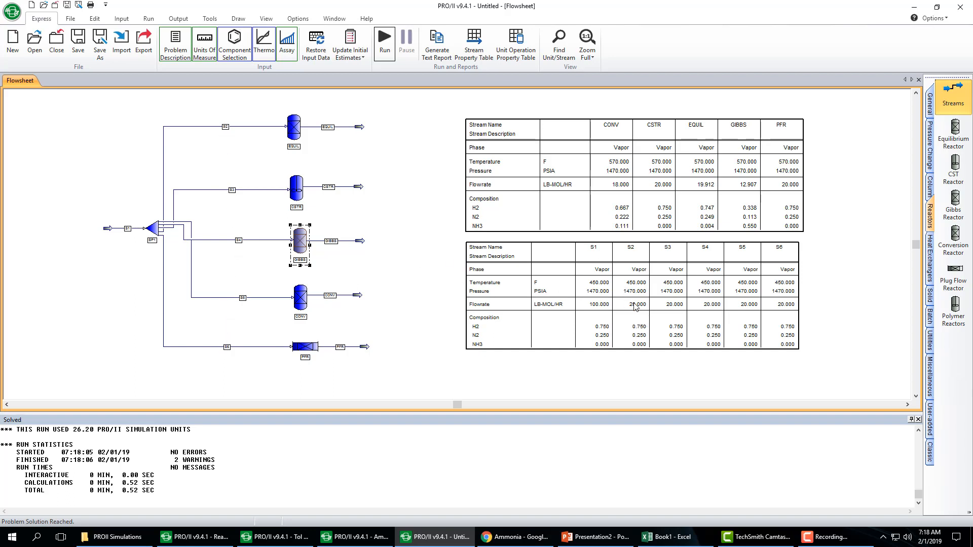
{"action": "mouse_move", "coordinate": [791, 308]}
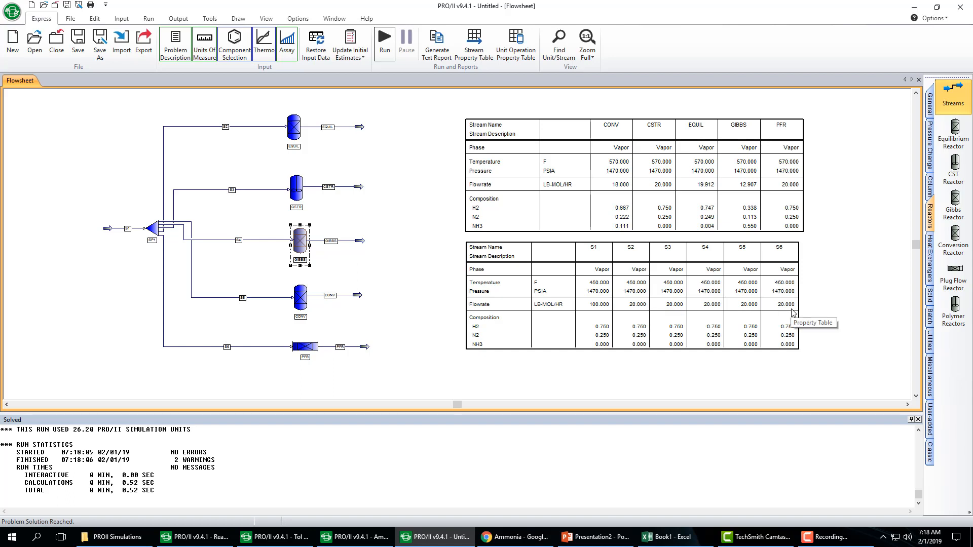
{"action": "mouse_move", "coordinate": [394, 160]}
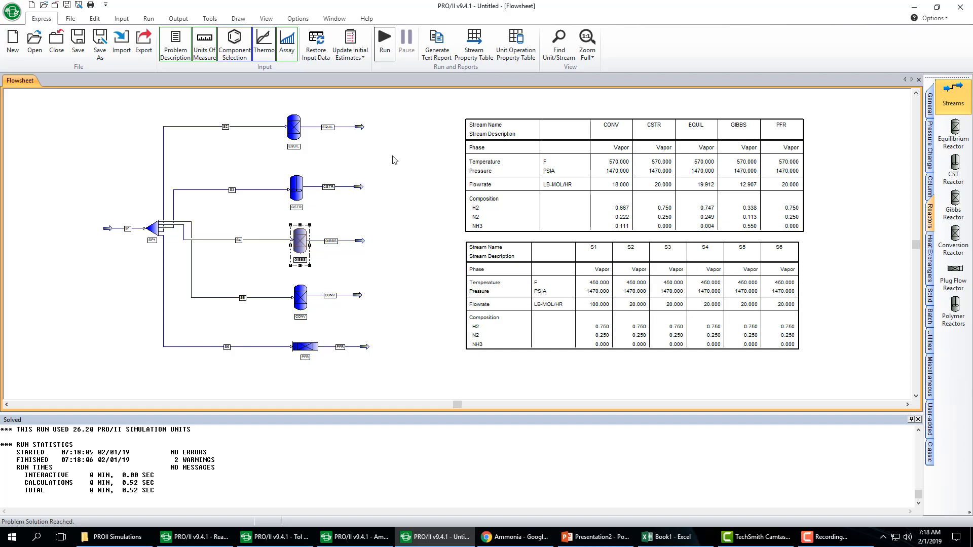
{"action": "mouse_move", "coordinate": [388, 155]}
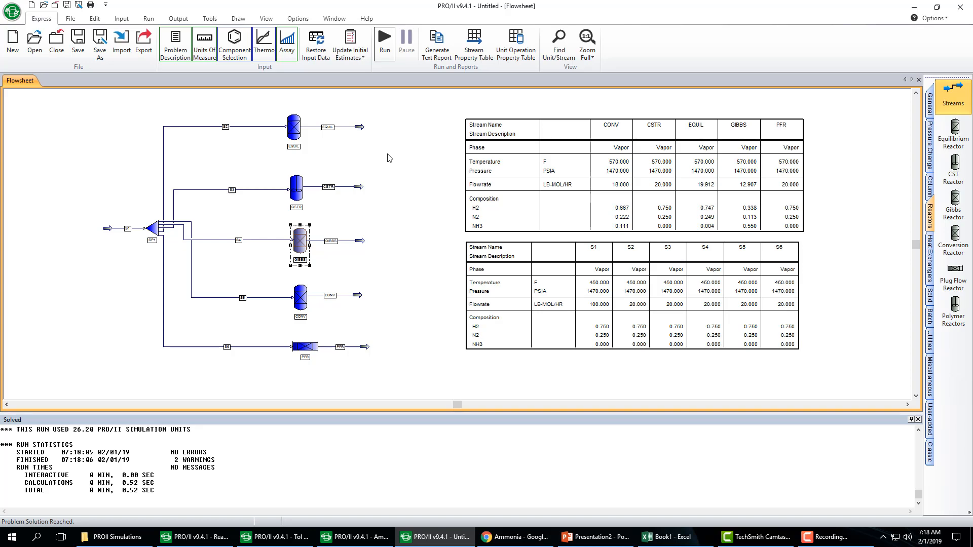
Step: View the CSTR reactor's pressure specification showing a 0 psi pressure drop
{"action": "double_click", "coordinate": [296, 187]}
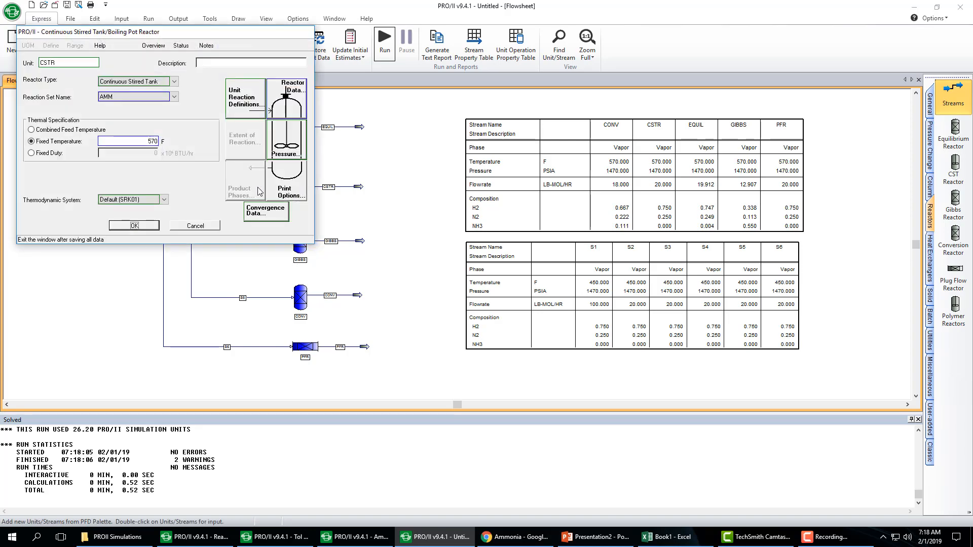
{"action": "left_click", "coordinate": [285, 154]}
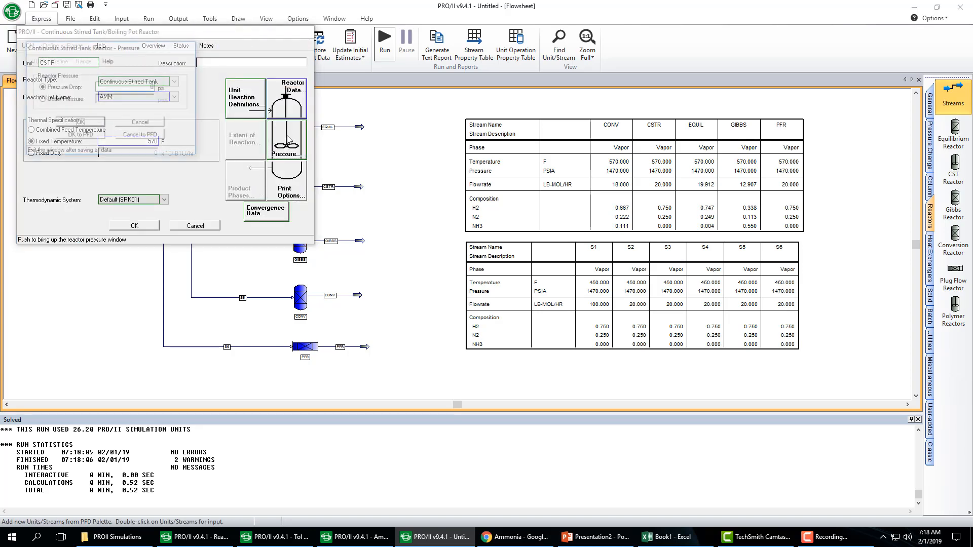
{"action": "left_click", "coordinate": [286, 155]}
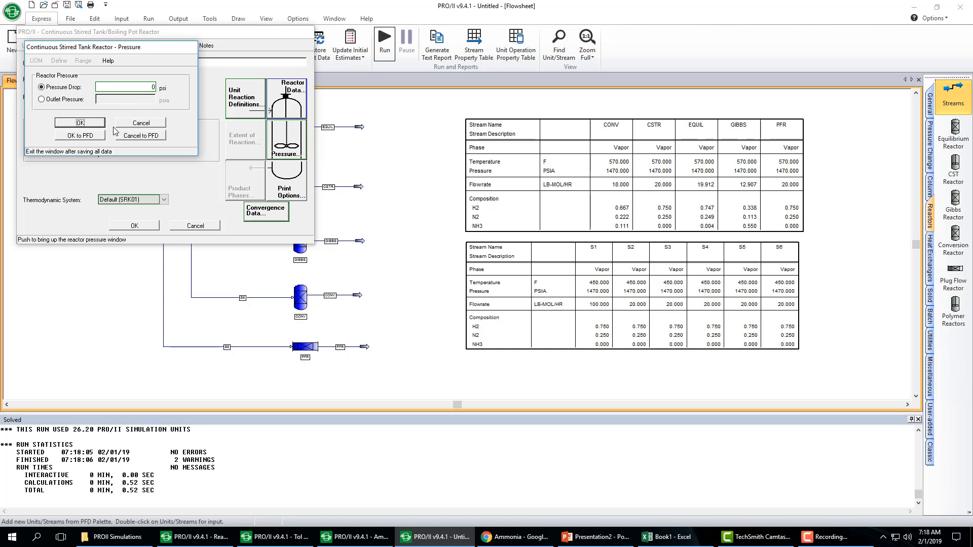